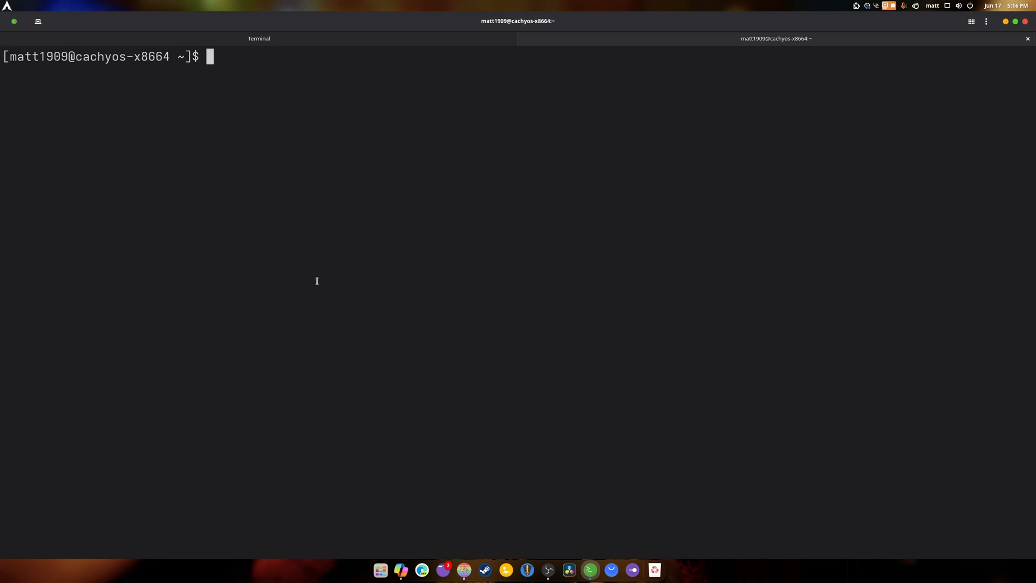
Step: List the home folder, change into the 'mus…' (Music) folder and list its contents
{"action": "type", "text": "ls"}
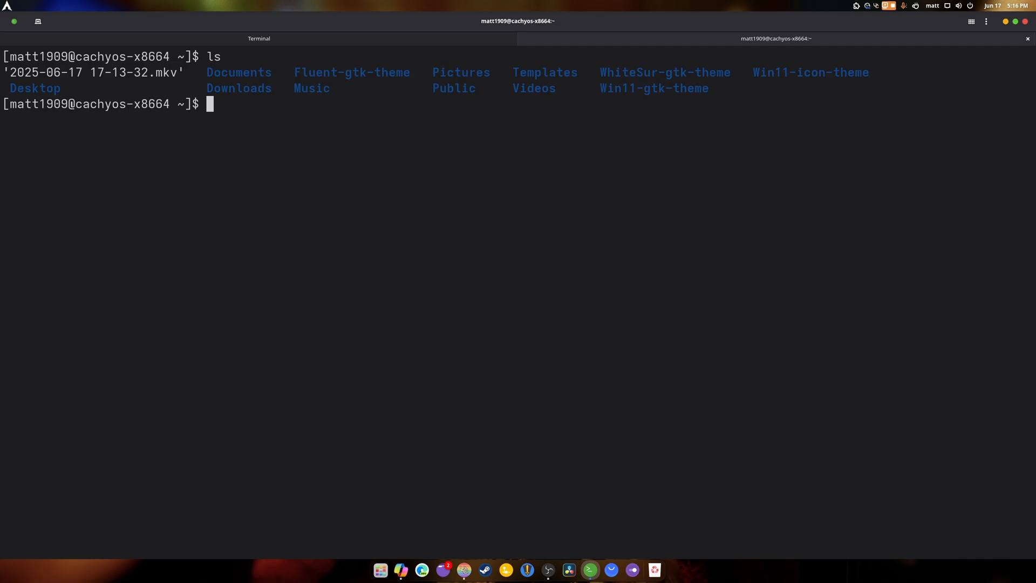
{"action": "type", "text": "c"}
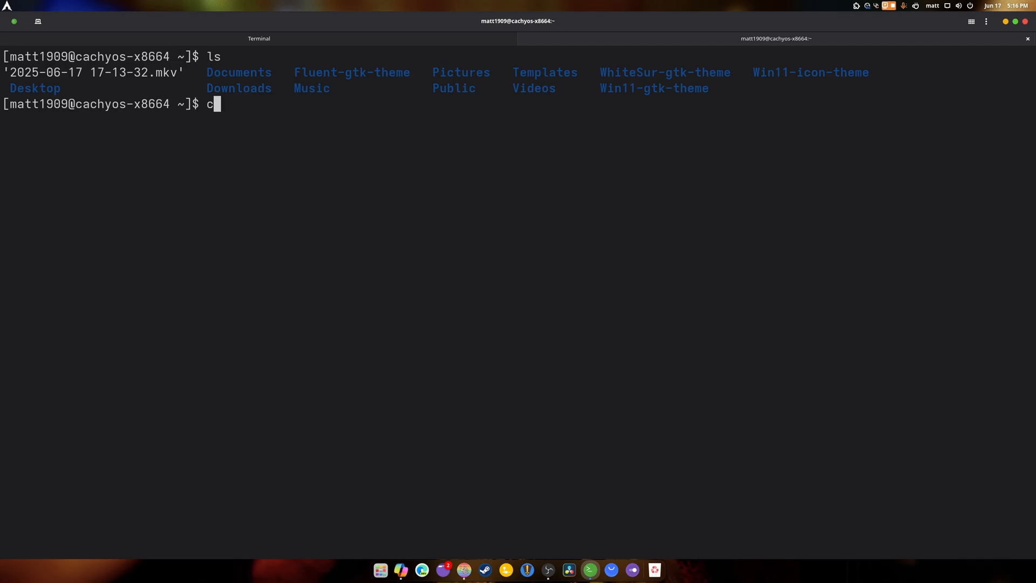
{"action": "type", "text": "d"}
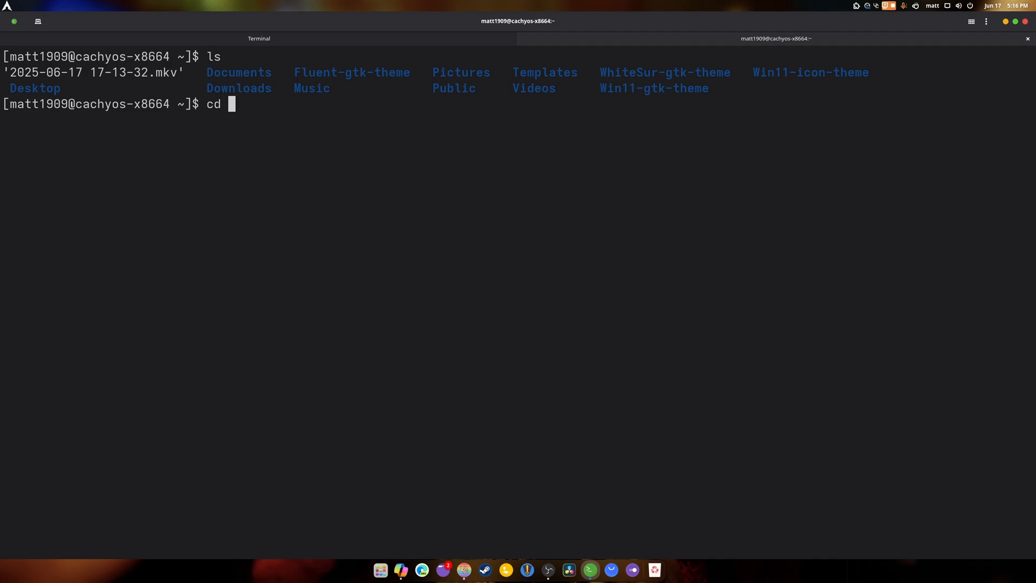
{"action": "type", "text": "mus"}
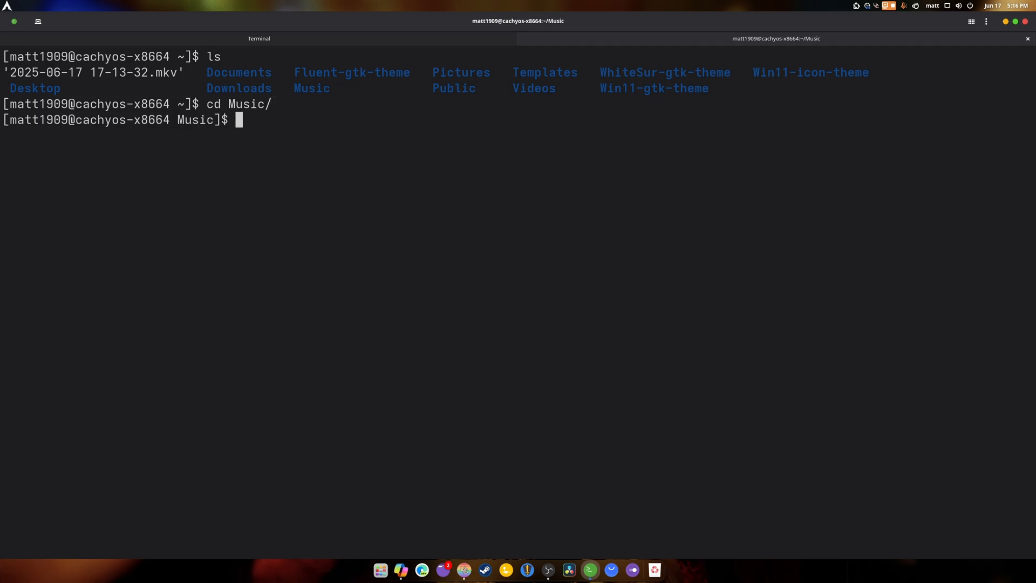
{"action": "type", "text": "ls"}
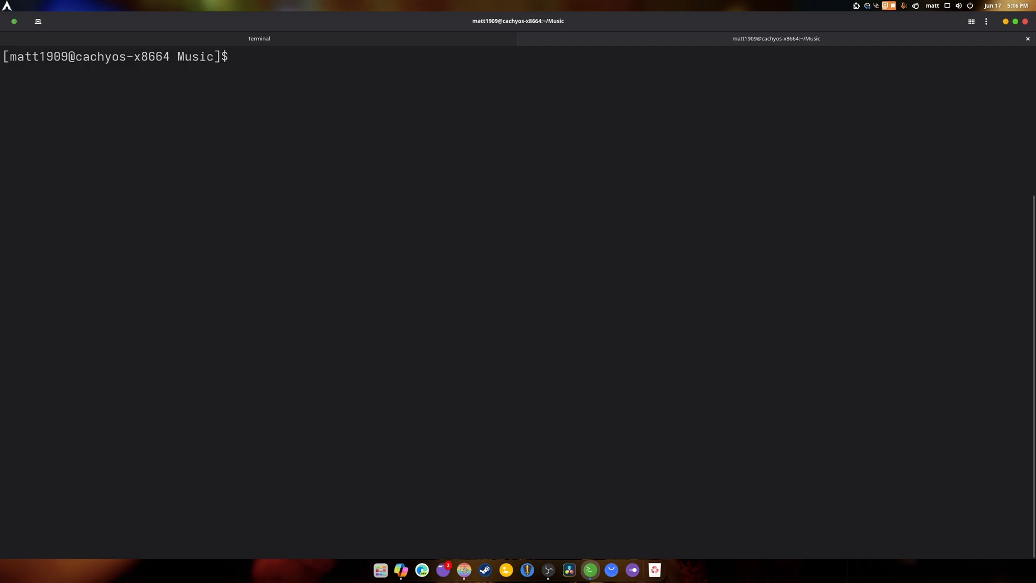
Step: Return home and list it plainly, with hidden files (ls -a) and long human-readable (ls -lh)
{"action": "type", "text": "cd"}
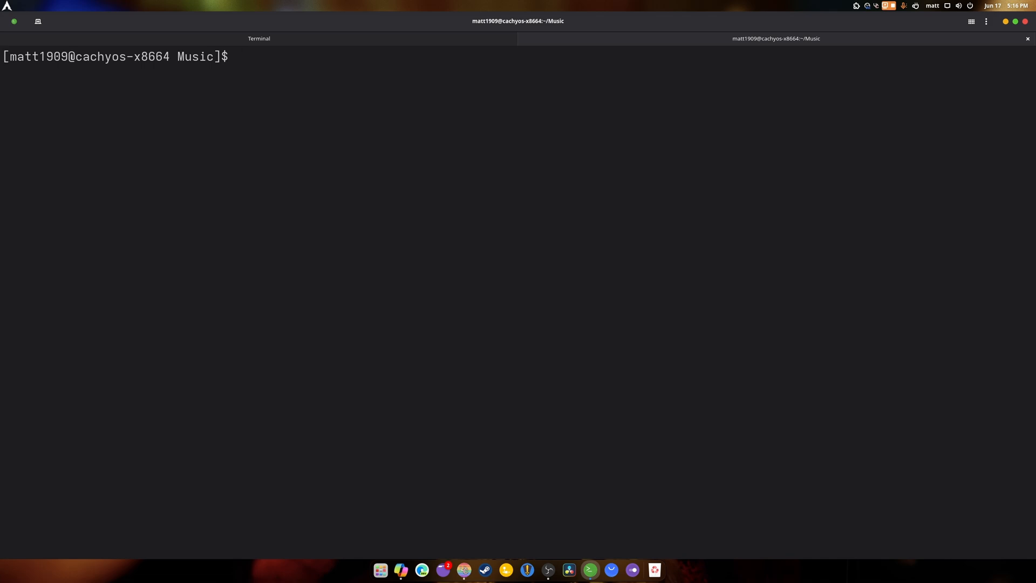
{"action": "type", "text": "ls -"}
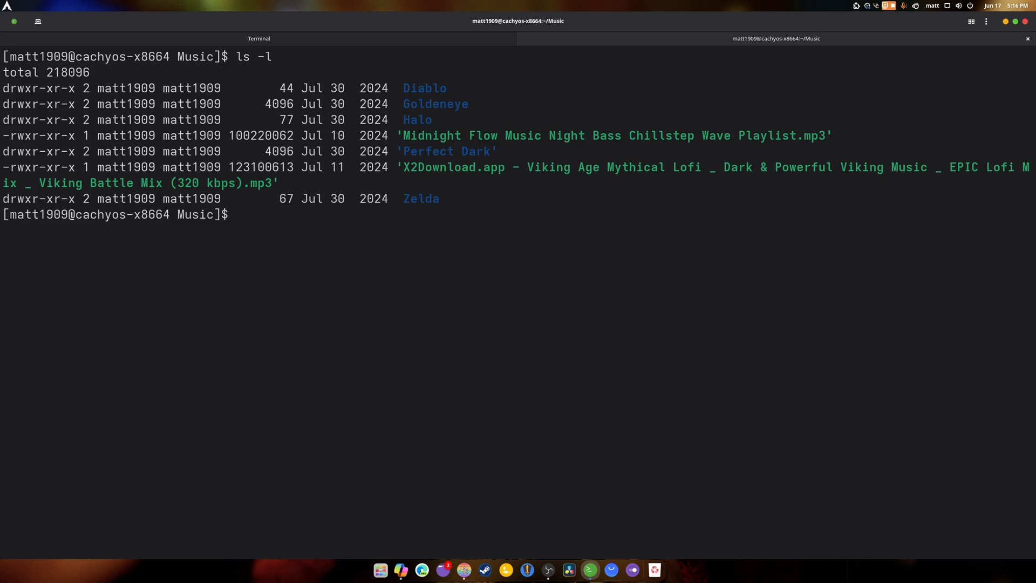
{"action": "type", "text": "ls -a"}
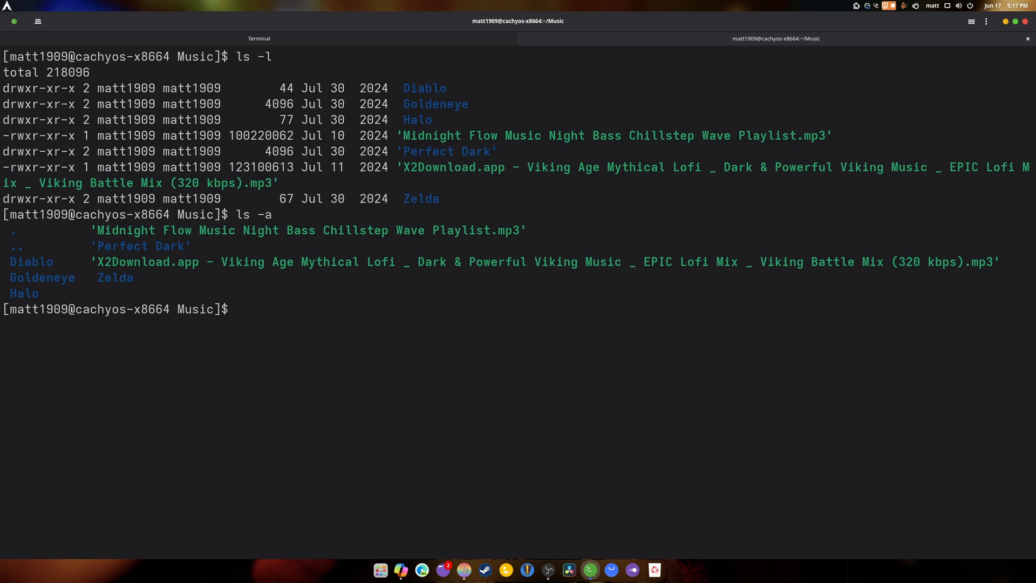
{"action": "type", "text": "ls -"}
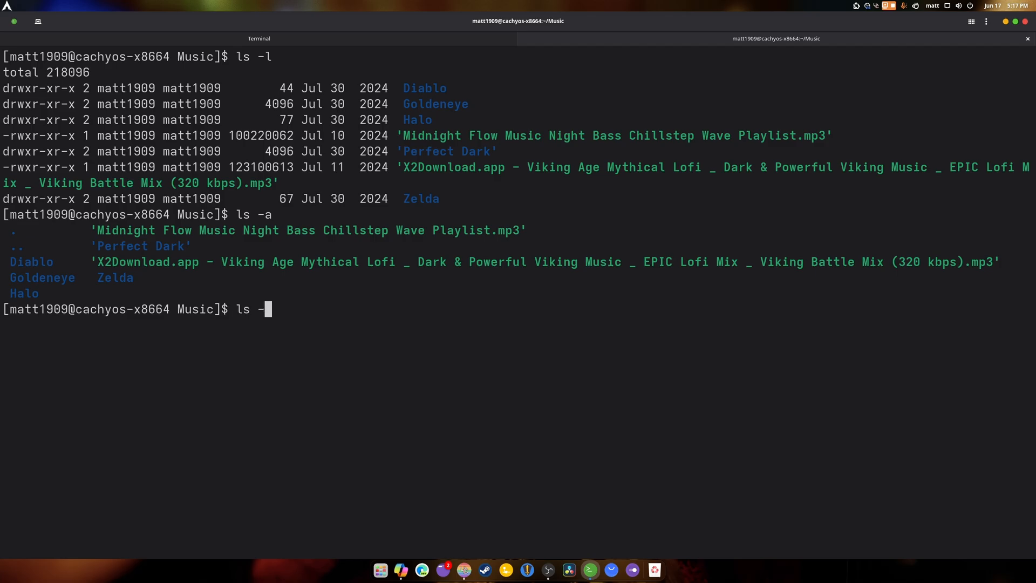
{"action": "type", "text": "lh"}
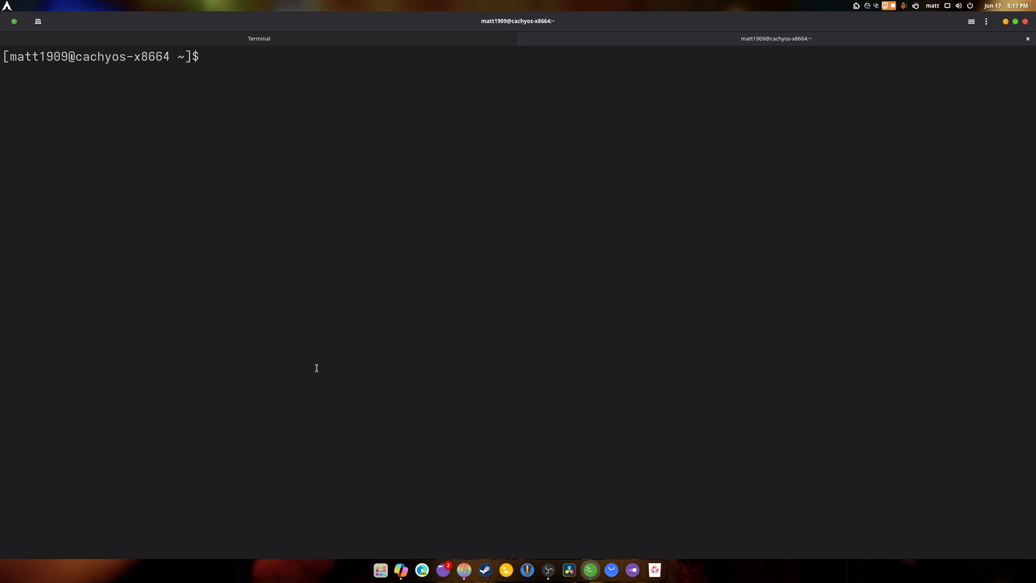
Step: Change into /usr and list its contents several times
{"action": "type", "text": "cd"}
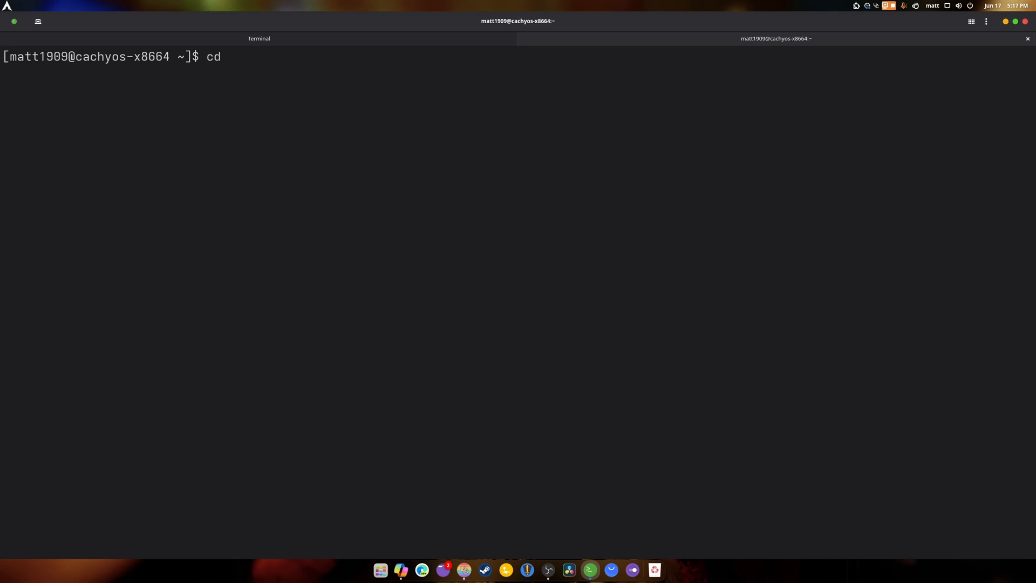
{"action": "type", "text": "/"}
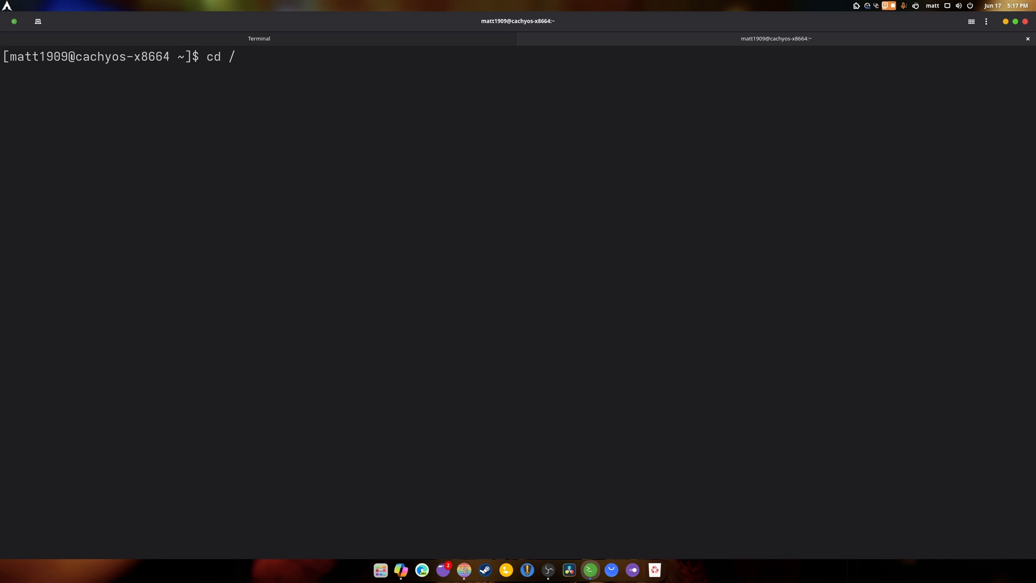
{"action": "type", "text": "usr"}
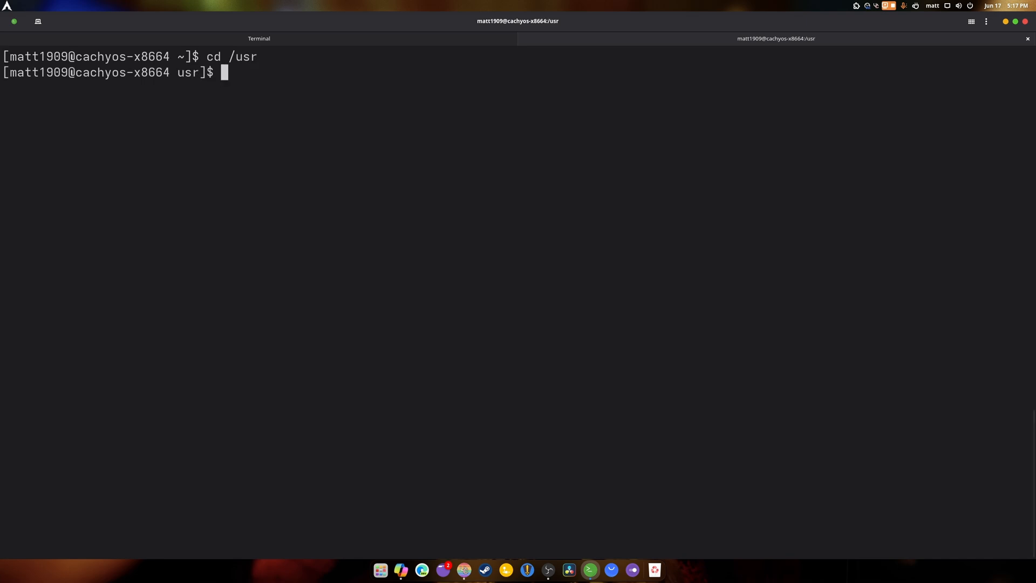
{"action": "type", "text": "ls"}
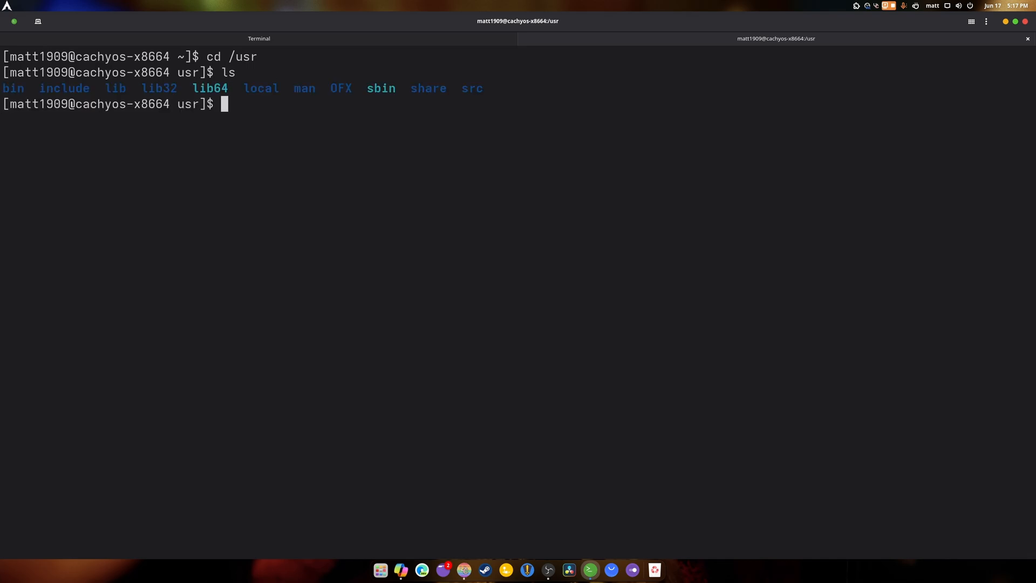
{"action": "type", "text": "ls"}
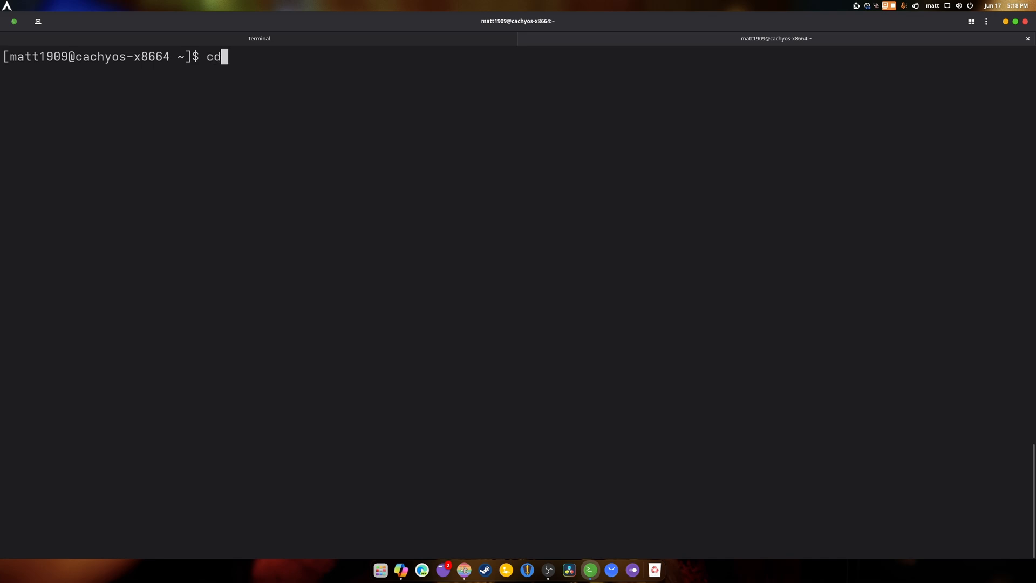
{"action": "type", "text": "ls"}
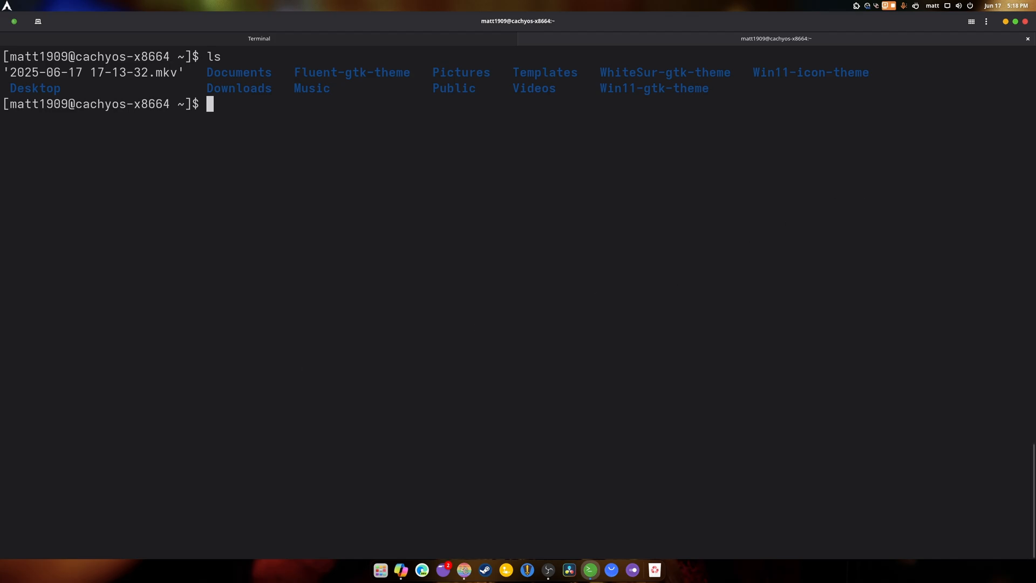
{"action": "mouse_move", "coordinate": [823, 218]}
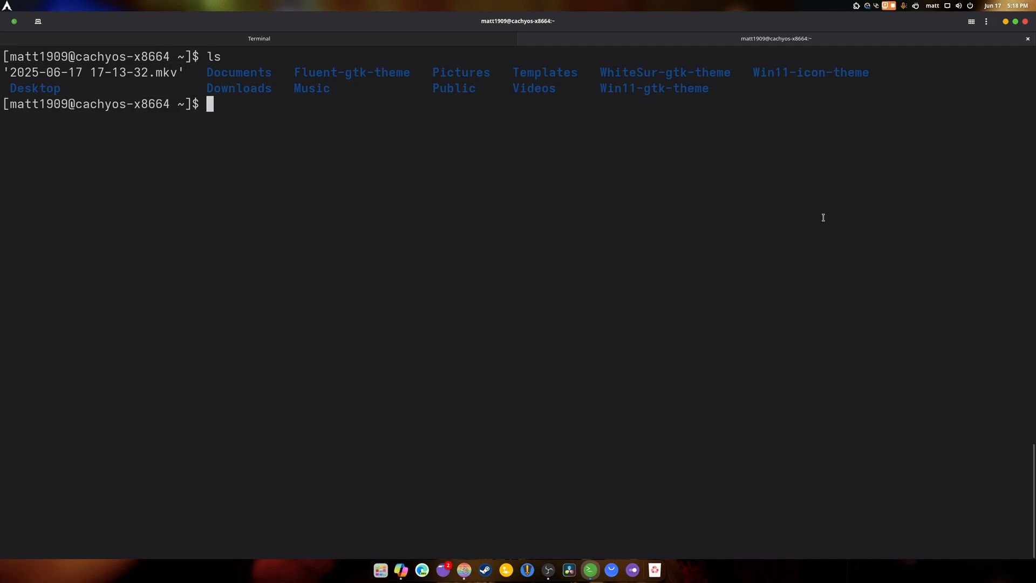
Step: List hidden entries with ls -a and change into a hidden dot-folder (cd .c…)
{"action": "type", "text": "l"}
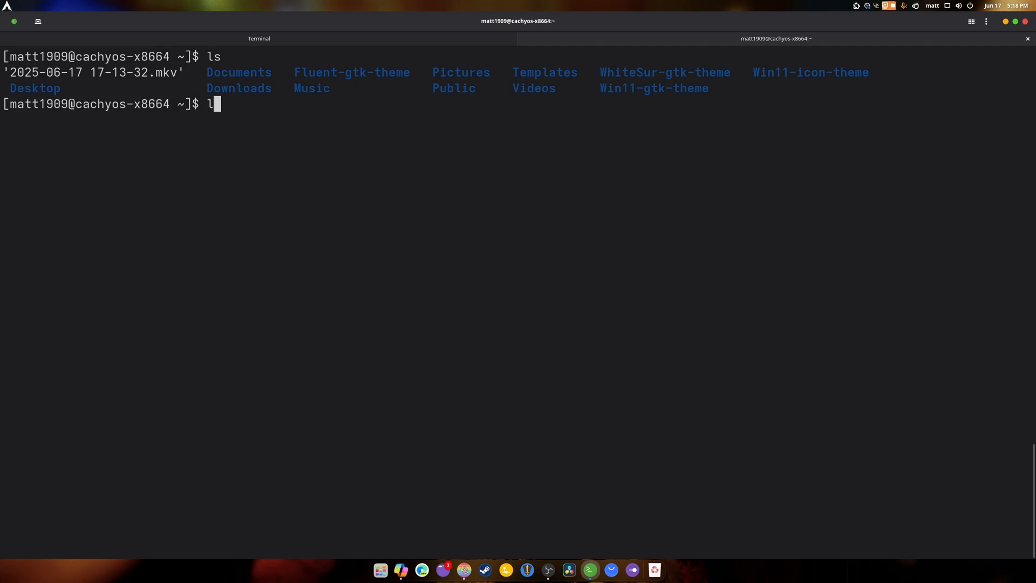
{"action": "type", "text": "- a"}
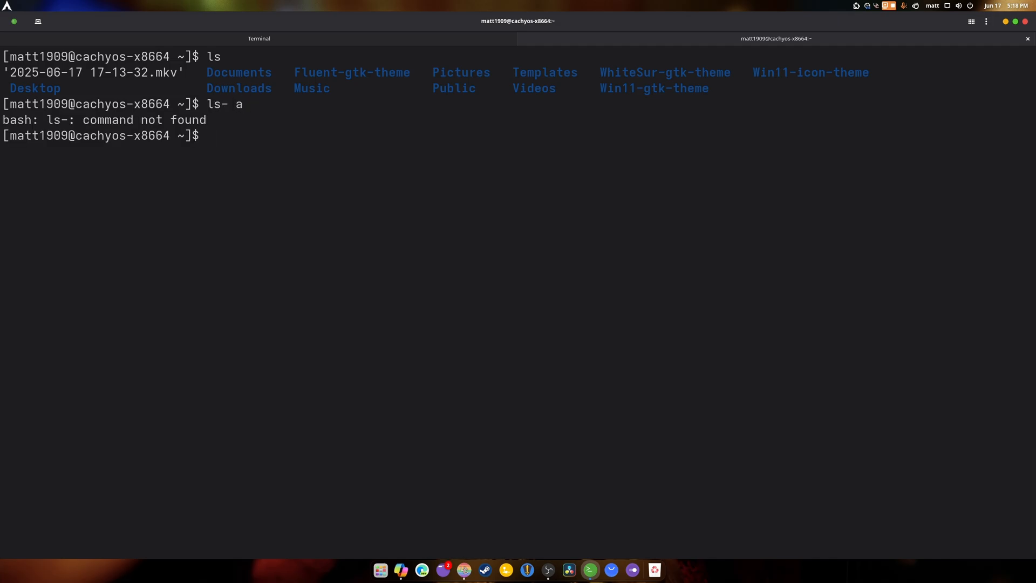
{"action": "type", "text": "ls -a"}
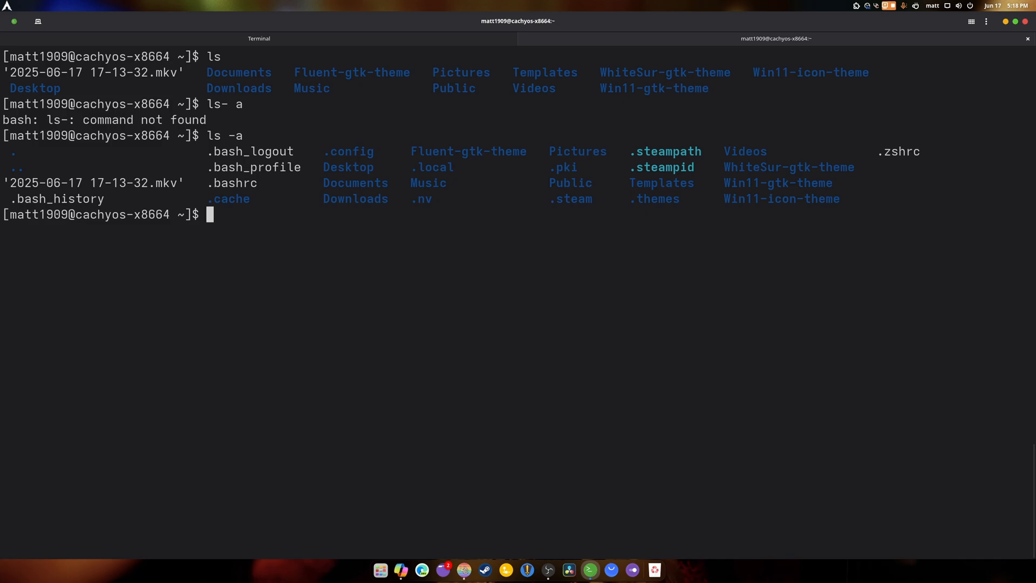
{"action": "type", "text": "cv"}
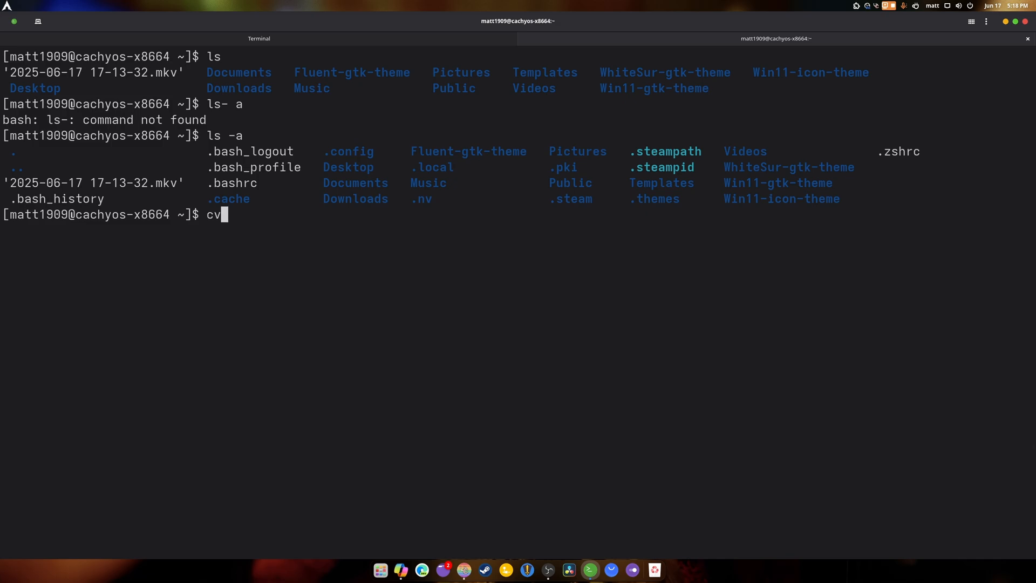
{"action": "type", "text": "cd .config"}
{"action": "type", "text": "ls"}
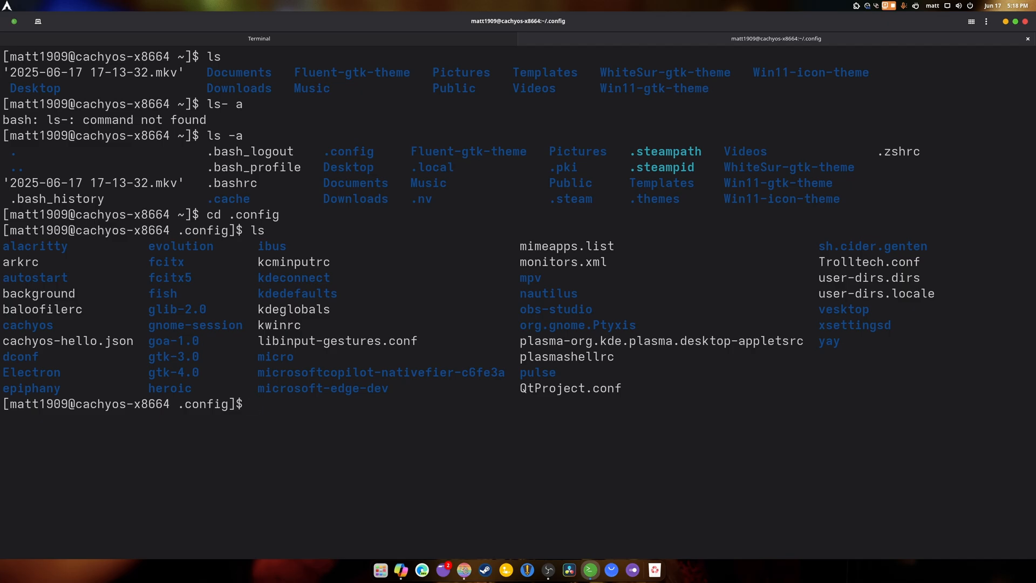
Step: Change into a /usr/s… folder, completing the path with Tab
{"action": "type", "text": "cd /"}
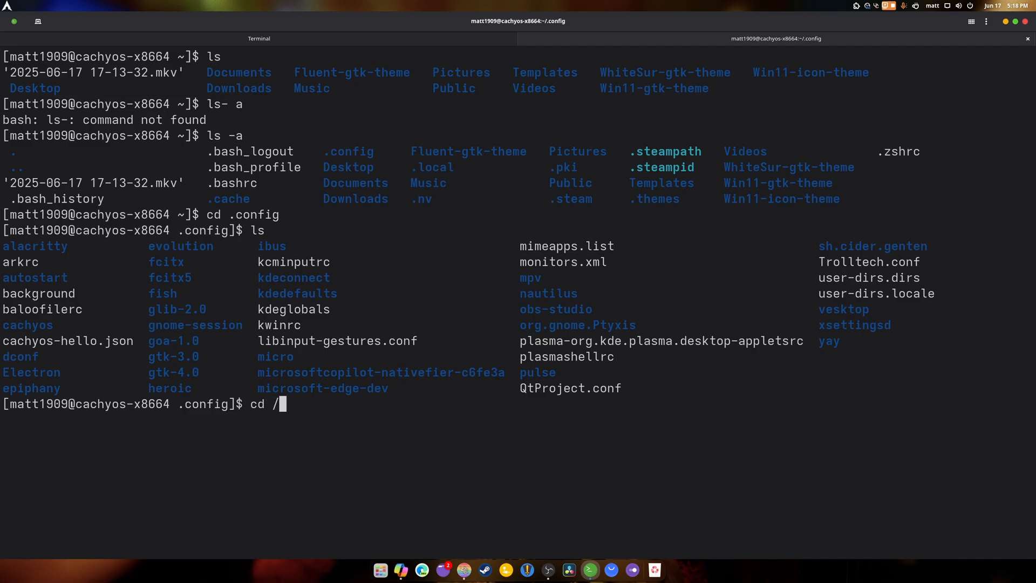
{"action": "type", "text": "usr/s"}
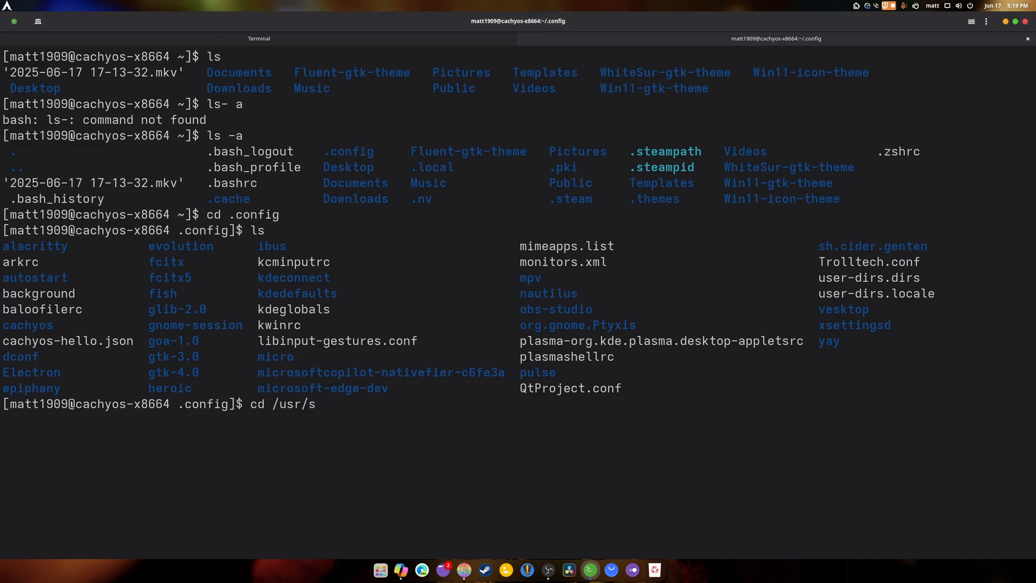
{"action": "key", "text": "Tab"}
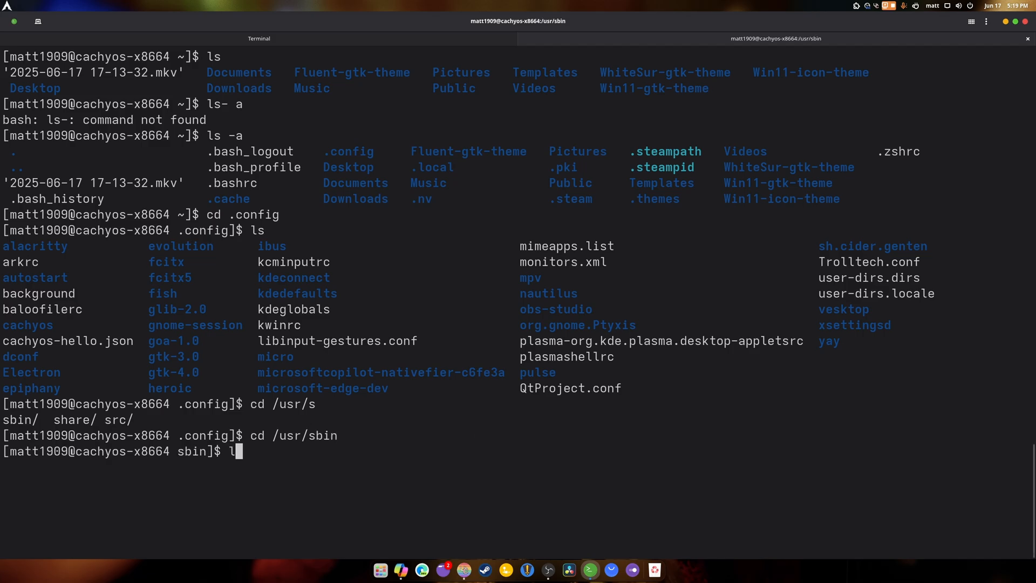
{"action": "type", "text": "cd"}
{"action": "key", "text": "Return"}
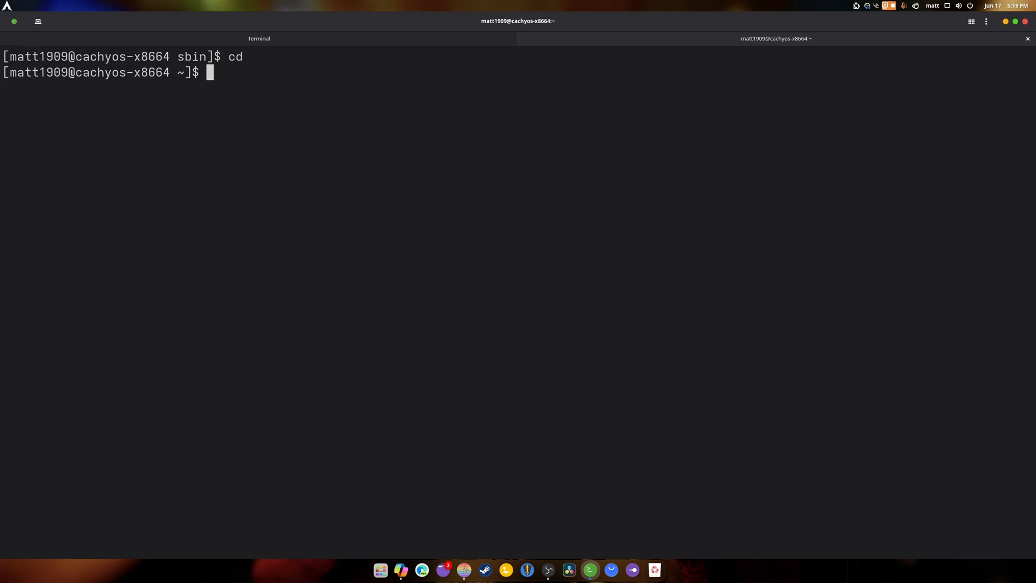
Step: Check the path with pwd, enter /usr/share/applications, confirm it with pwd, then cd home
{"action": "type", "text": "psw"}
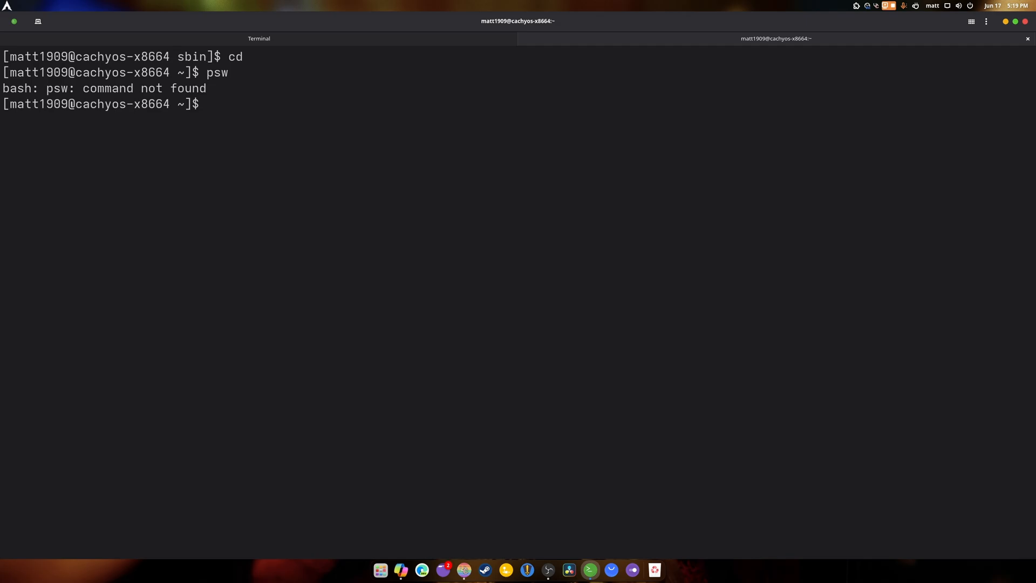
{"action": "type", "text": "pwd"}
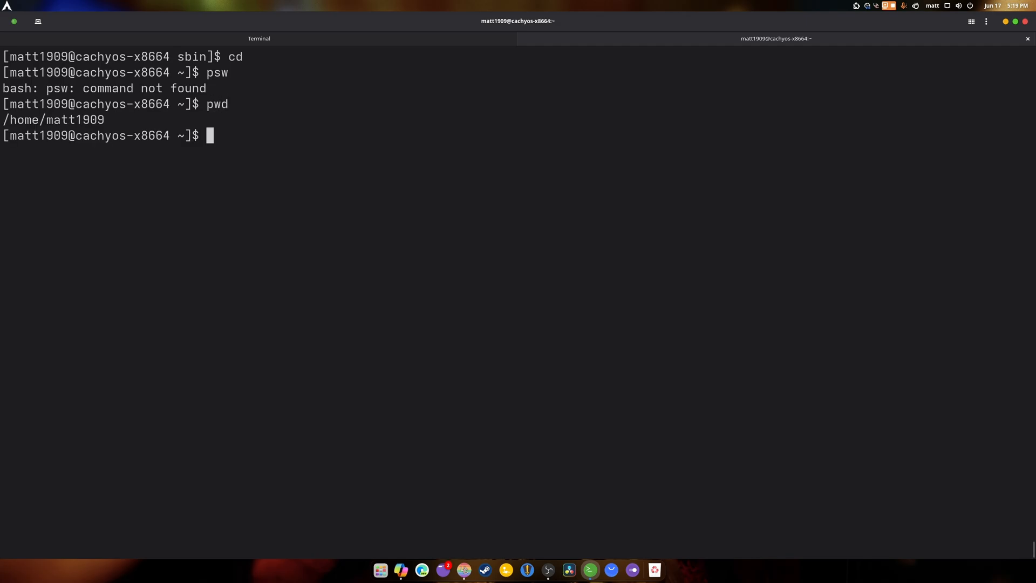
{"action": "type", "text": "L"}
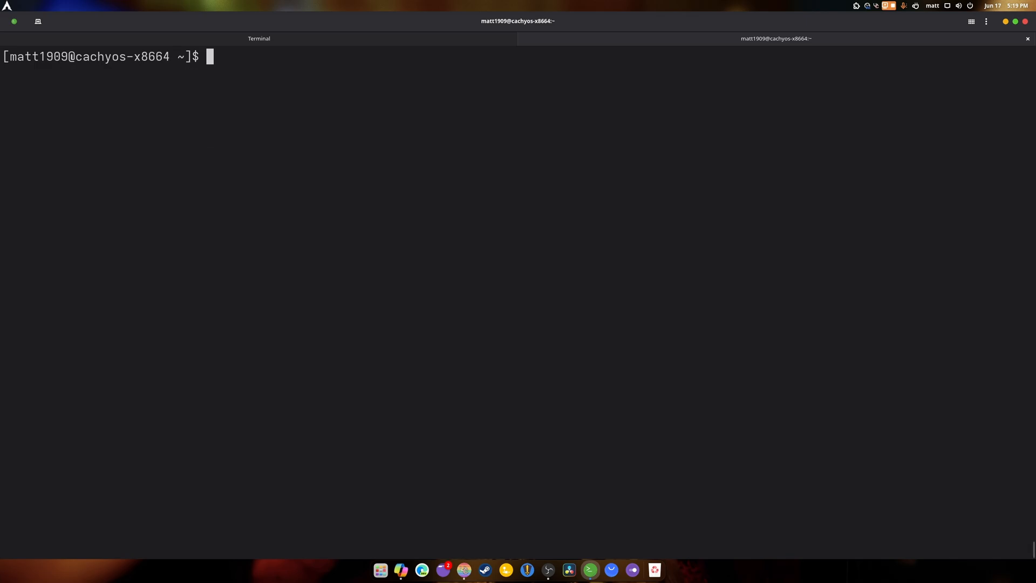
{"action": "type", "text": "cd /"}
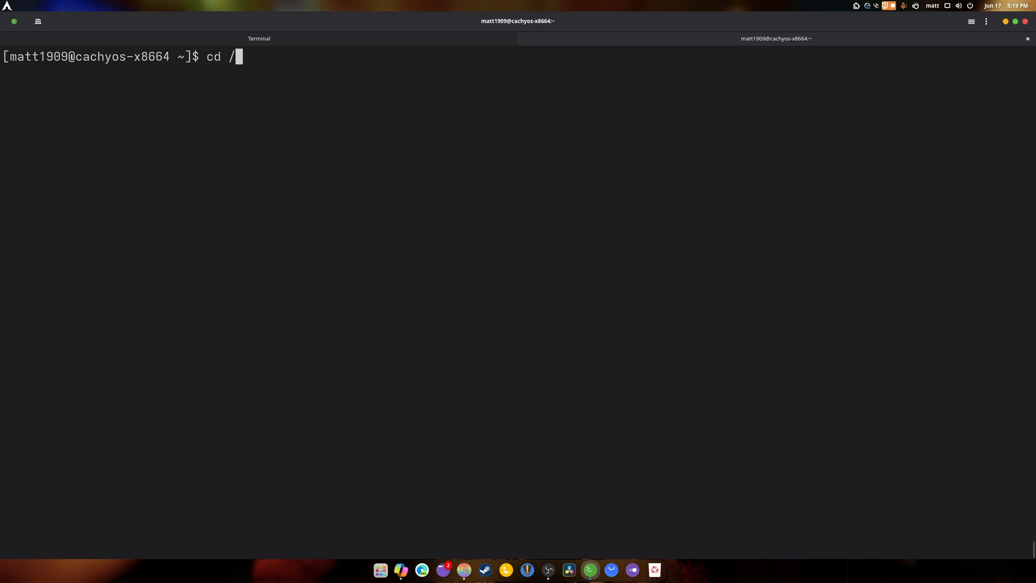
{"action": "type", "text": "usr/share/ap"}
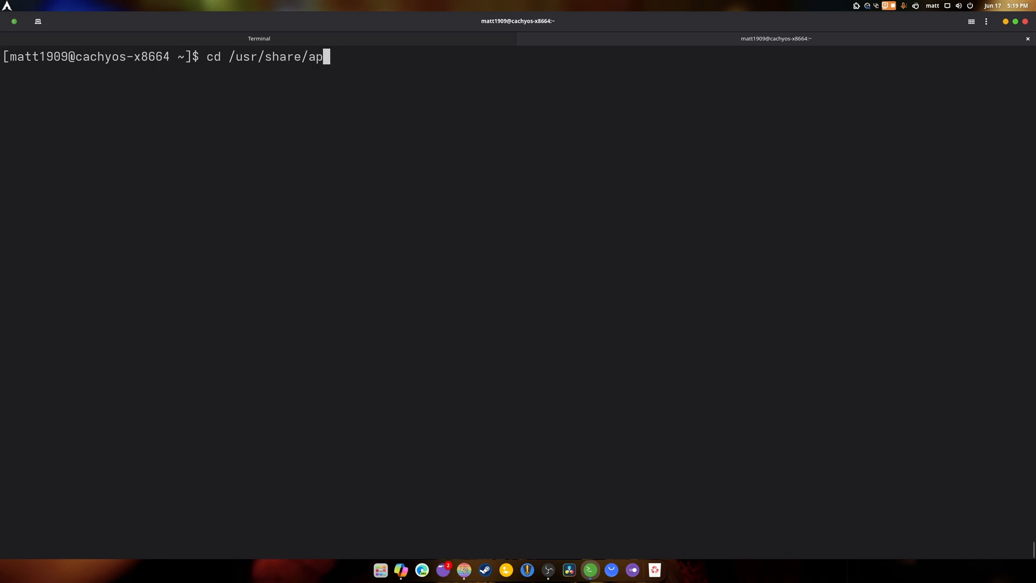
{"action": "key", "text": "Return"}
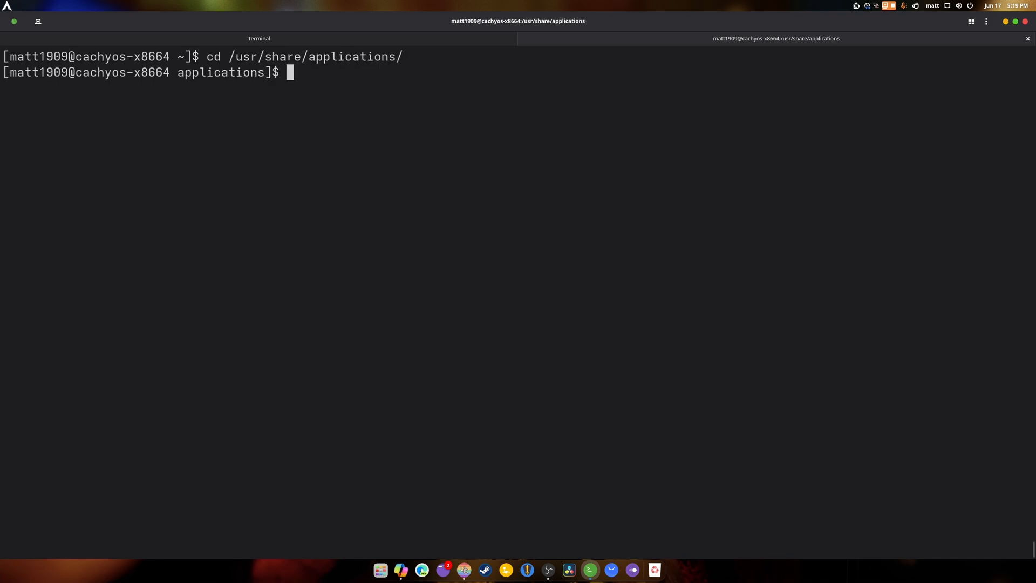
{"action": "type", "text": "pwd"}
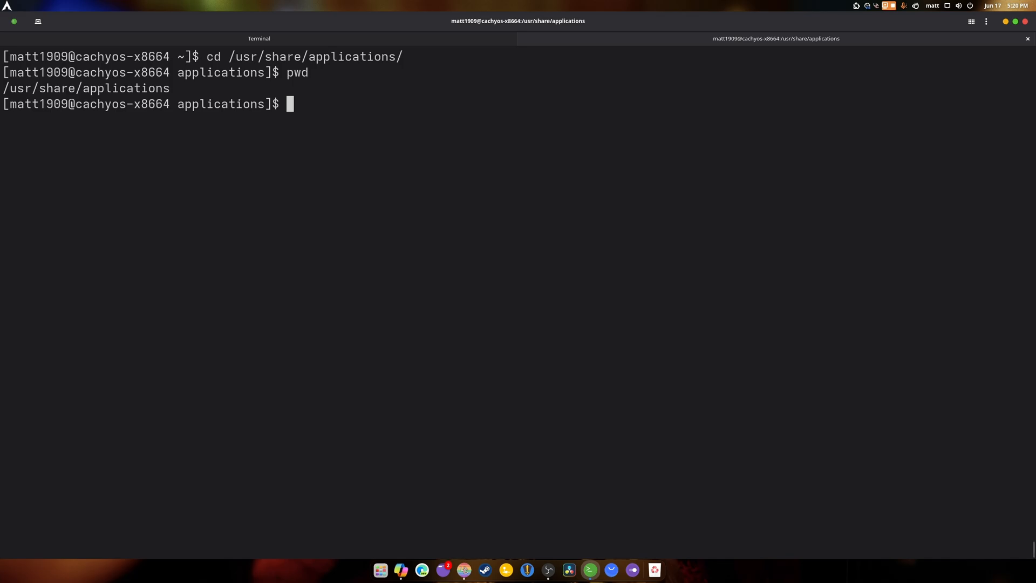
{"action": "type", "text": "cd"}
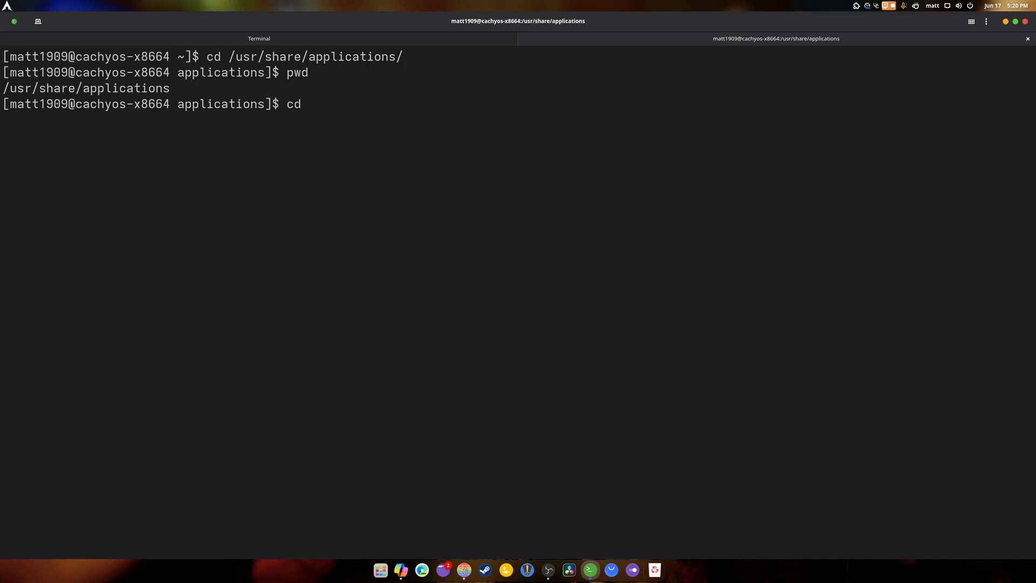
{"action": "mouse_move", "coordinate": [382, 250]}
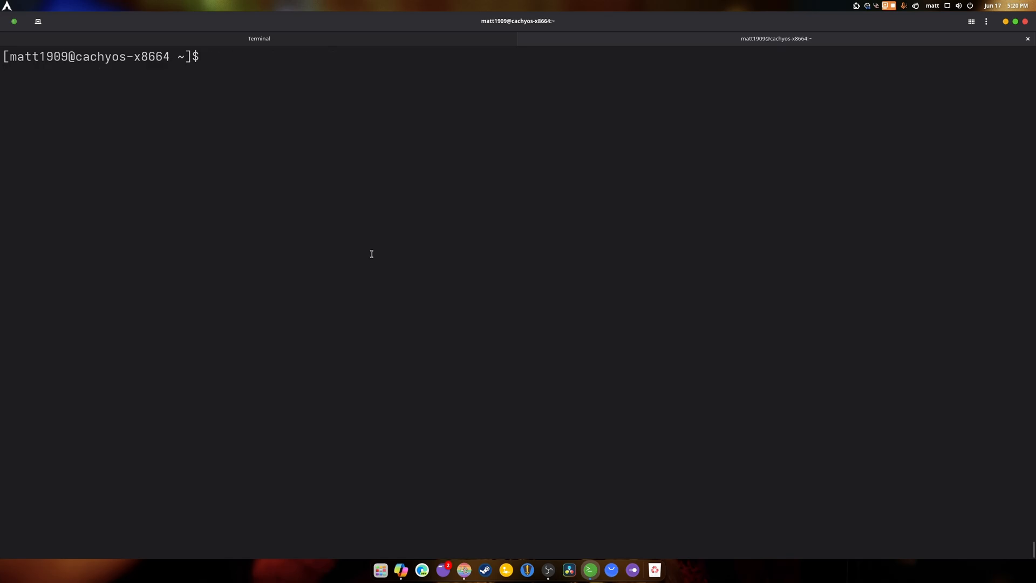
Step: Show the current path, move up one level with cd .. and confirm /home with pwd
{"action": "type", "text": "p"}
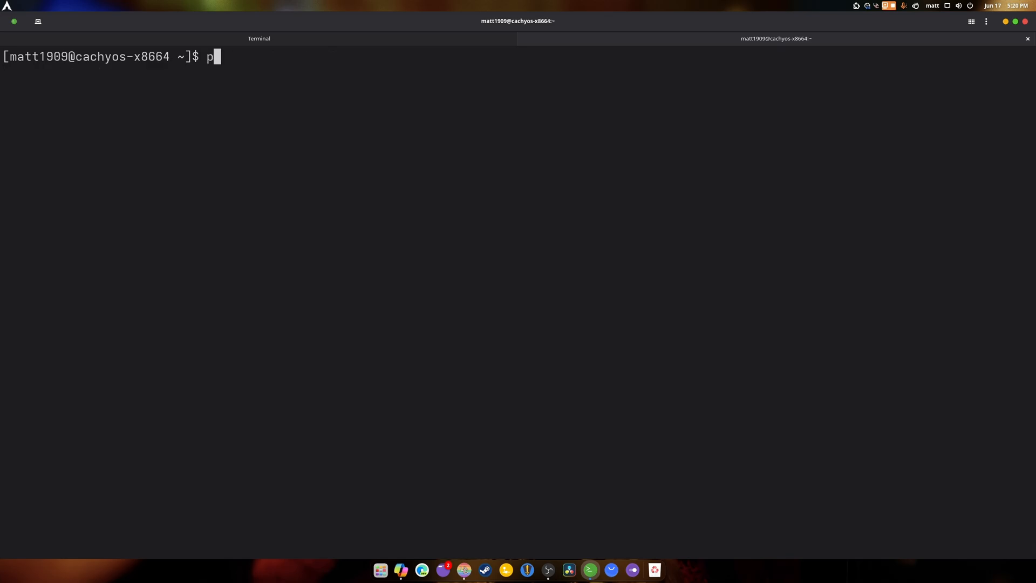
{"action": "key", "text": "Return"}
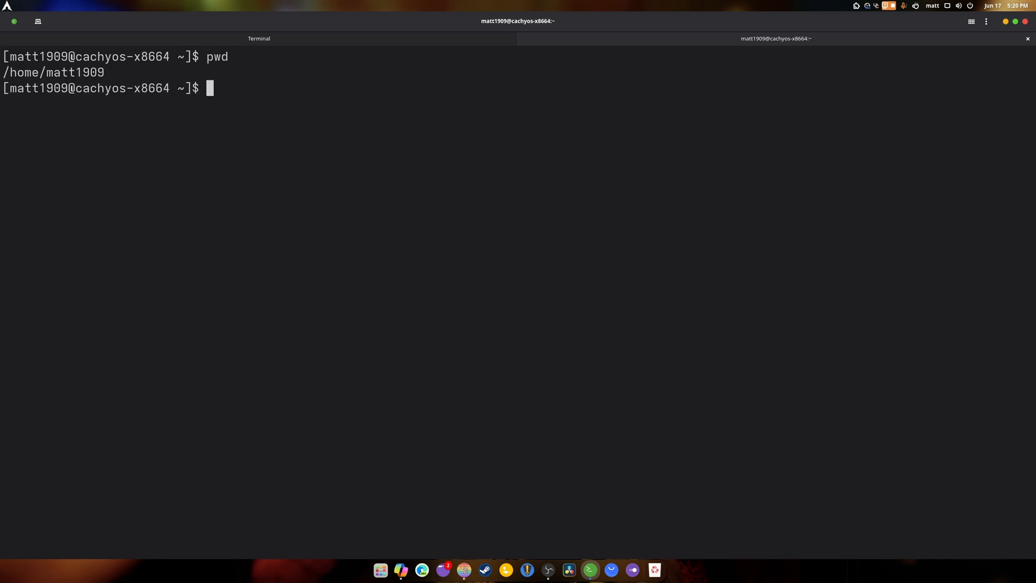
{"action": "type", "text": "cd .."}
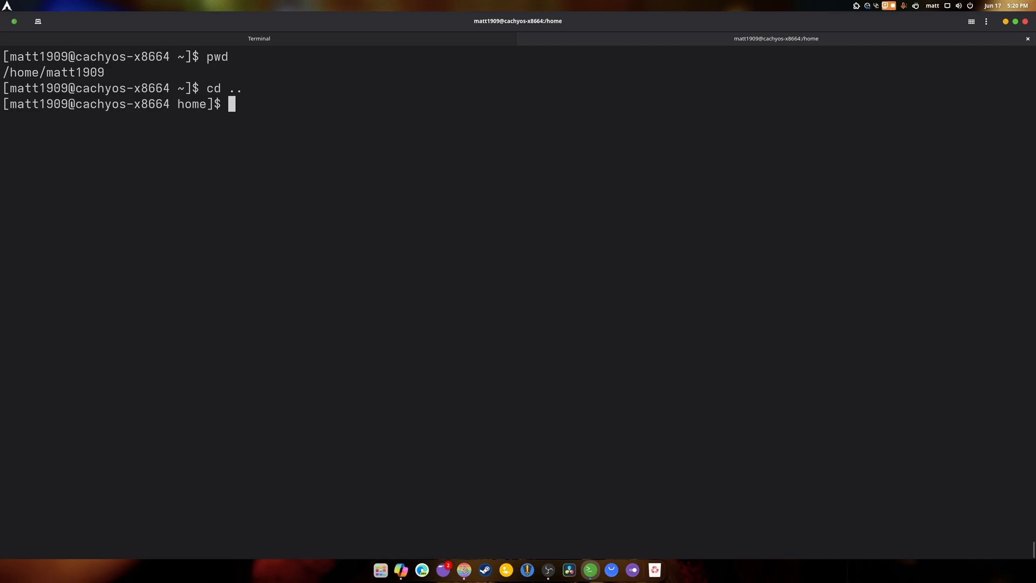
{"action": "type", "text": "pwd"}
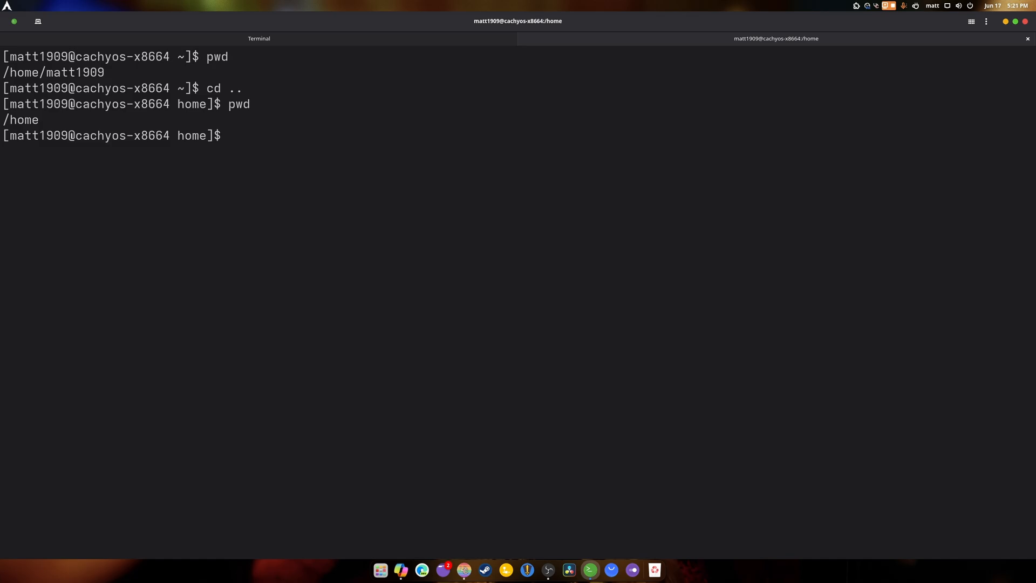
Step: Try cd .. again, see 'cd ...' fail, then return home with cd ~
{"action": "type", "text": "cd ..."}
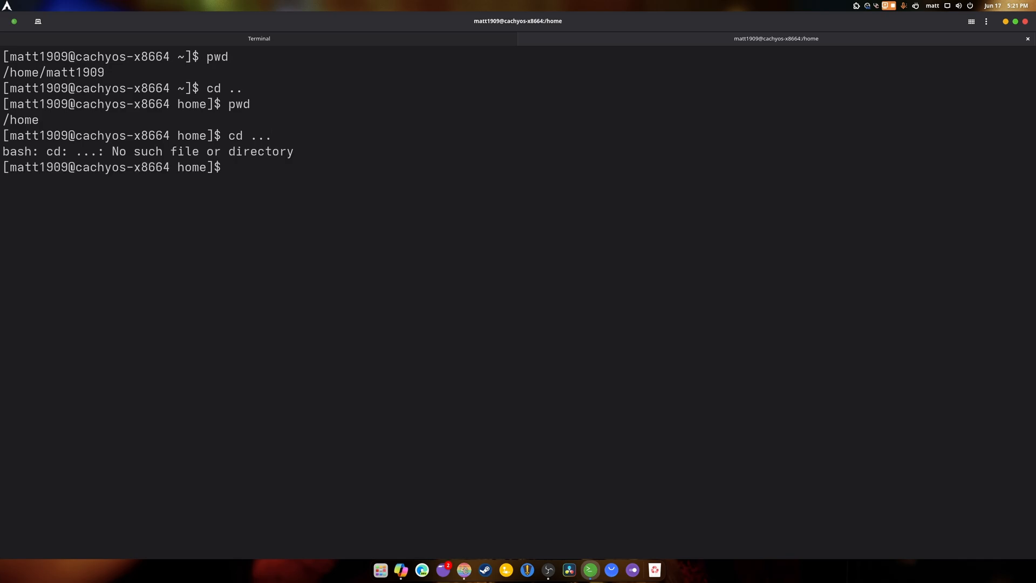
{"action": "type", "text": "cd .."}
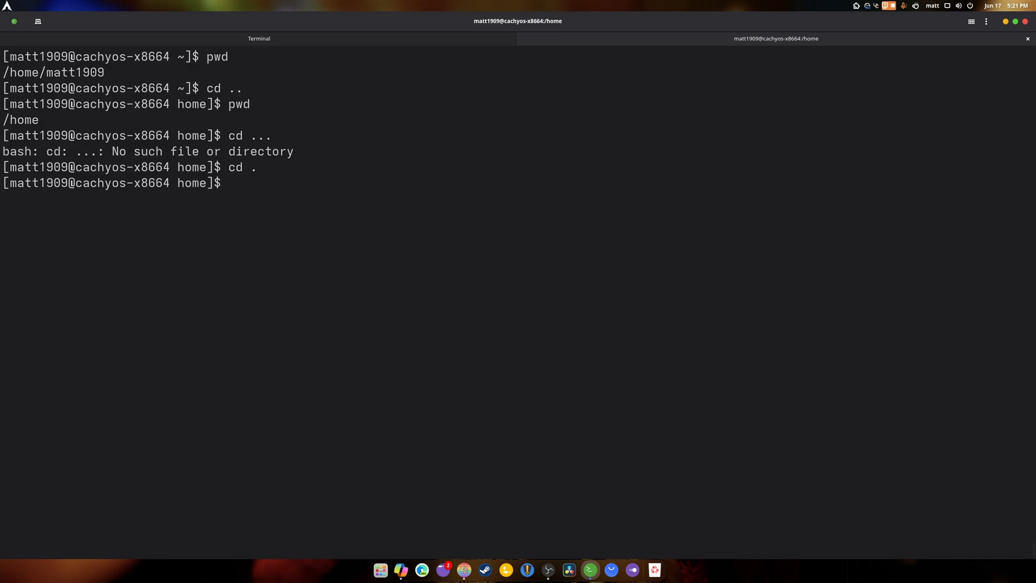
{"action": "type", "text": "cd ..."}
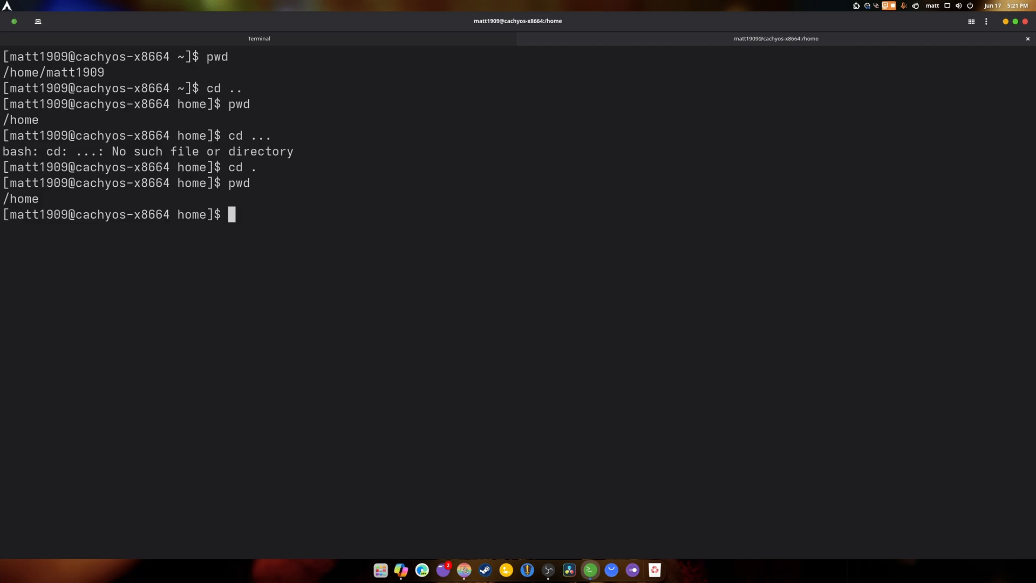
{"action": "type", "text": "cd ~"}
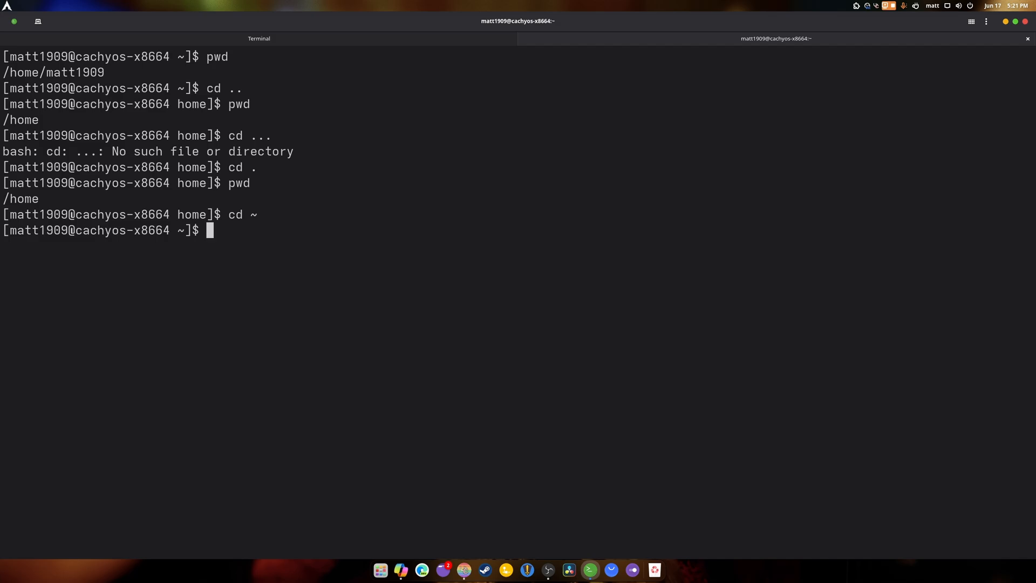
Step: Enter /tmp and list its contents in one chained command: cd /tmp && ls
{"action": "type", "text": "cd"}
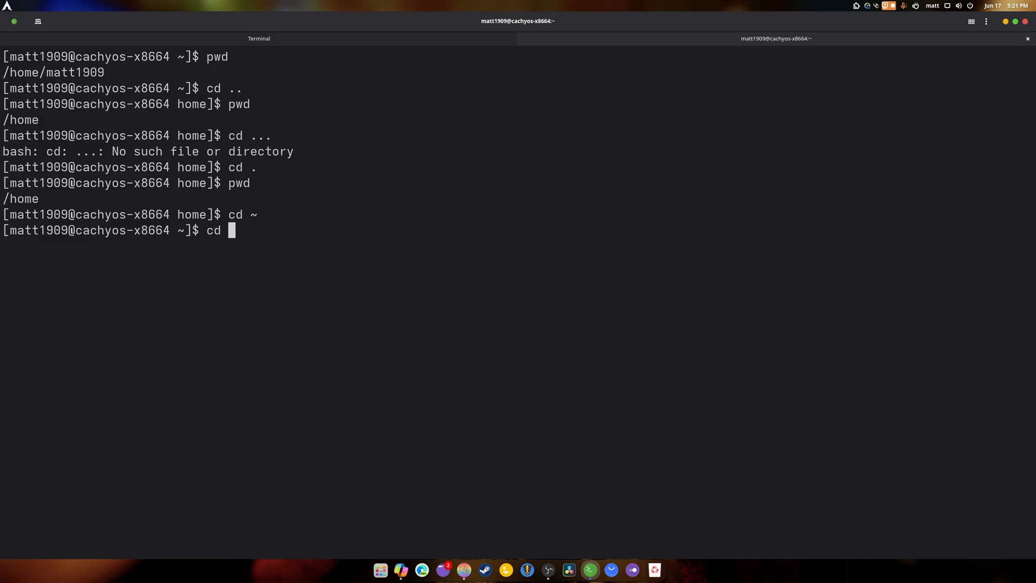
{"action": "type", "text": "/tmp"}
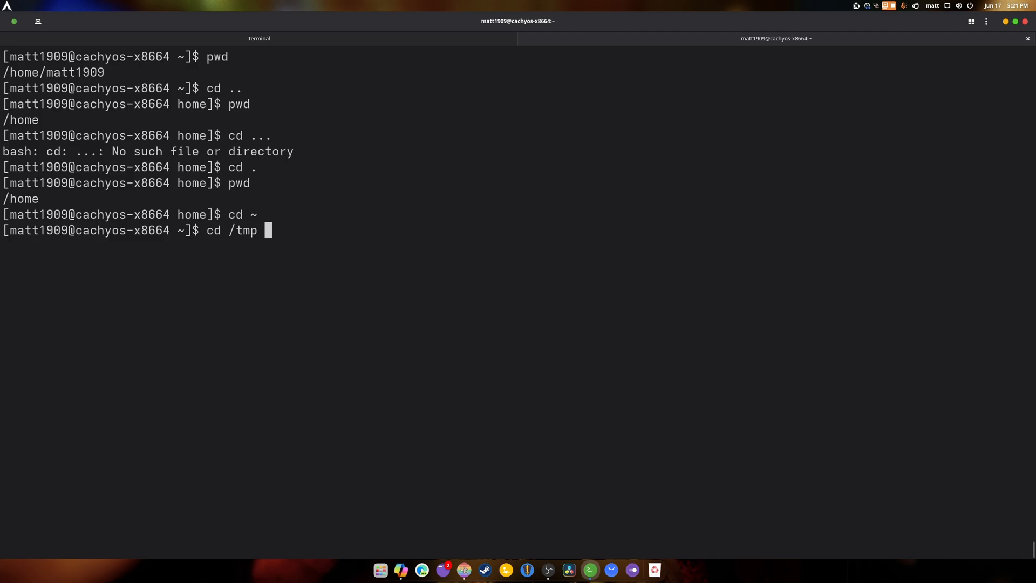
{"action": "type", "text": "&&"}
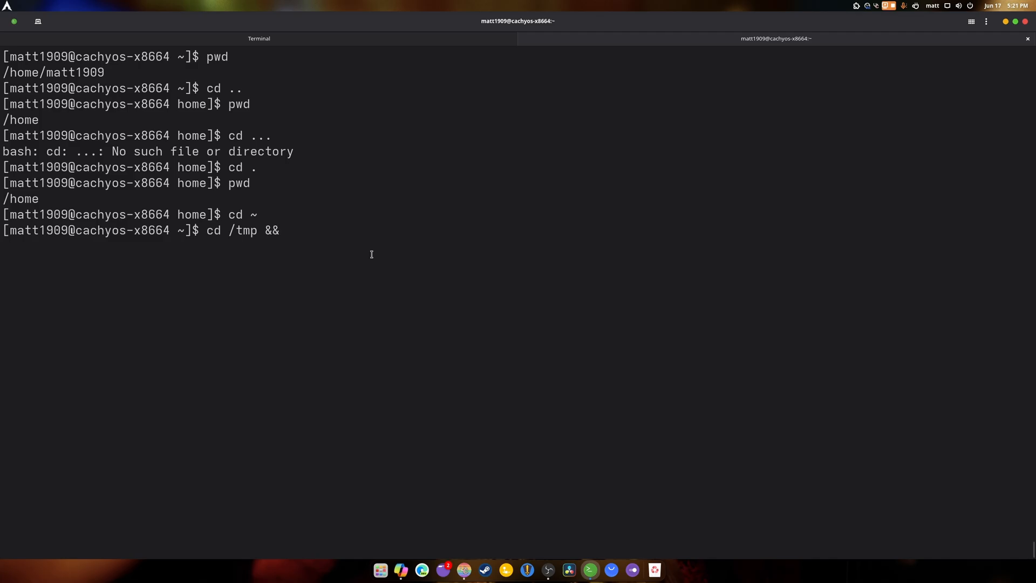
{"action": "type", "text": "ls"}
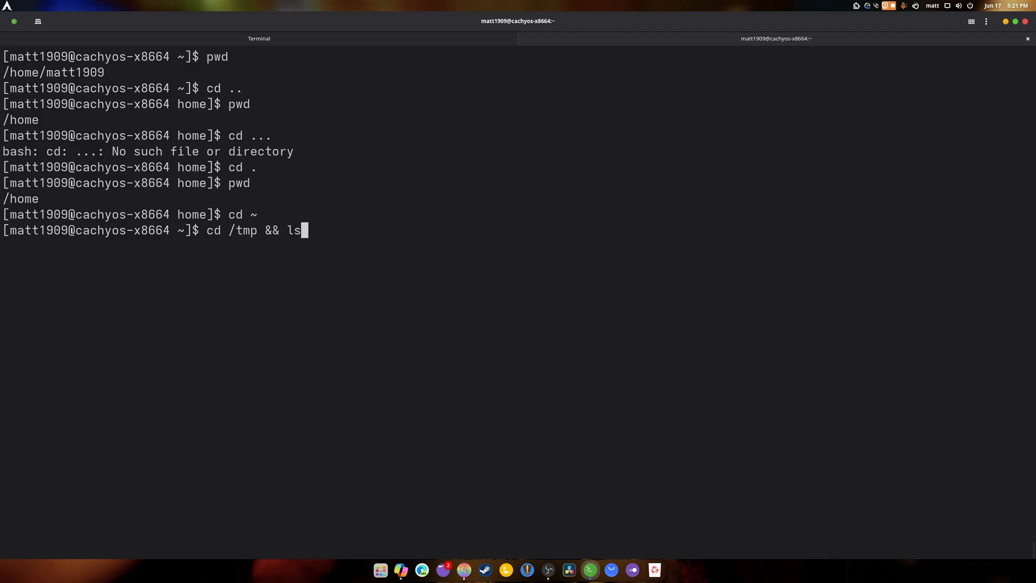
{"action": "key", "text": "Return"}
{"action": "type", "text": "cd"}
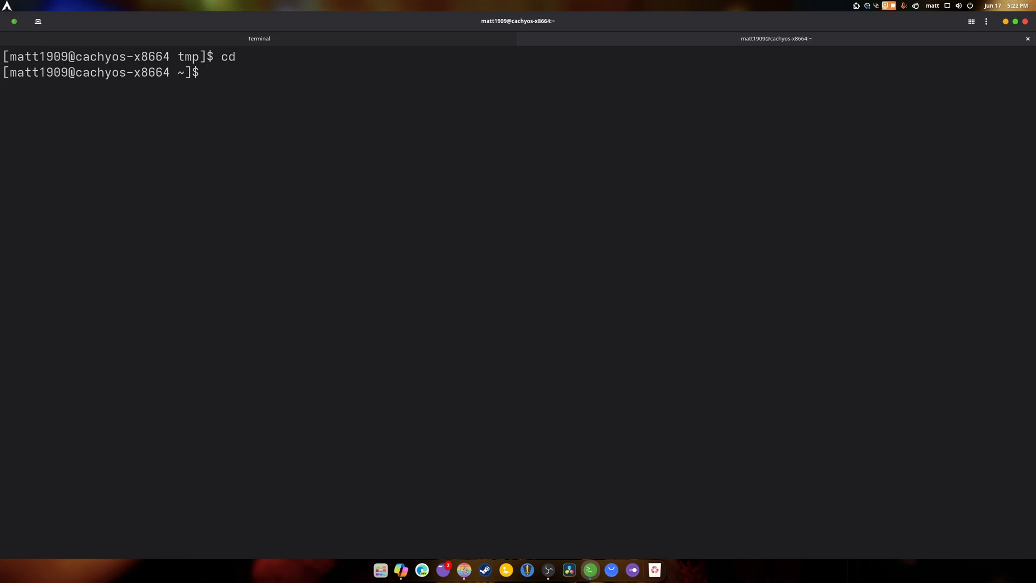
{"action": "type", "text": "ls"}
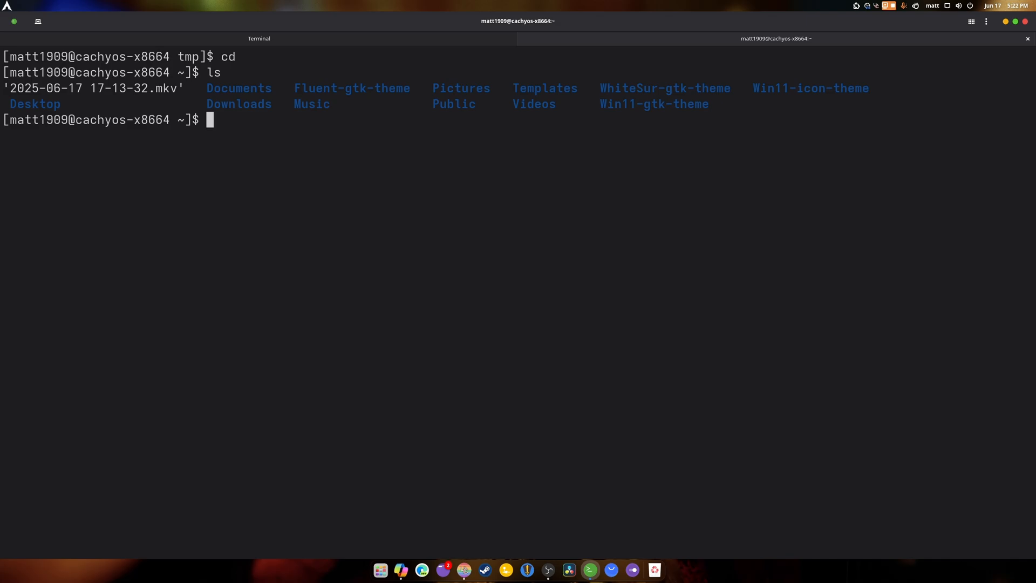
{"action": "type", "text": "cp"}
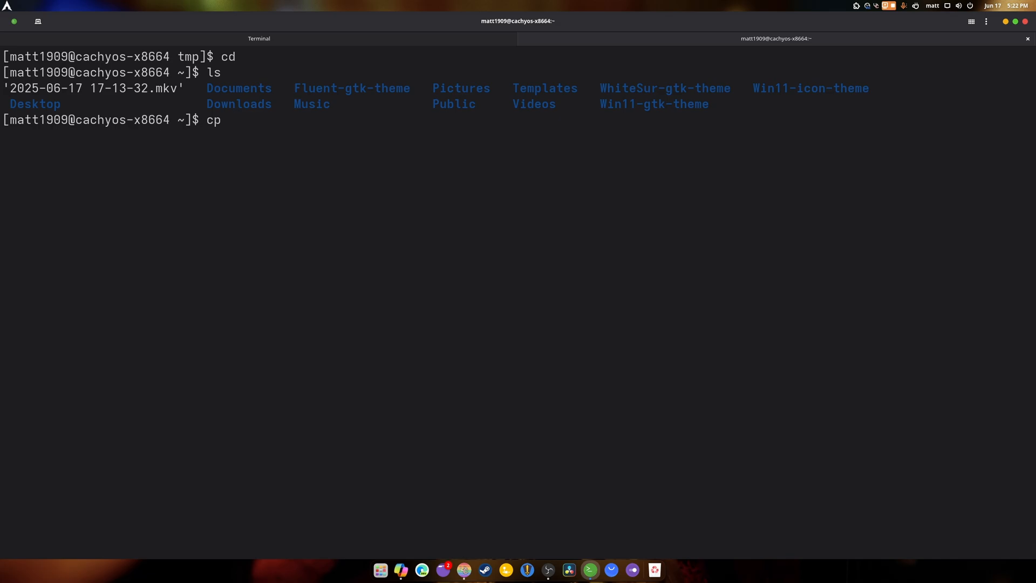
{"action": "type", "text": "2025-06-17\\ 17-13-32.mkv /"}
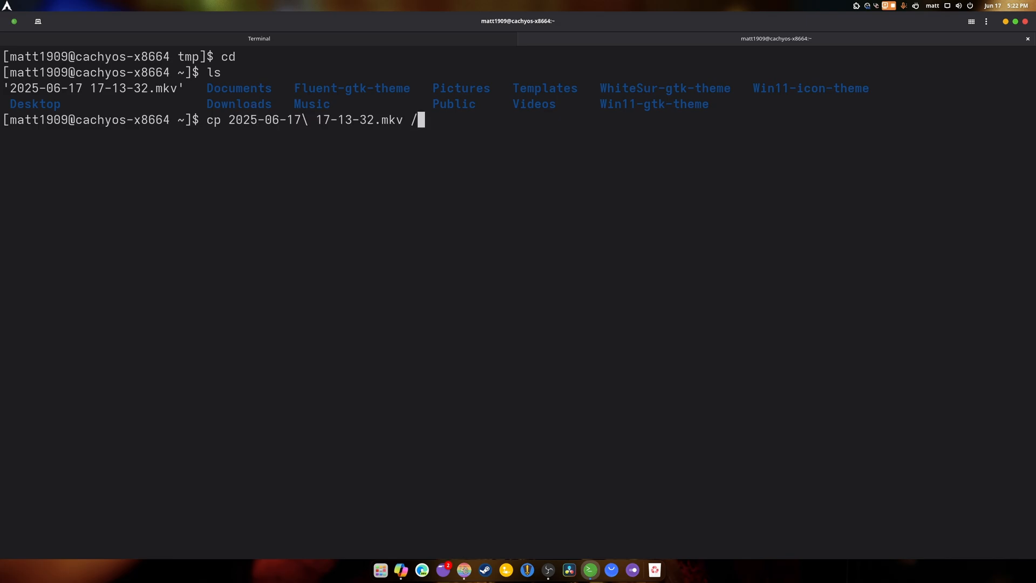
{"action": "type", "text": "Vide"}
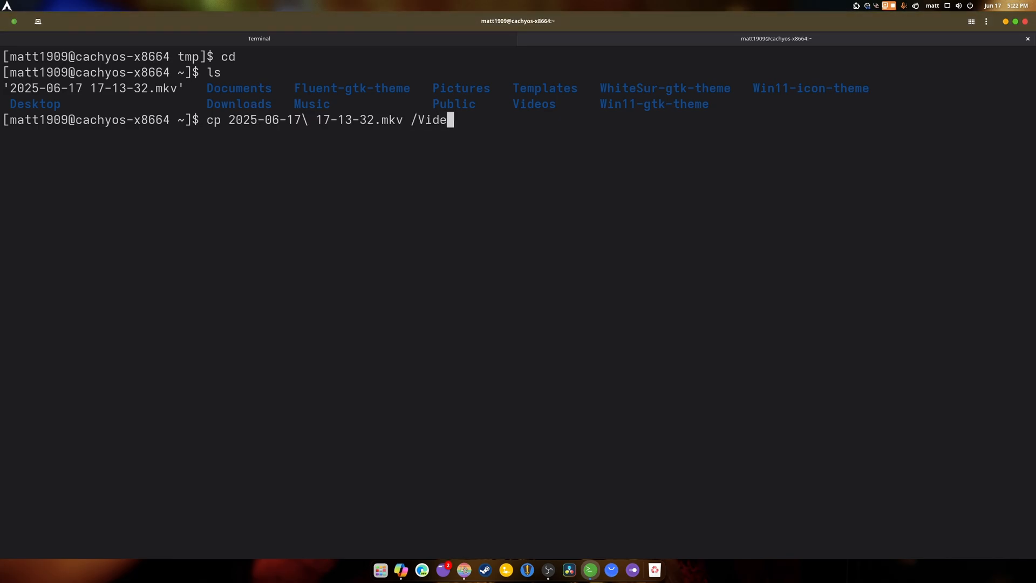
{"action": "key", "text": "BackSpace"}
{"action": "type", "text": "c"}
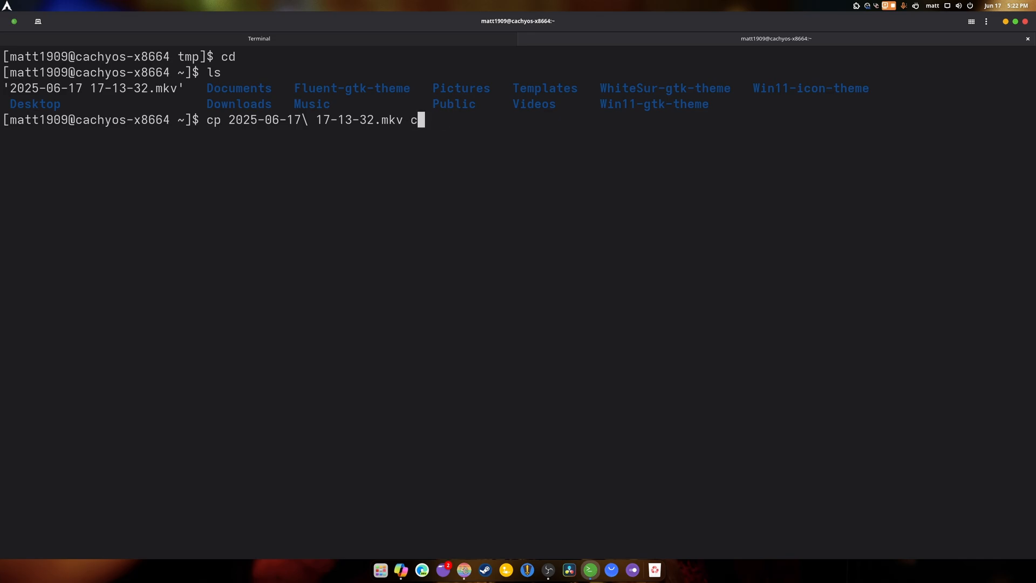
{"action": "key", "text": "BackSpace"}
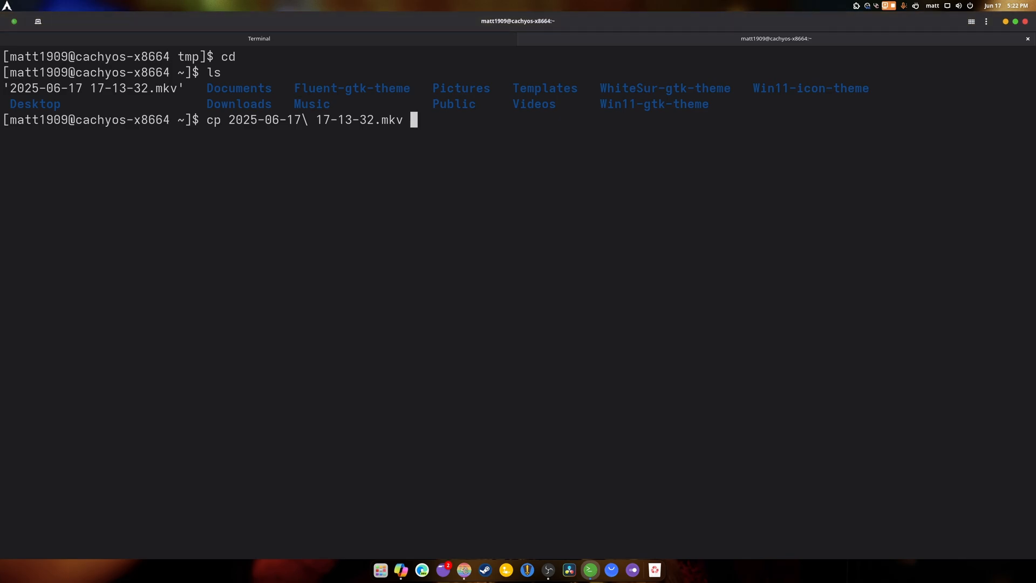
{"action": "type", "text": "Videos/"}
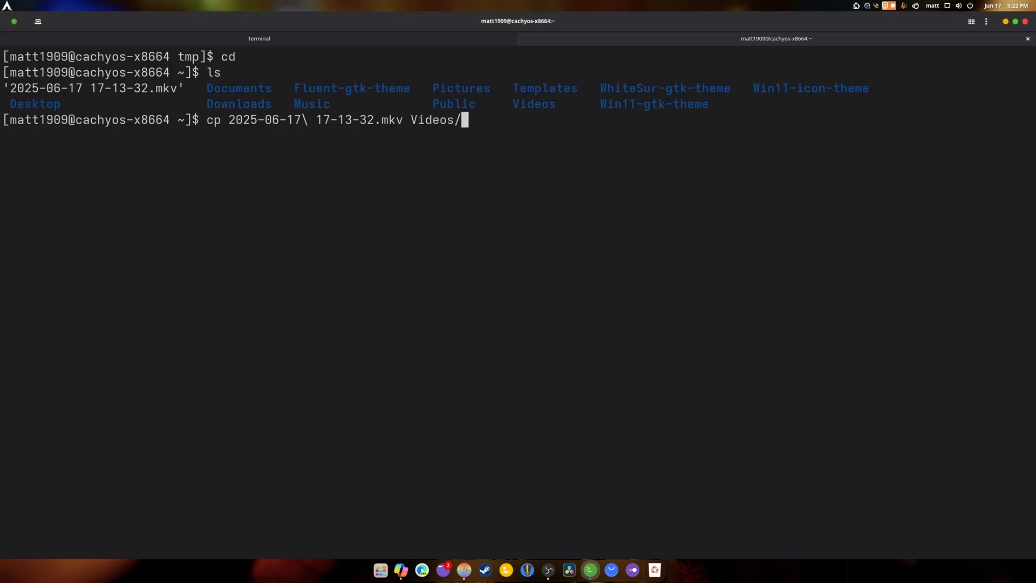
{"action": "type", "text": "clips/"}
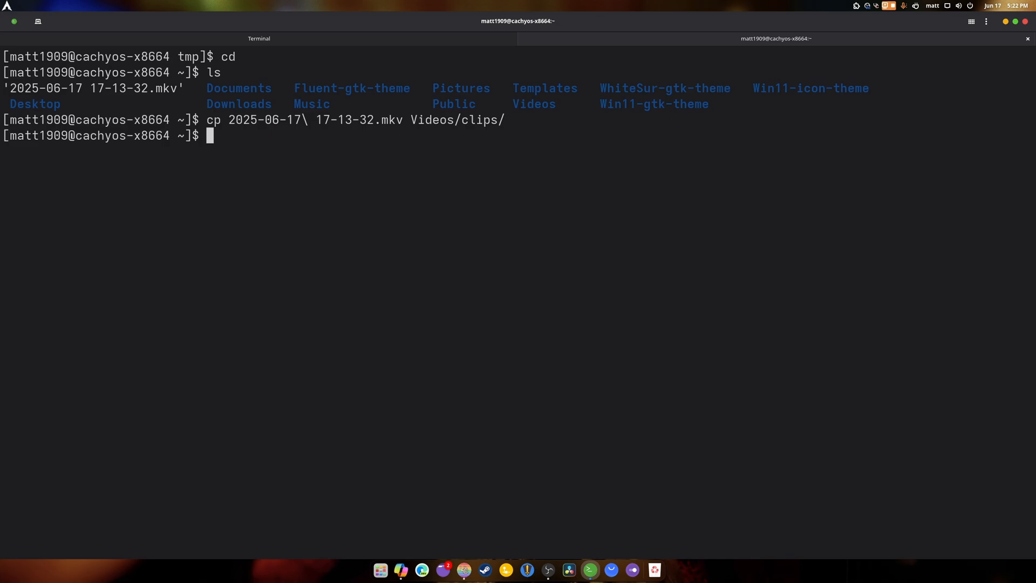
{"action": "type", "text": "cp -r"}
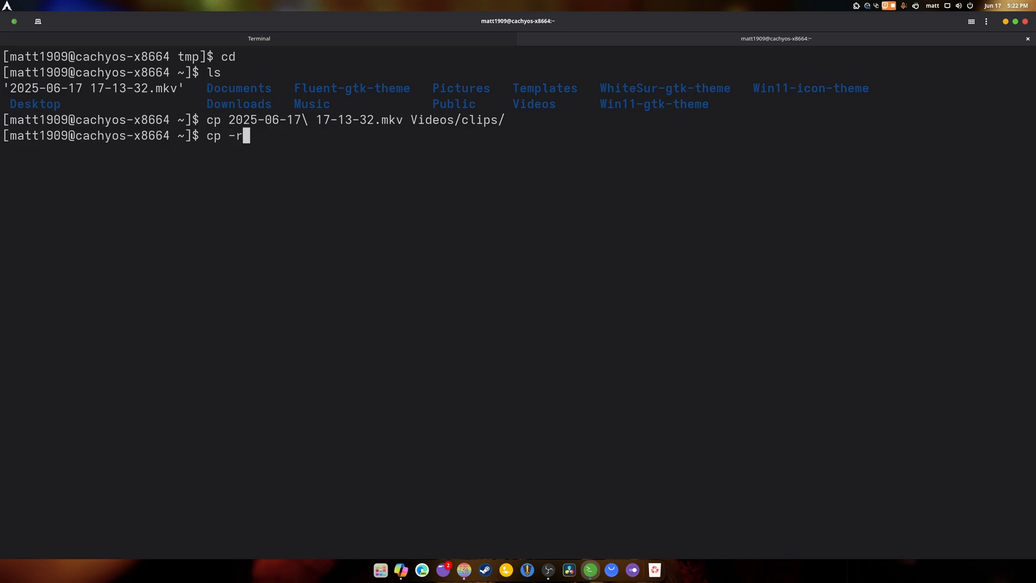
Step: Recursively copy Win11-icon-theme/ into Videos/ with cp -r, discarding a half-typed repeat
{"action": "type", "text": "Win11-"}
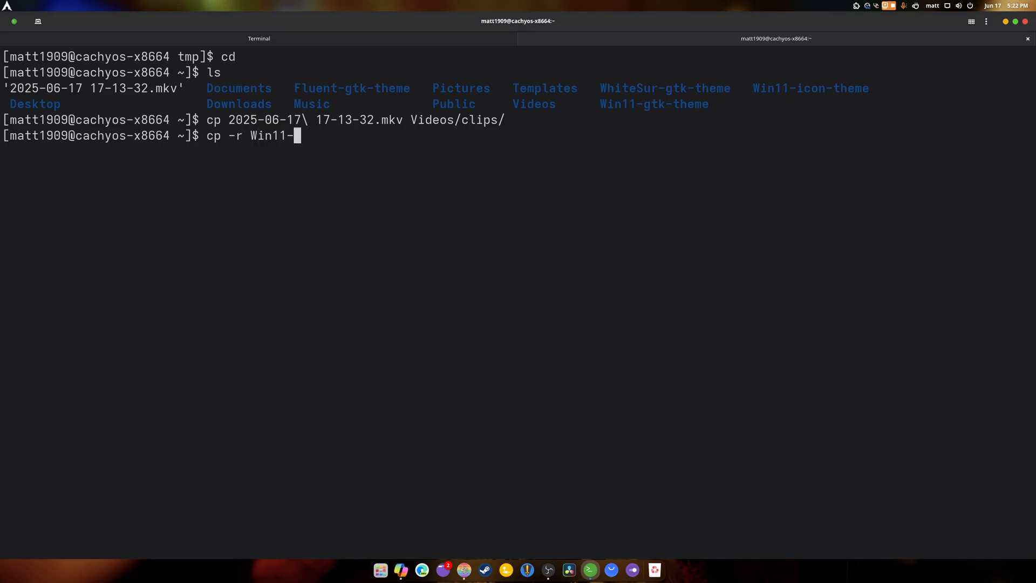
{"action": "mouse_move", "coordinate": [371, 253]}
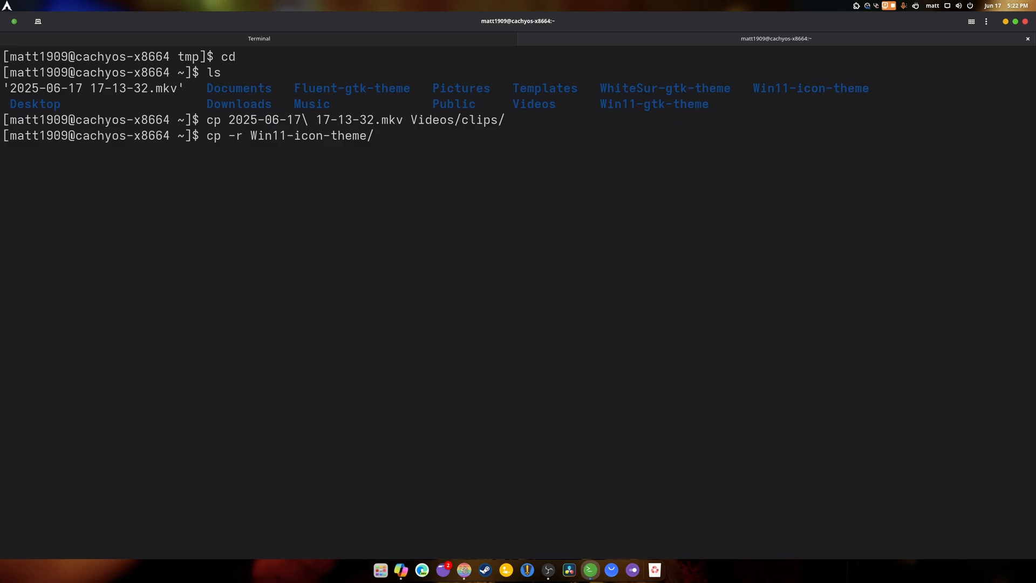
{"action": "type", "text": "/V"}
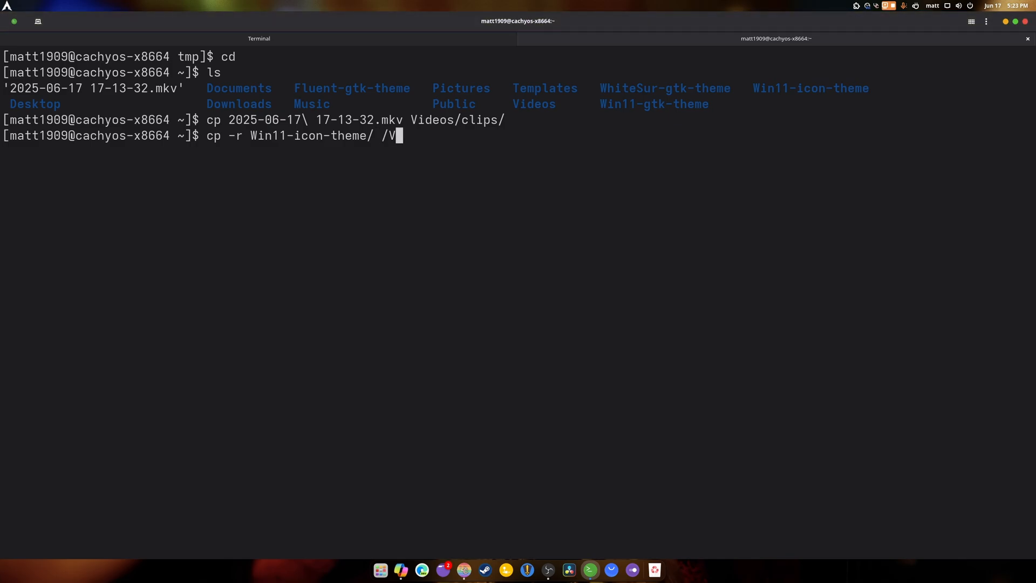
{"action": "type", "text": "ideos/"}
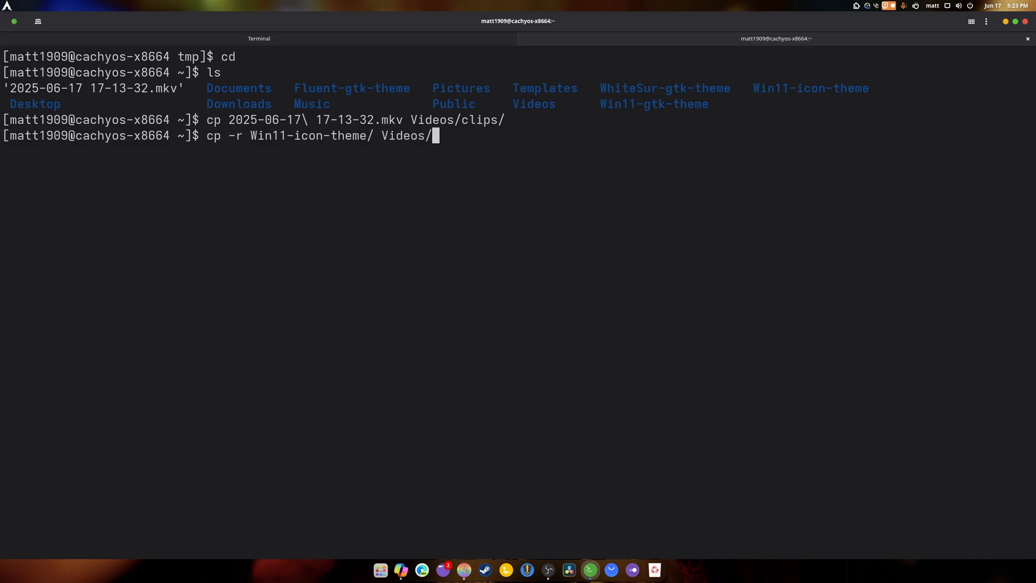
{"action": "key", "text": "Return"}
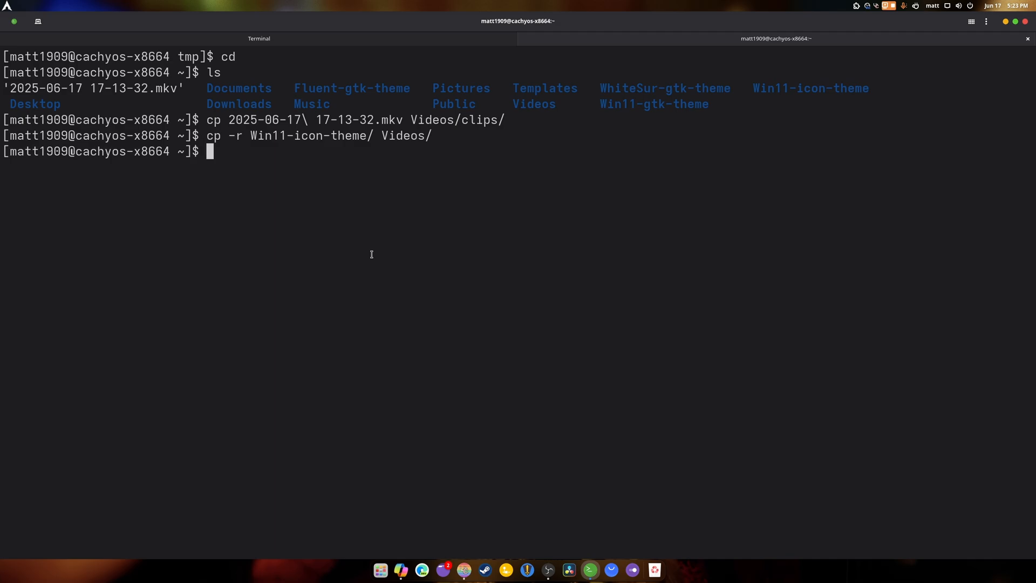
{"action": "type", "text": "cp -r Win11-icon-theme/ Videos/"}
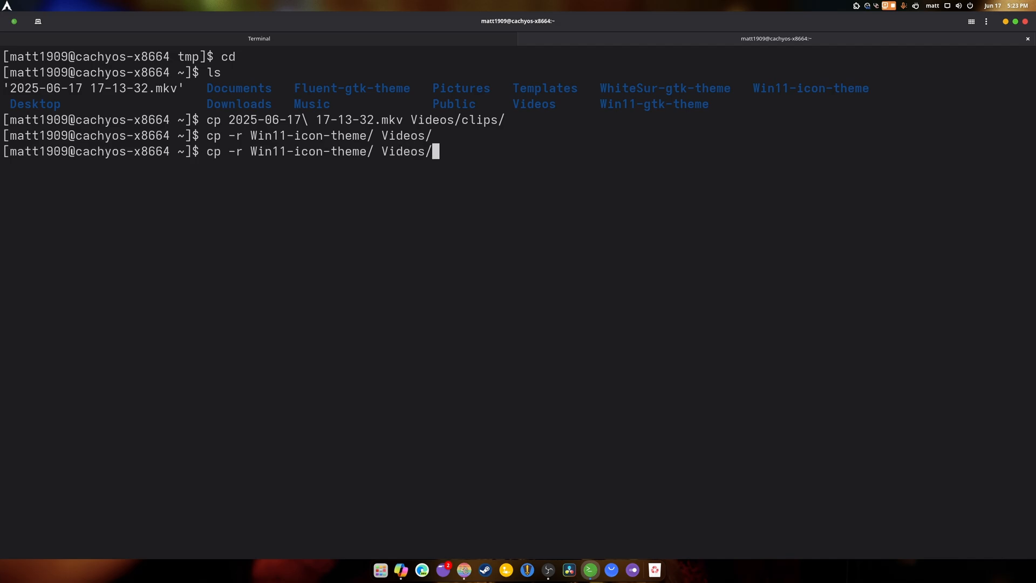
{"action": "key", "text": "BackSpace"}
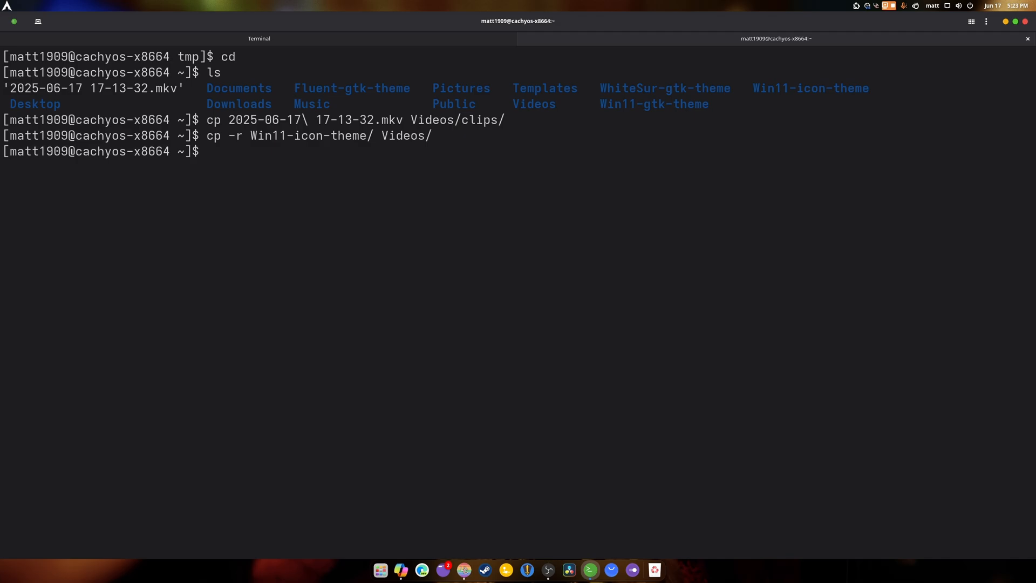
Step: Change into Pictures, then view Sound's Volume Levels in Settings and close the window
{"action": "type", "text": "cd"}
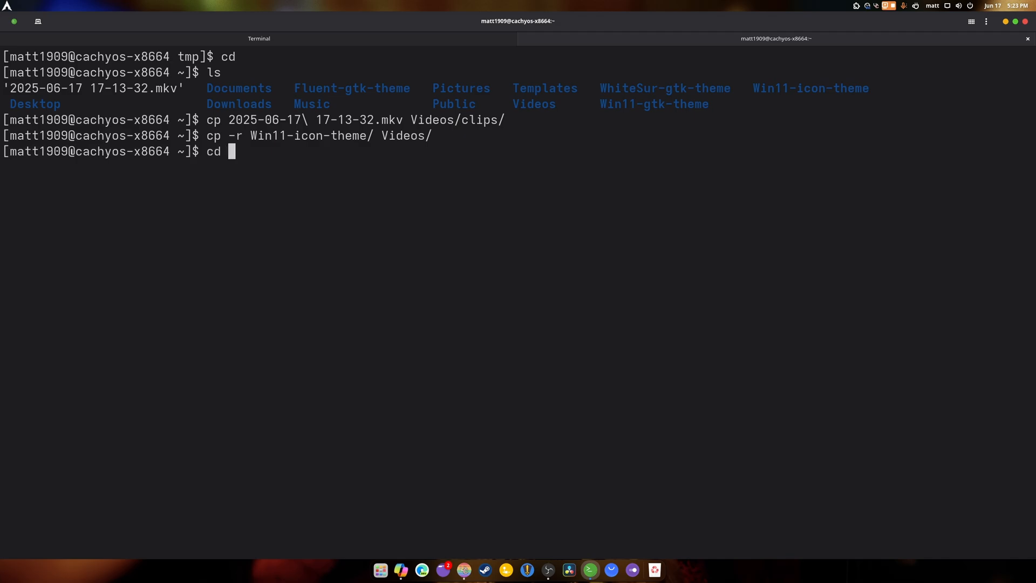
{"action": "type", "text": "Pictures/"}
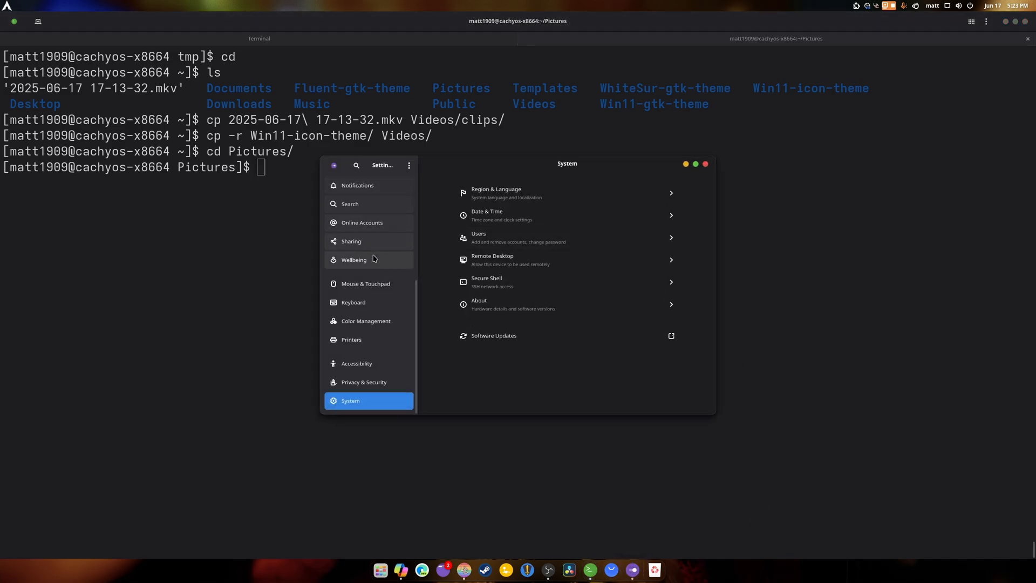
{"action": "mouse_move", "coordinate": [391, 316]}
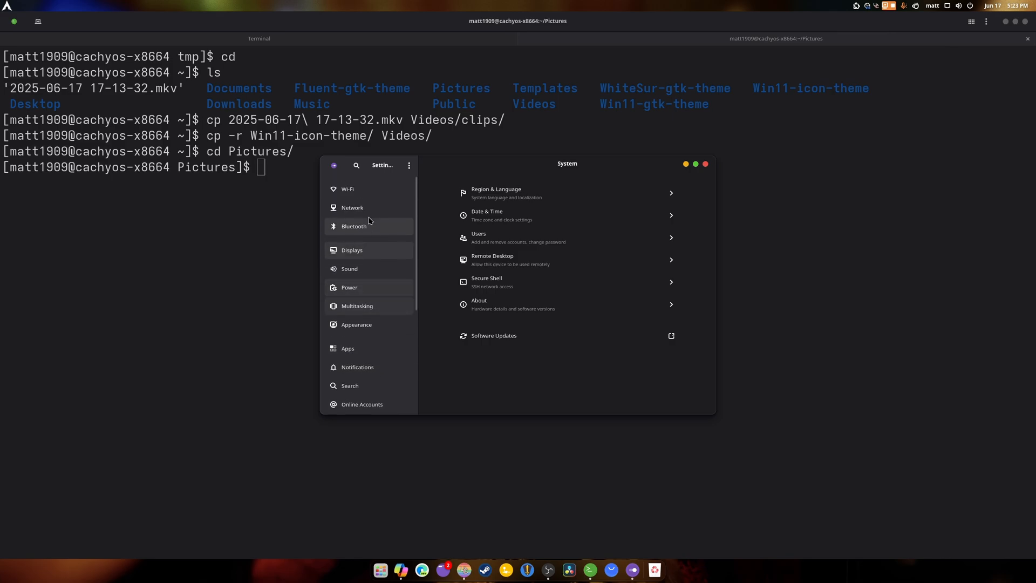
{"action": "left_click", "coordinate": [350, 269]}
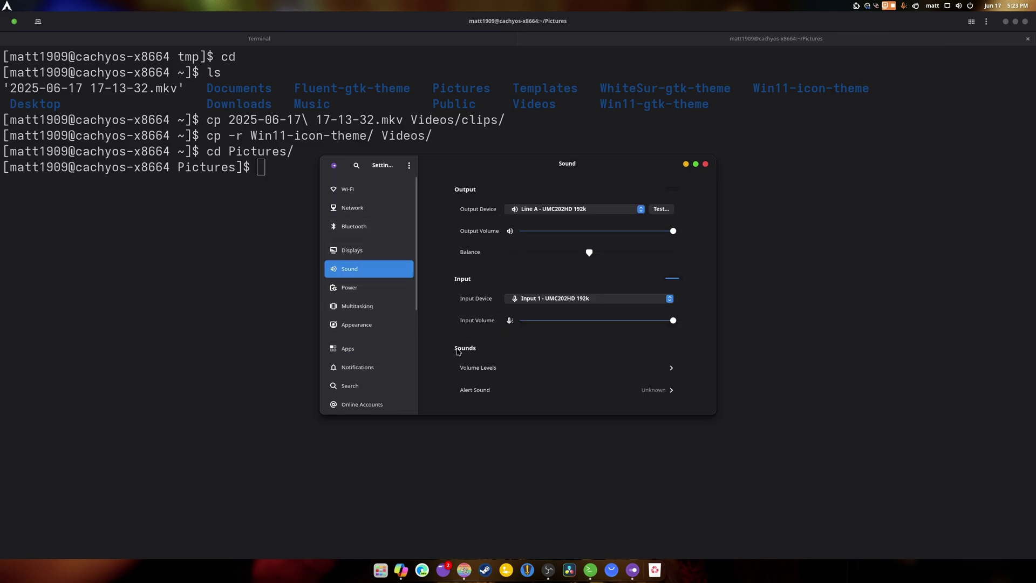
{"action": "left_click", "coordinate": [478, 367]}
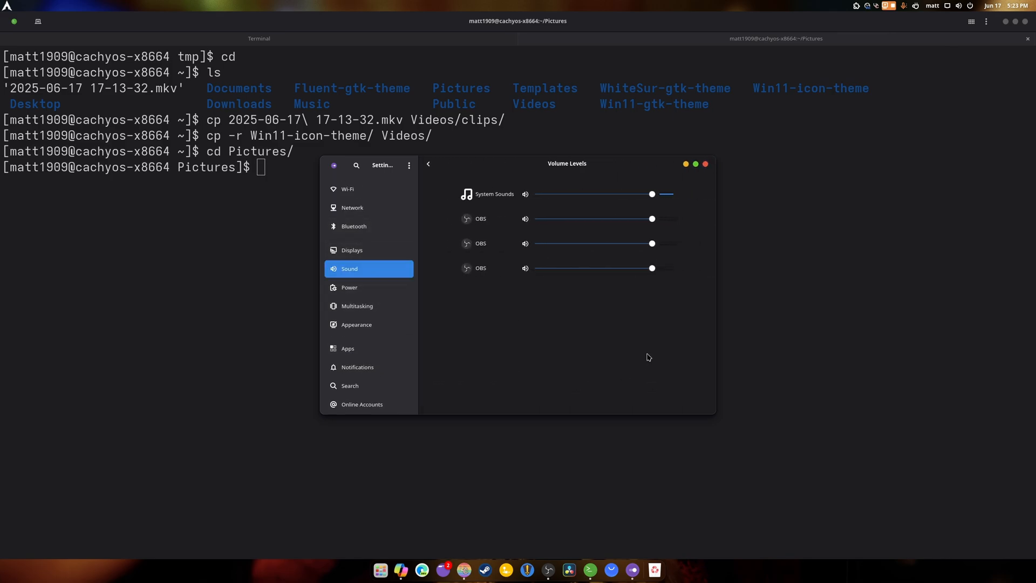
{"action": "left_click", "coordinate": [524, 195]}
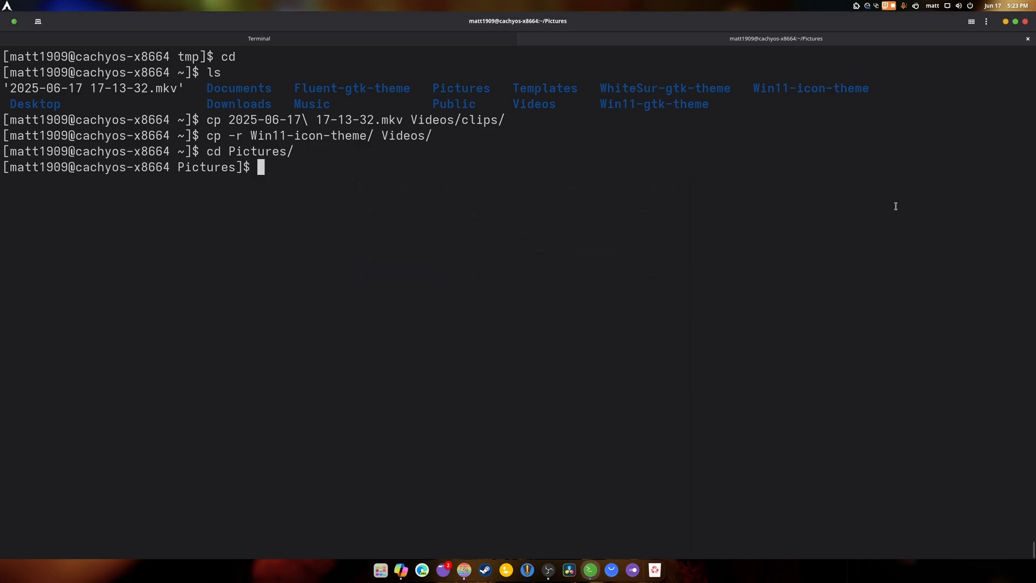
Step: List the files in the Pictures folder
{"action": "type", "text": "c"}
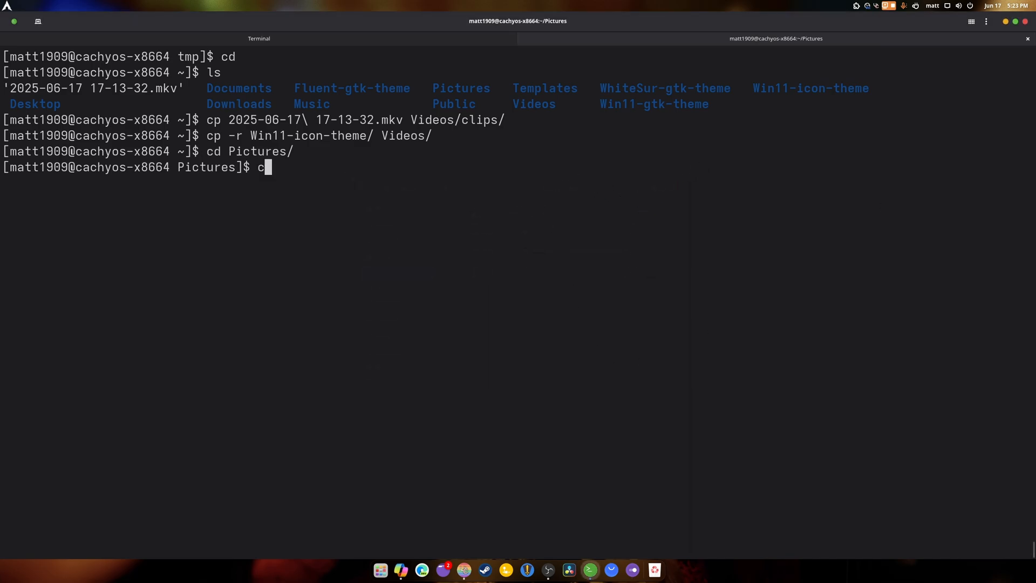
{"action": "type", "text": "ls"}
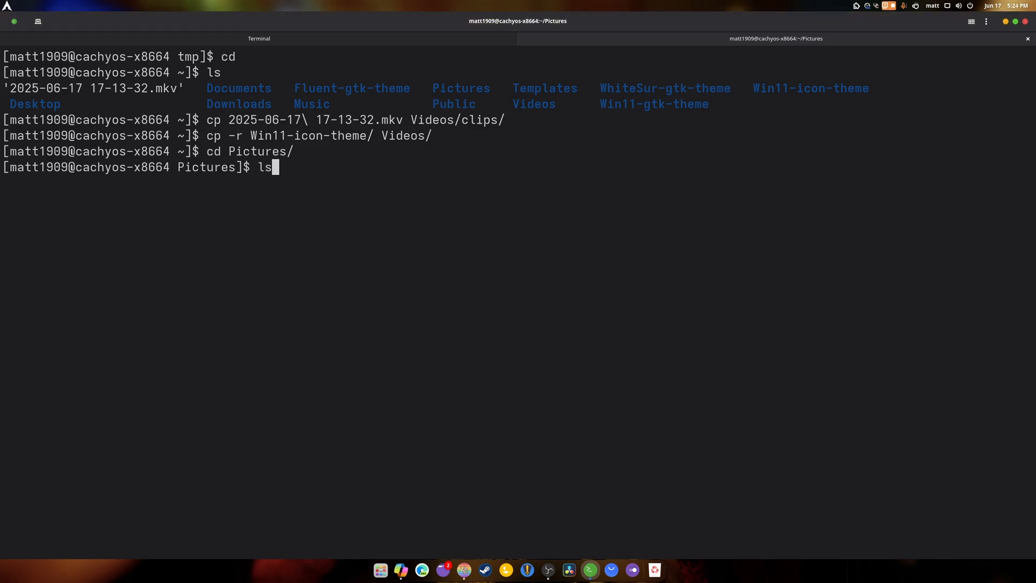
{"action": "key", "text": "Return"}
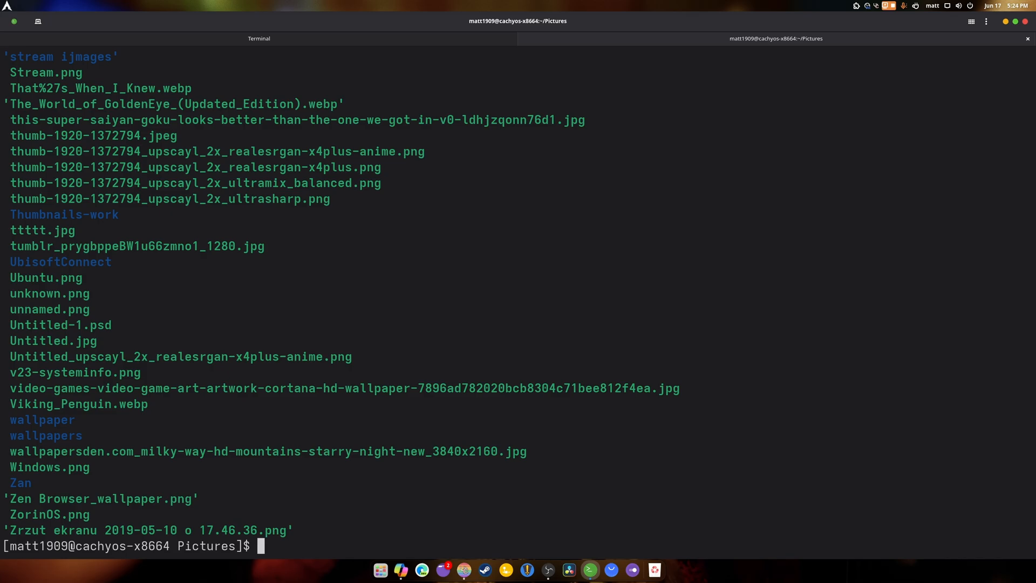
Step: Copy ZorinOS.png, Windows.png and Ubuntu.png into /home/<user>/Videos/ with cp
{"action": "type", "text": "cp"}
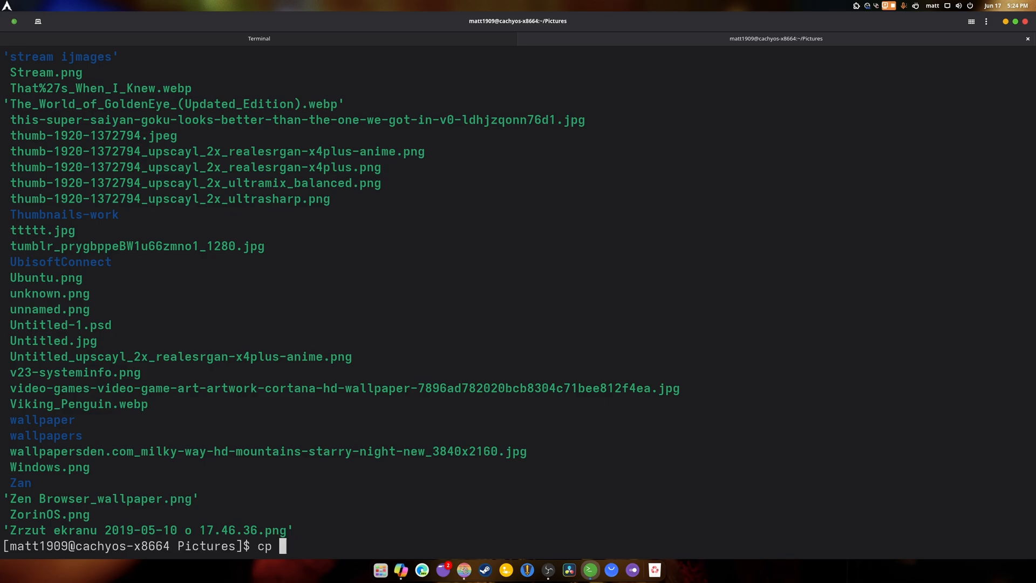
{"action": "type", "text": "ZorinOS.png"}
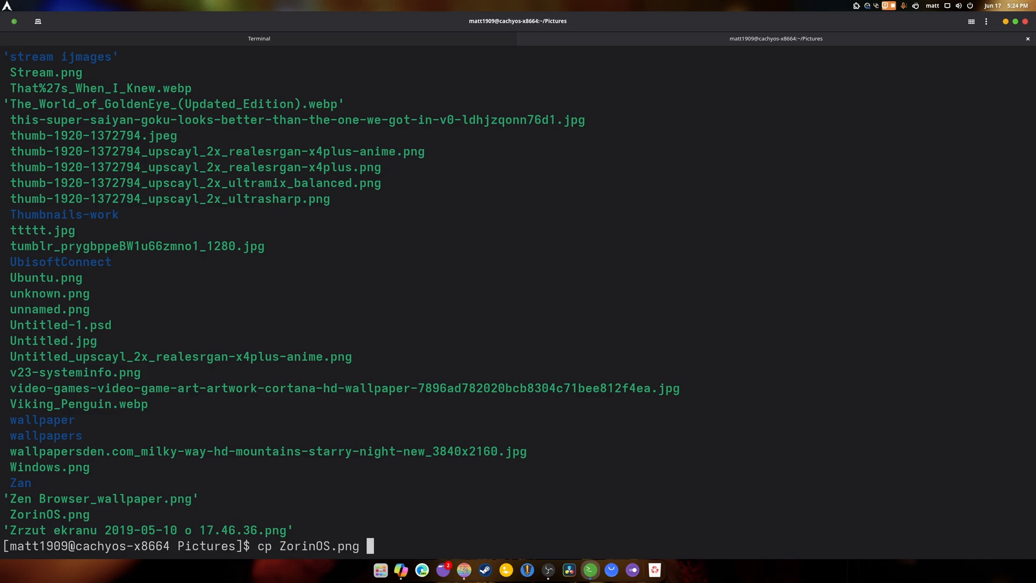
{"action": "type", "text": "Windows.png"}
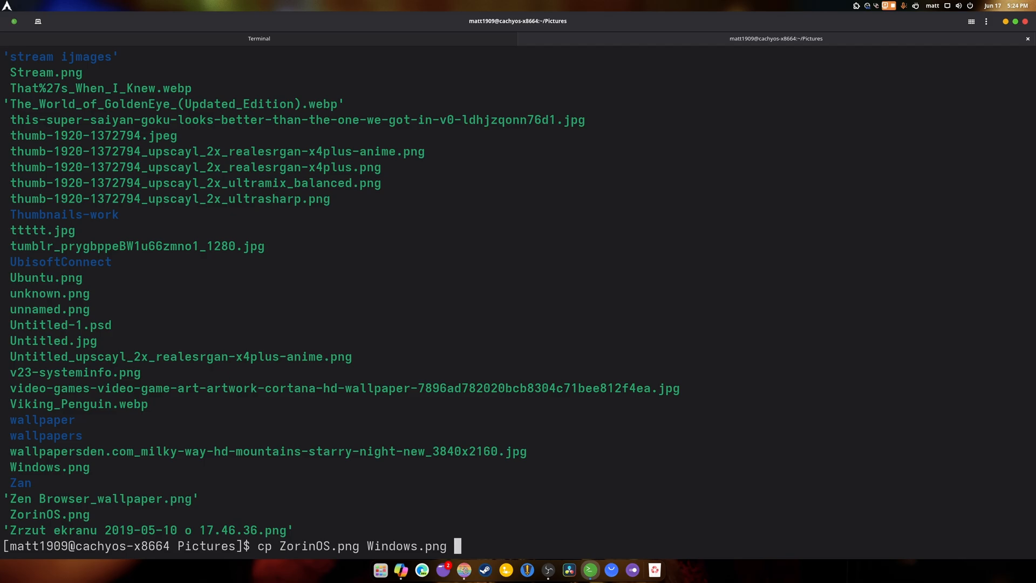
{"action": "type", "text": "U"}
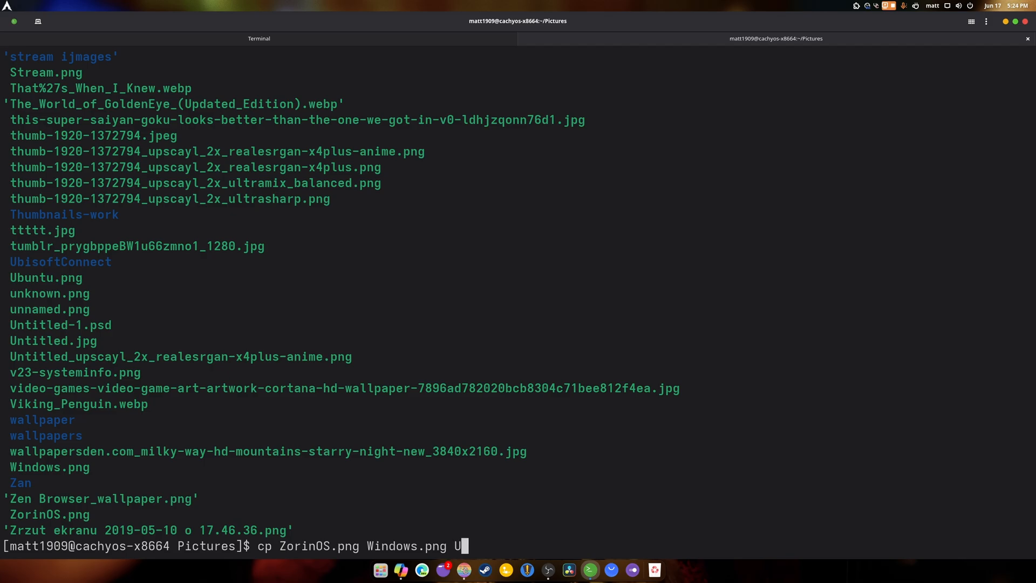
{"action": "type", "text": "buntu.png"}
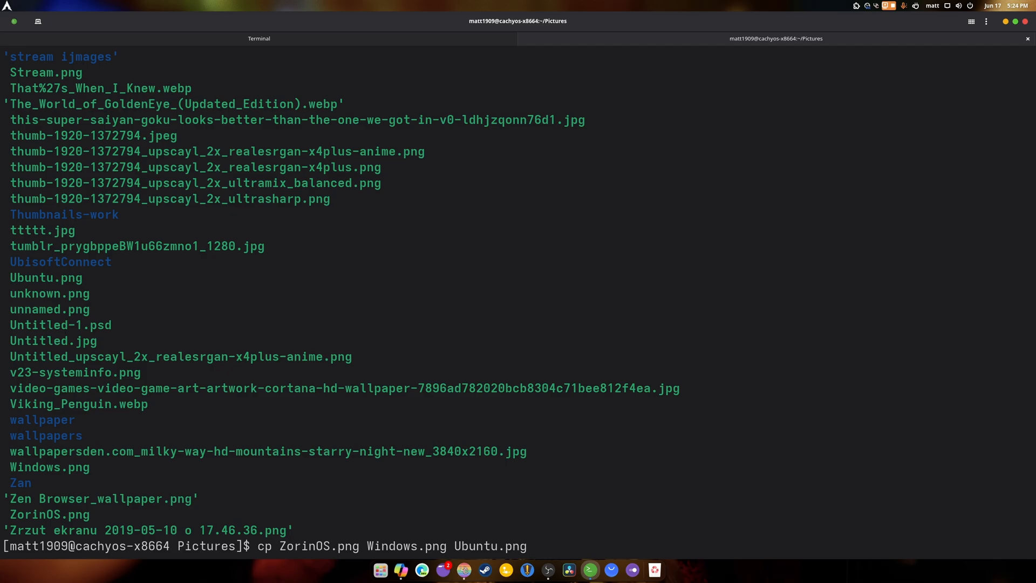
{"action": "type", "text": "/h"}
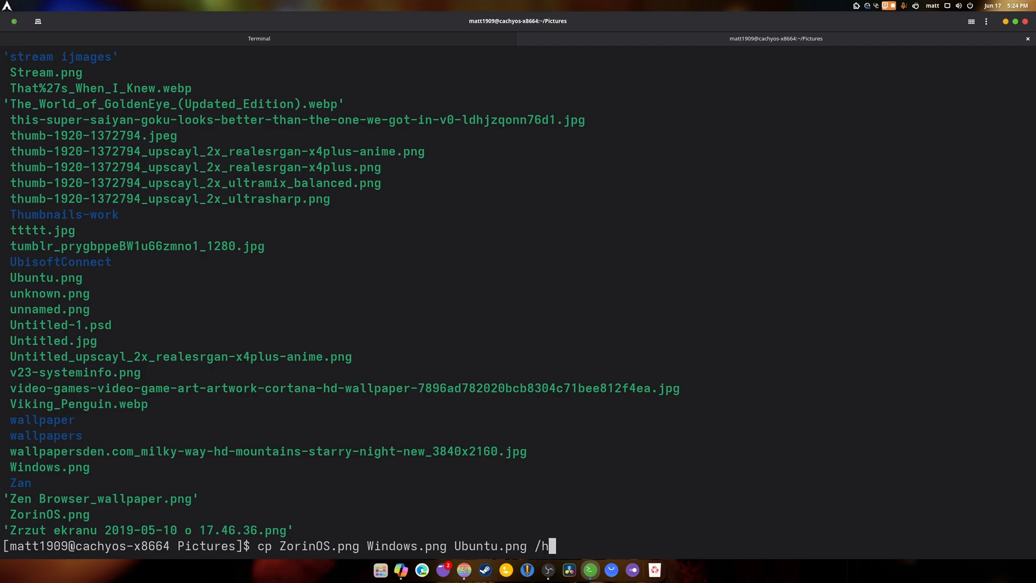
{"action": "type", "text": "ome/"}
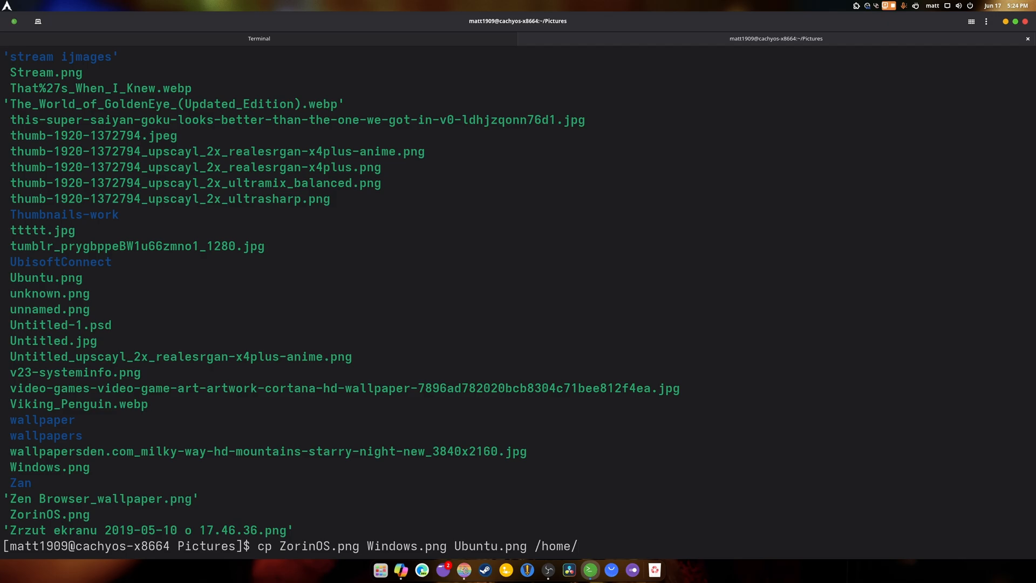
{"action": "type", "text": "Vi"}
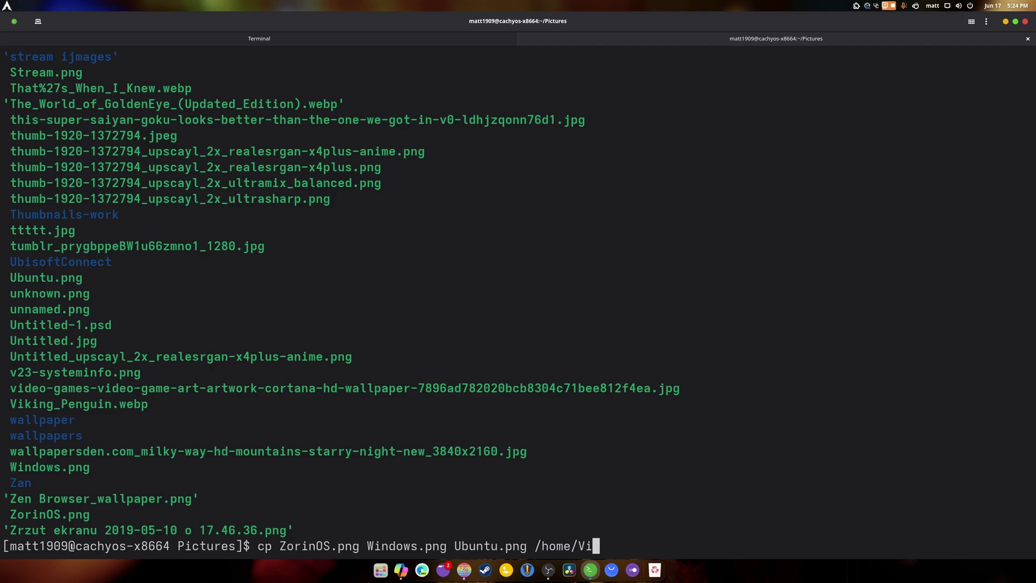
{"action": "type", "text": "deo"}
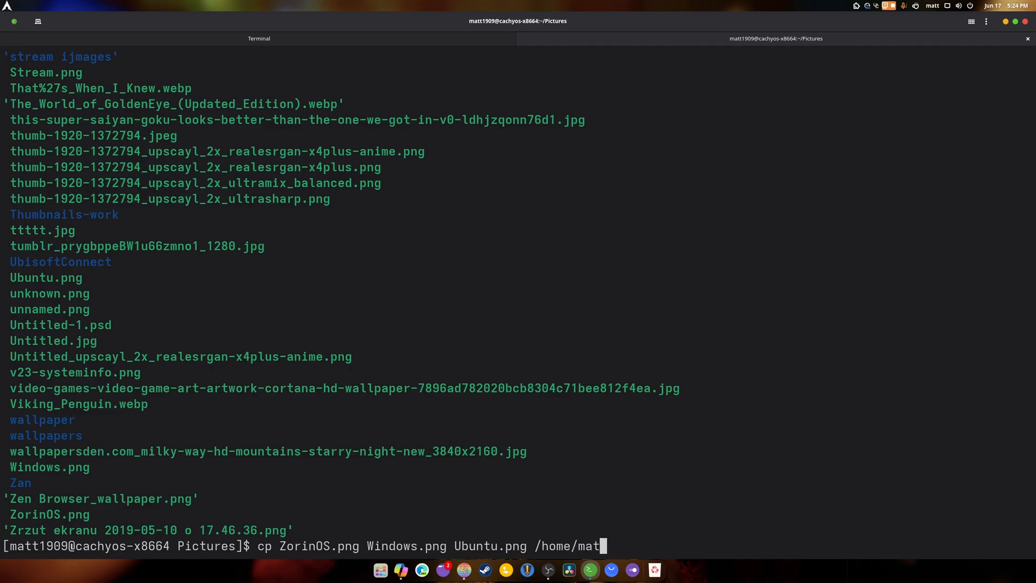
{"action": "type", "text": "1909/"}
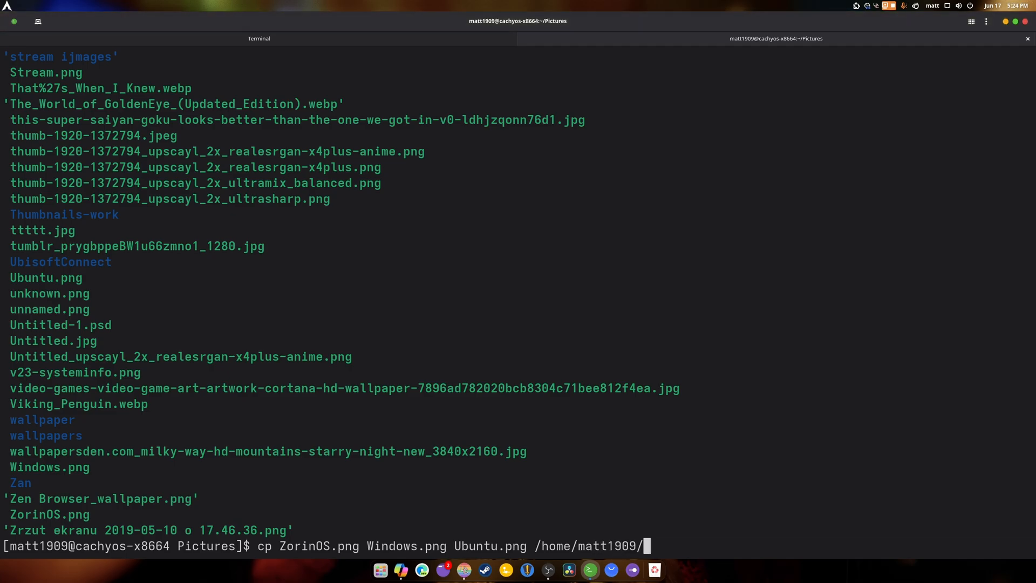
{"action": "type", "text": "/Videos/"}
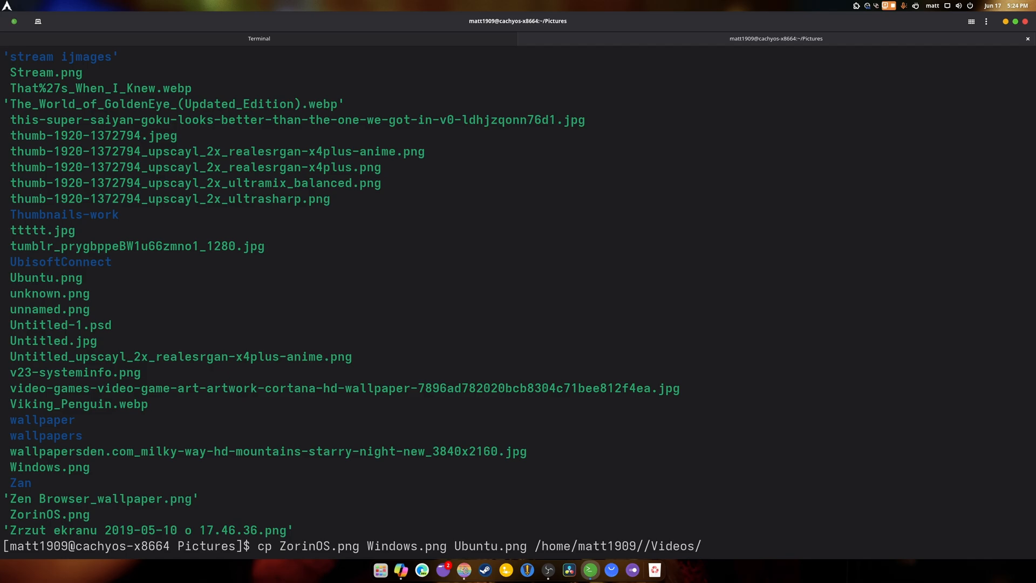
{"action": "key", "text": "Return"}
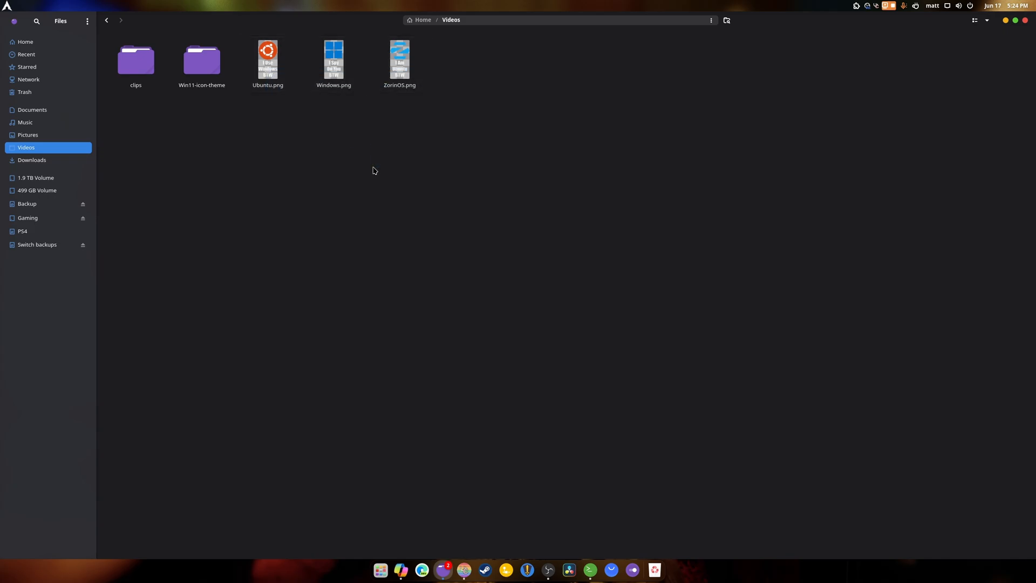
Step: Bring up the context menu on the copied items in Videos and pick an action
{"action": "right_click", "coordinate": [399, 61]}
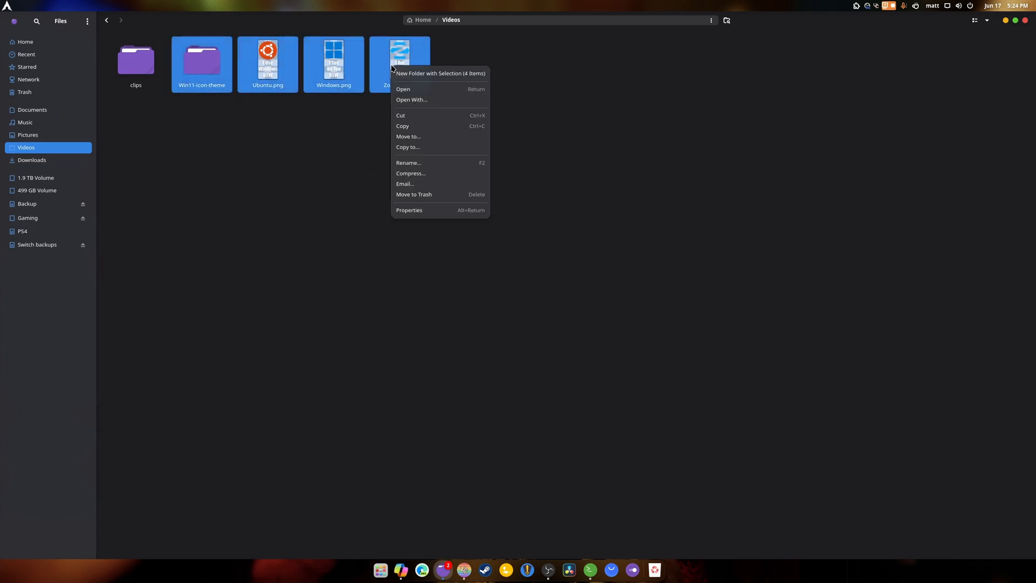
{"action": "left_click", "coordinate": [414, 194]}
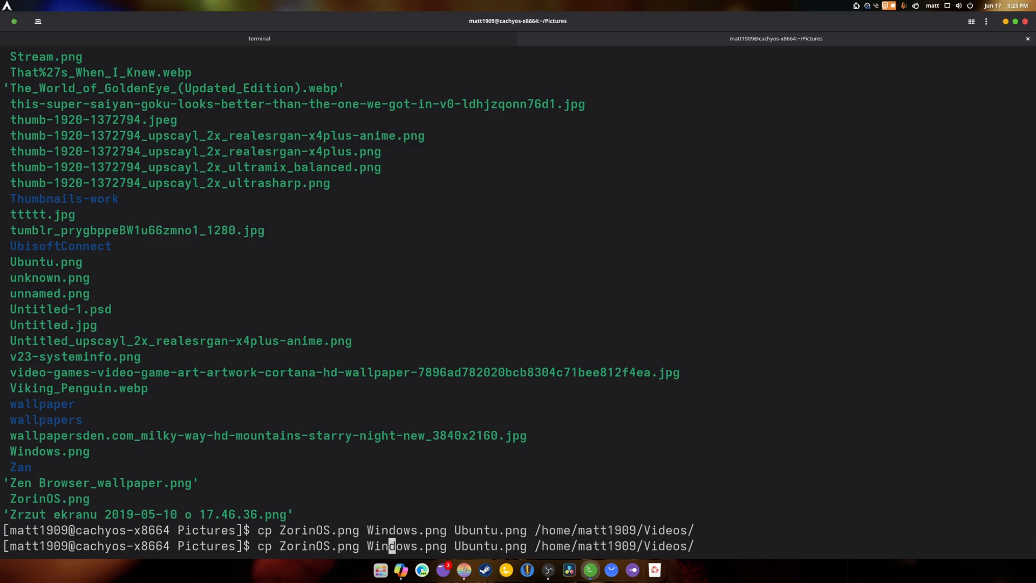
{"action": "type", "text": "mv"}
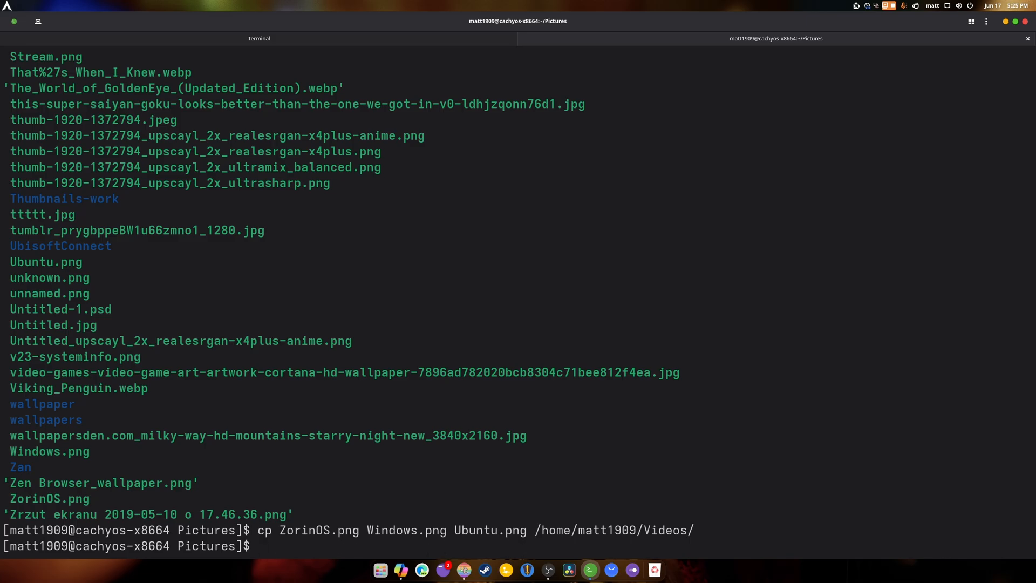
Step: Create a jpeg folder inside Pictures with mkdir
{"action": "type", "text": "mkdir"}
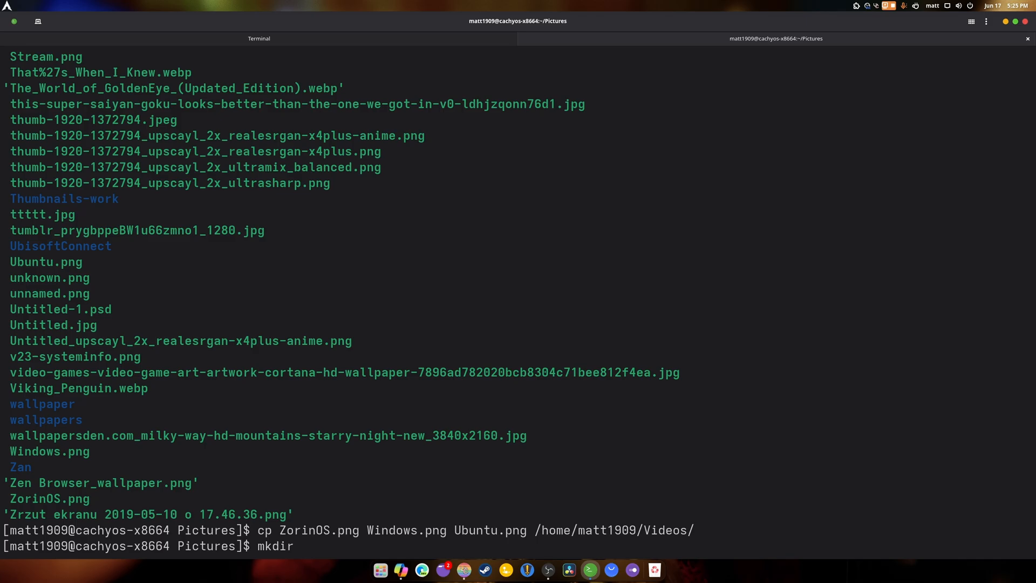
{"action": "type", "text": "jpeg"}
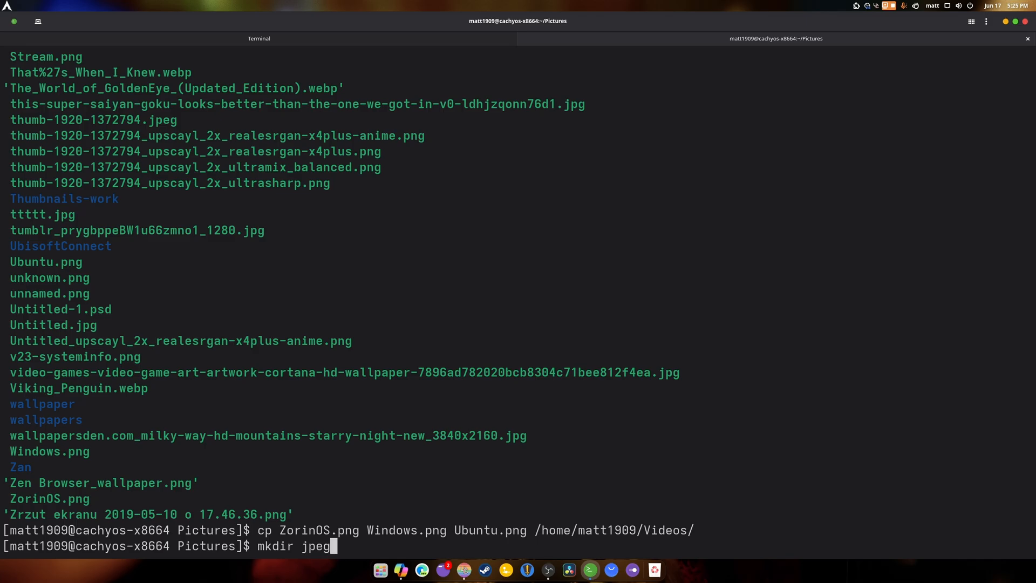
{"action": "key", "text": "Return"}
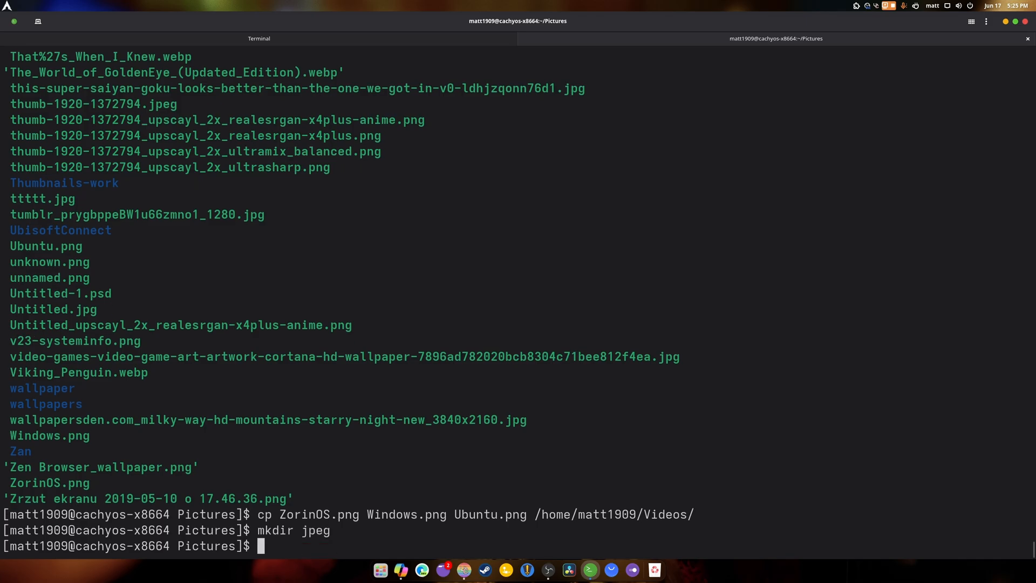
Step: Move every .jpeg image into the jpeg folder with mv *.jpeg jpeg/
{"action": "type", "text": "m"}
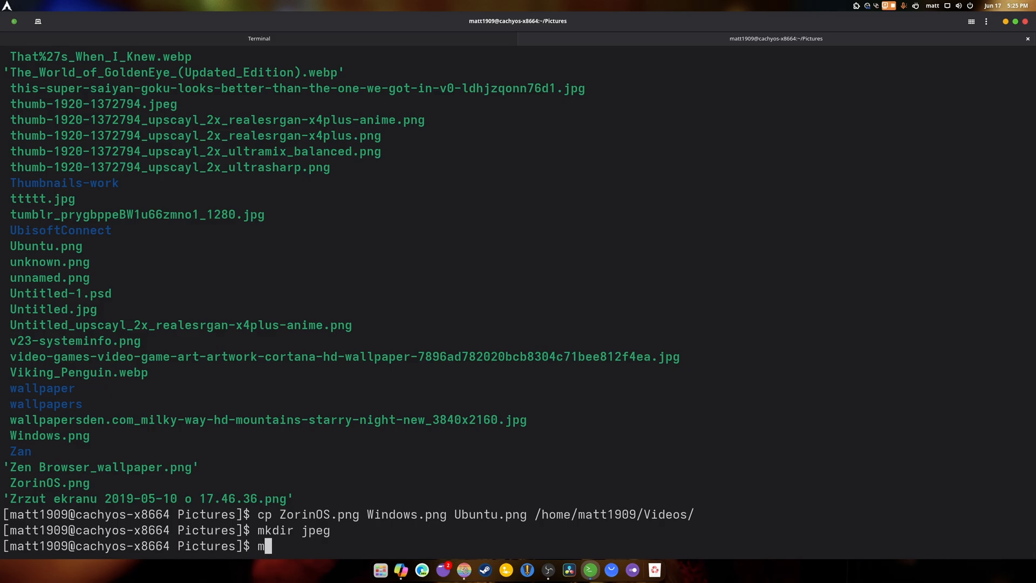
{"action": "type", "text": "v"}
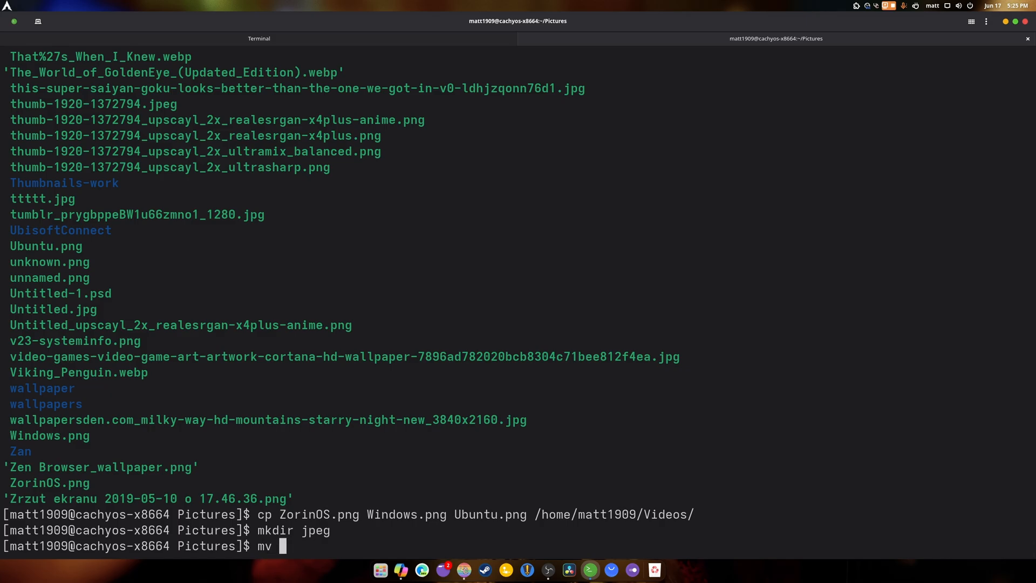
{"action": "type", "text": "*."}
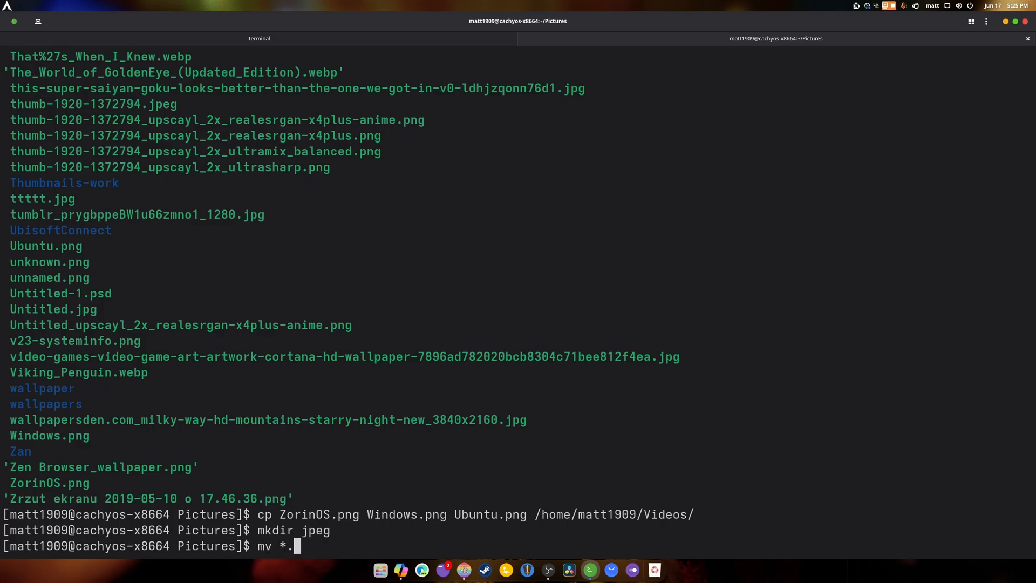
{"action": "type", "text": "jpeg"}
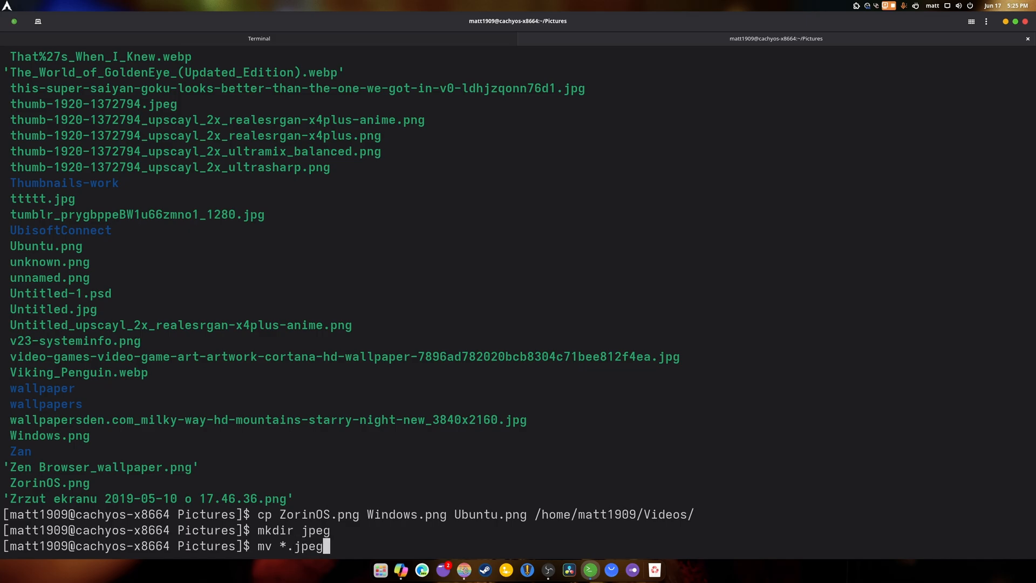
{"action": "type", "text": "/jp["}
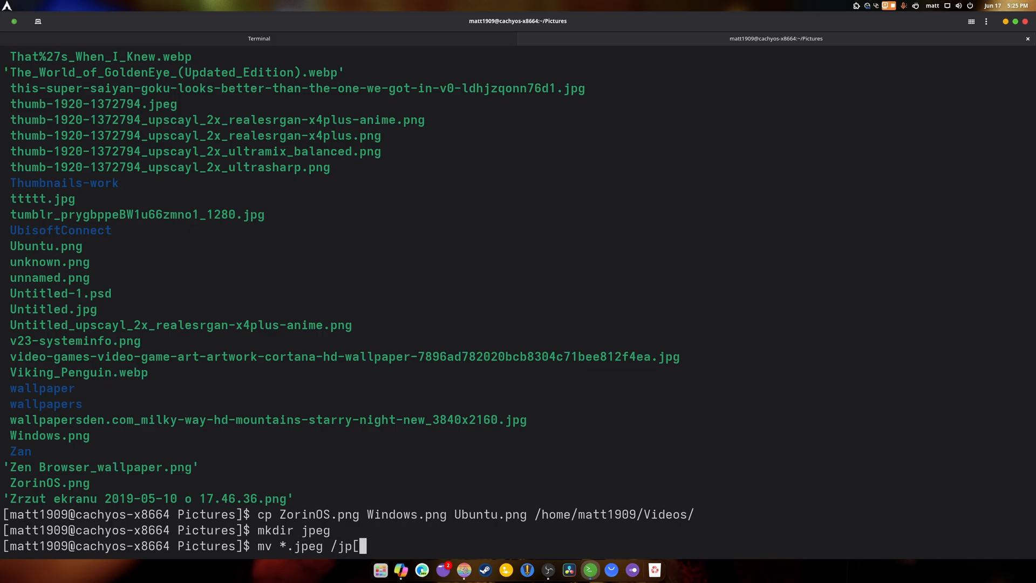
{"action": "key", "text": "BackSpace"}
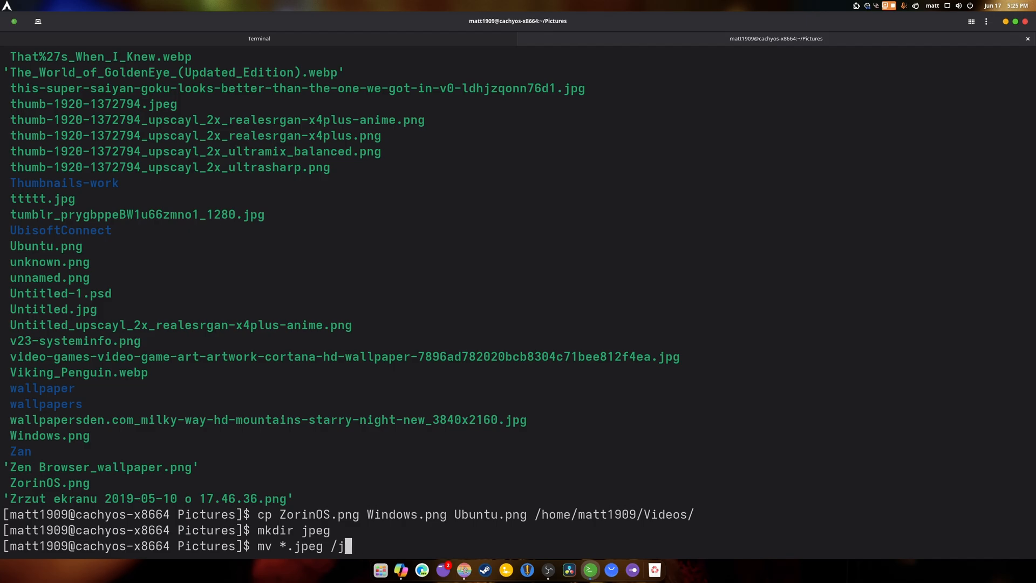
{"action": "key", "text": "BackSpace"}
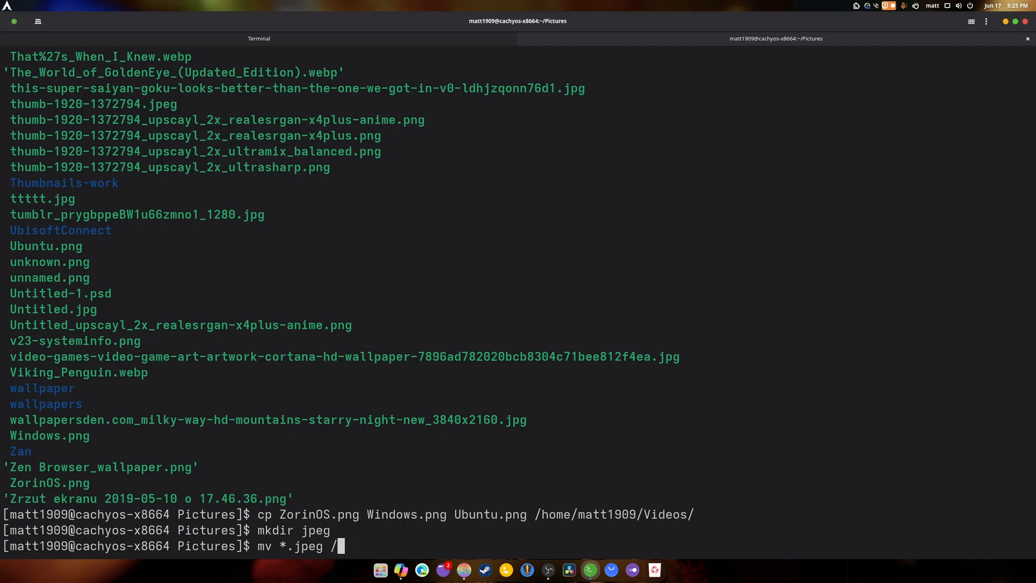
{"action": "type", "text": "je"}
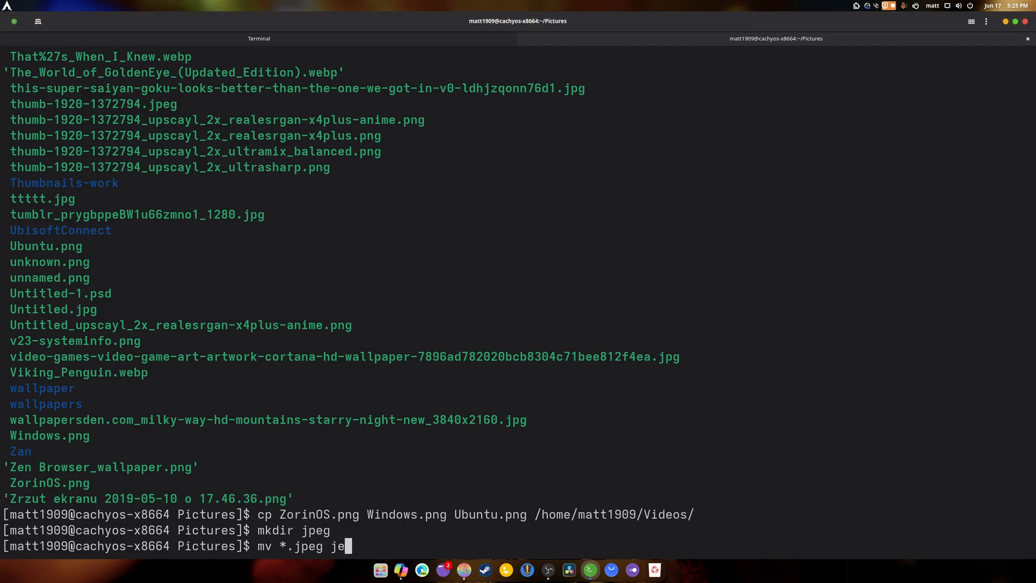
{"action": "type", "text": "peg/"}
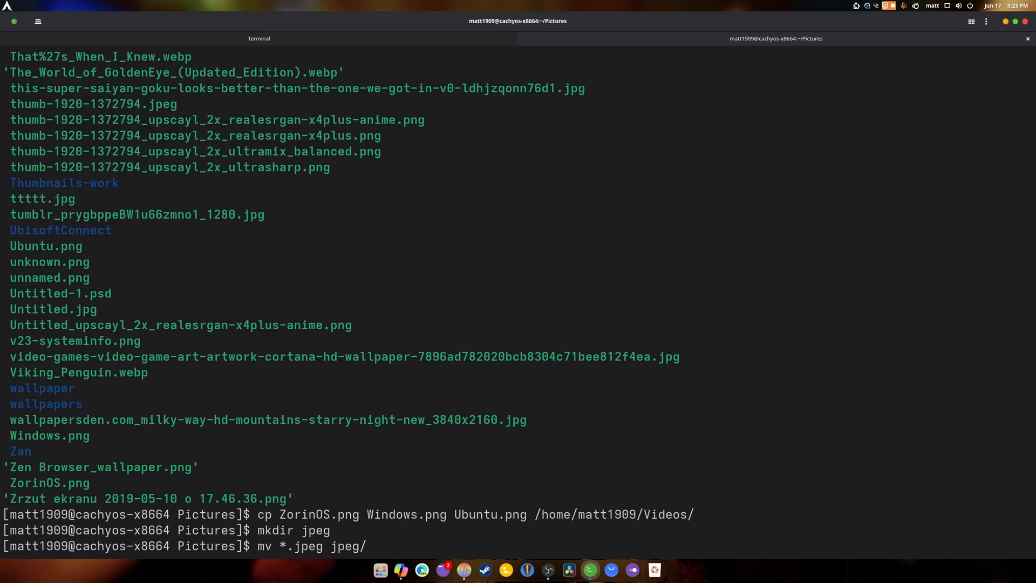
{"action": "key", "text": "Return"}
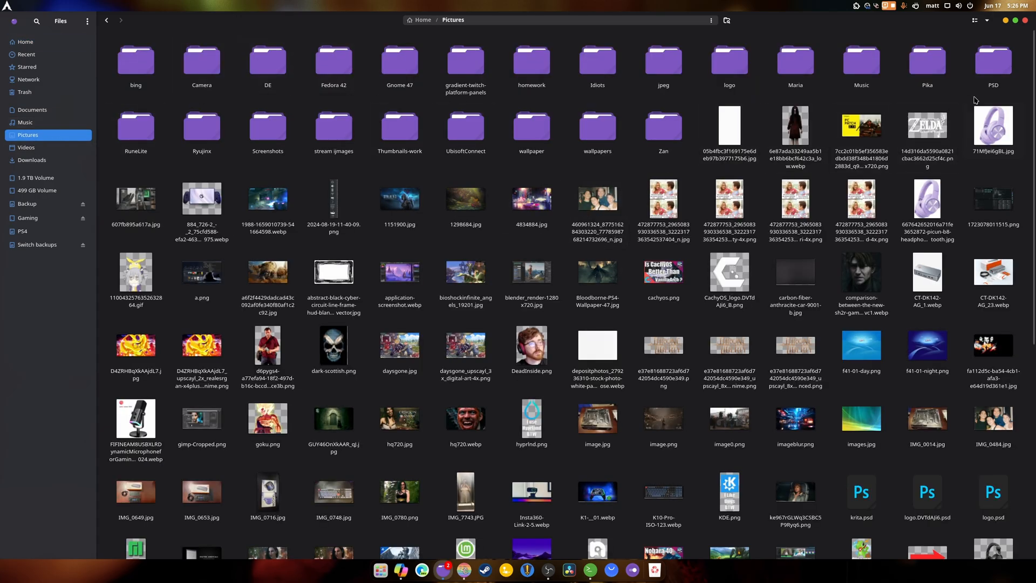
Step: Open the jpeg folder in Files to see the two moved .jpeg images
{"action": "double_click", "coordinate": [663, 56]}
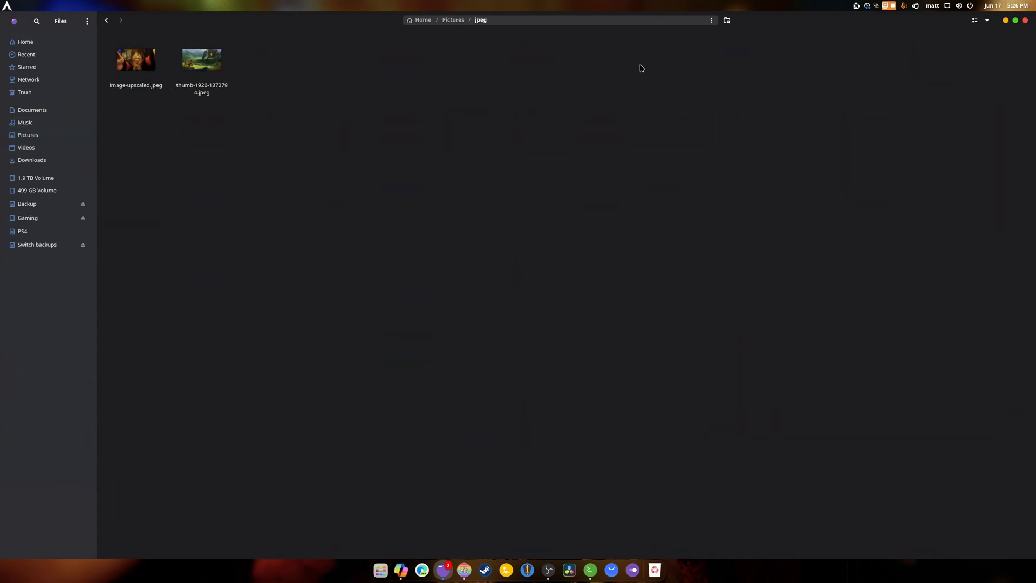
{"action": "mouse_move", "coordinate": [637, 70]}
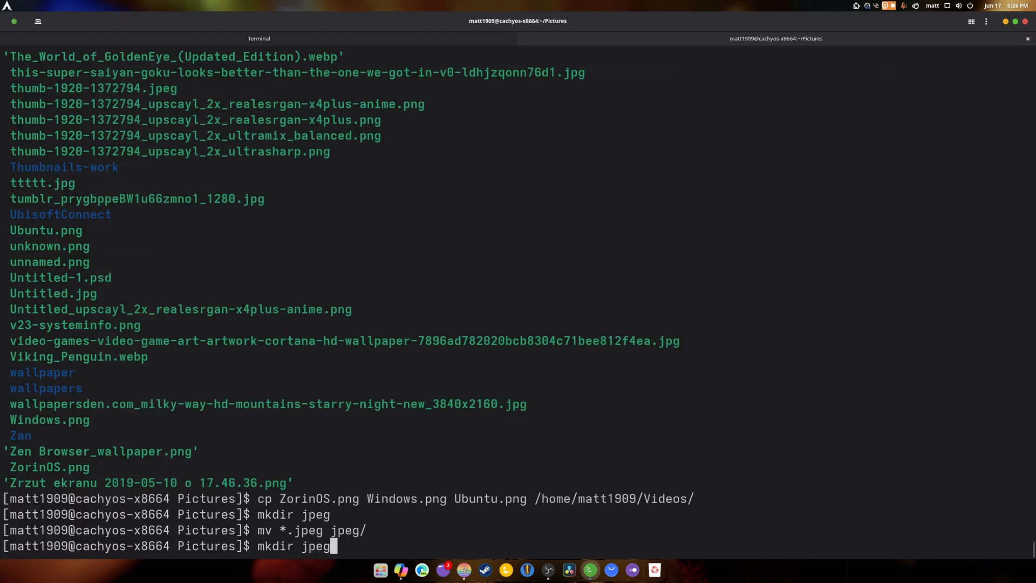
Step: Make a png folder in Pictures and move every .png image into it
{"action": "type", "text": "png/"}
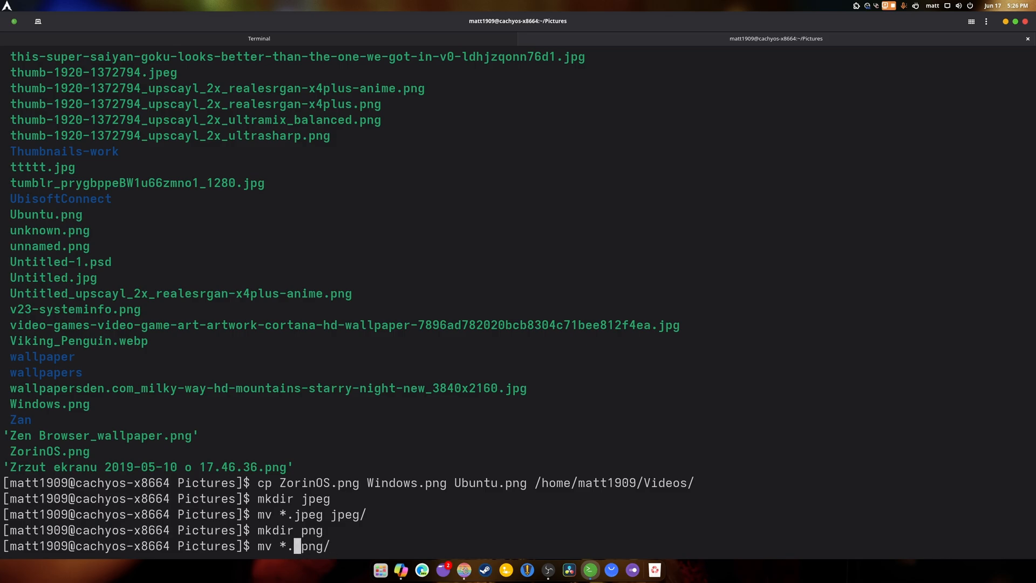
{"action": "key", "text": "Return"}
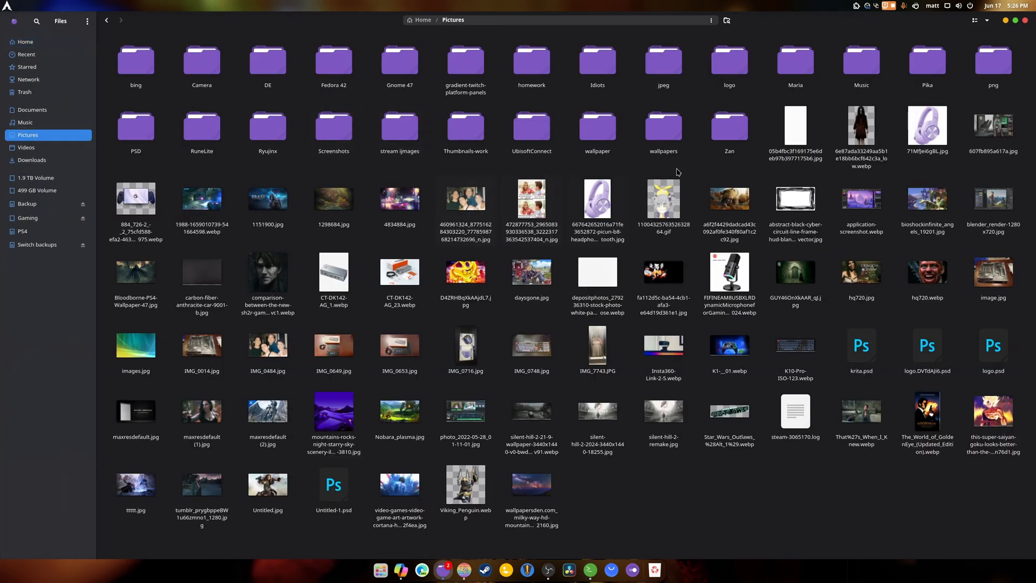
Step: View Pictures in Files to confirm the png folder exists and loose .png files are gone
{"action": "double_click", "coordinate": [993, 61]}
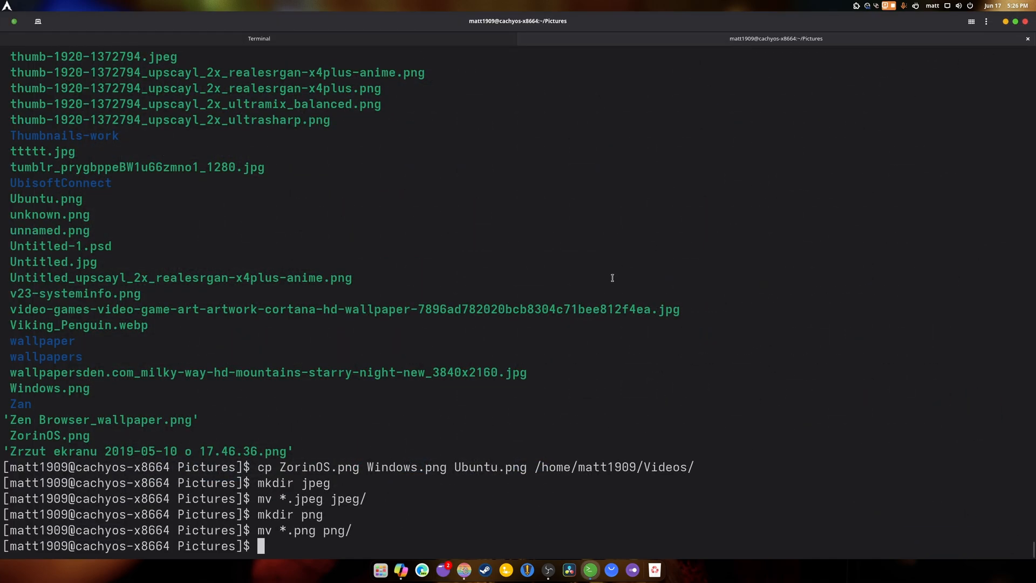
Step: Move the .jpg images into jpeg/, make a webp folder, and move the .webp images into it
{"action": "type", "text": "mv *.jpeg jpeg/"}
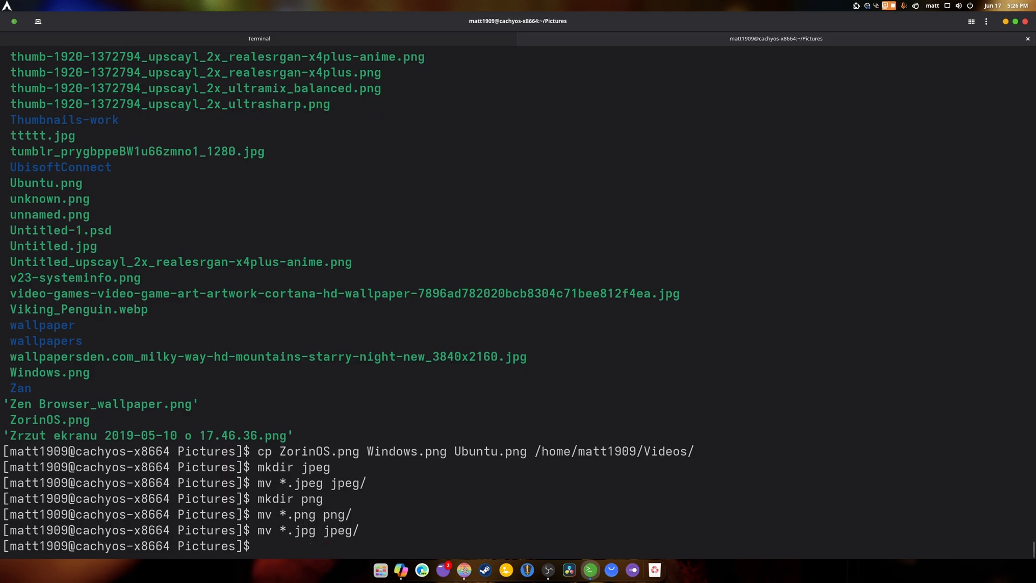
{"action": "type", "text": "mkdir png"}
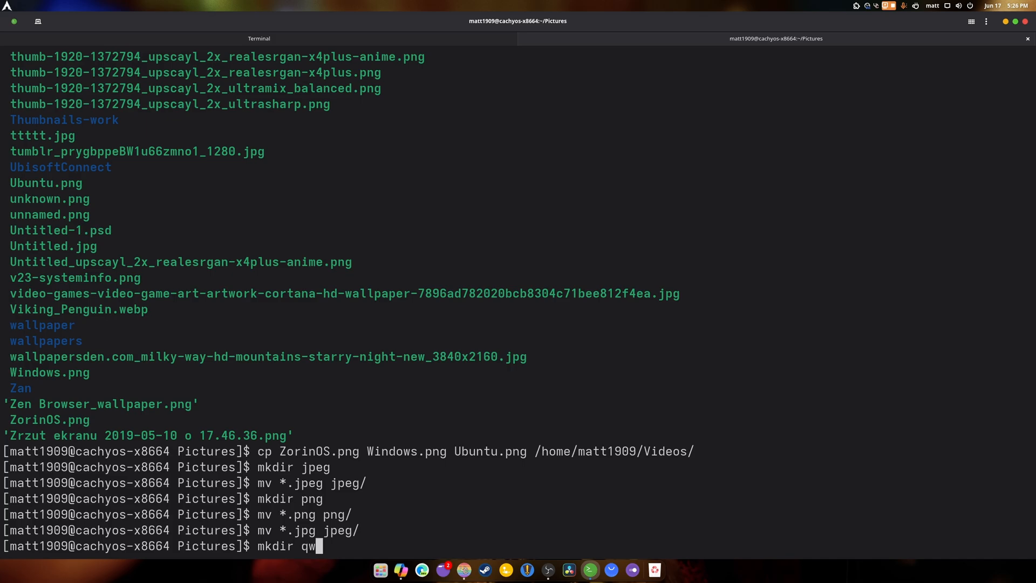
{"action": "type", "text": "ebp"}
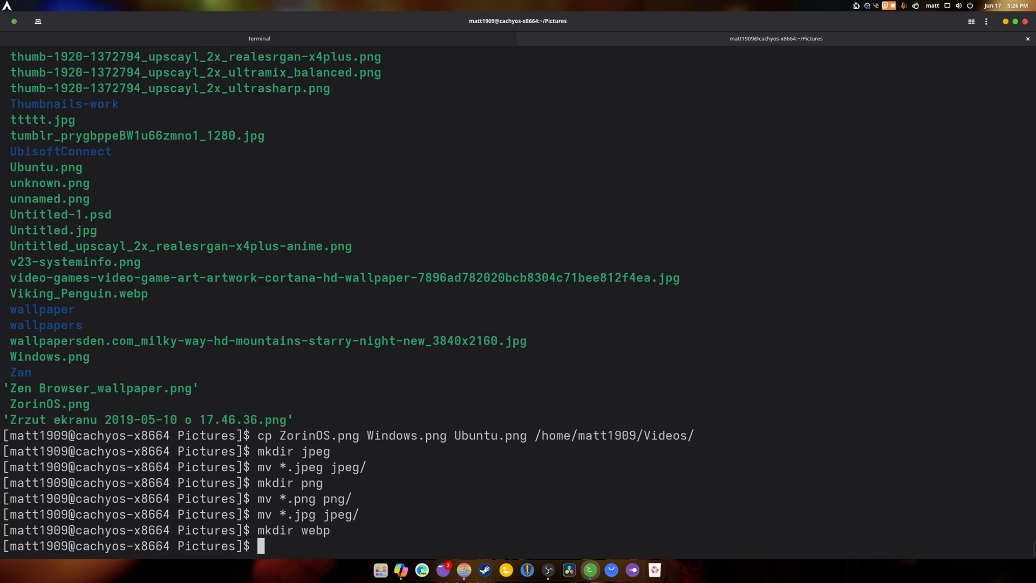
{"action": "type", "text": "mv *.jpg jpe/"}
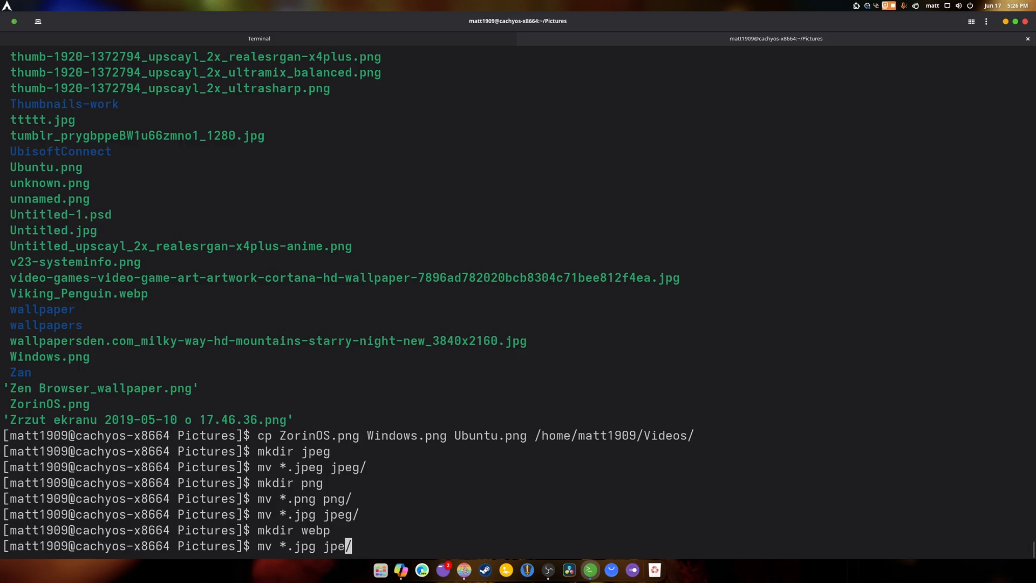
{"action": "type", "text": "web"}
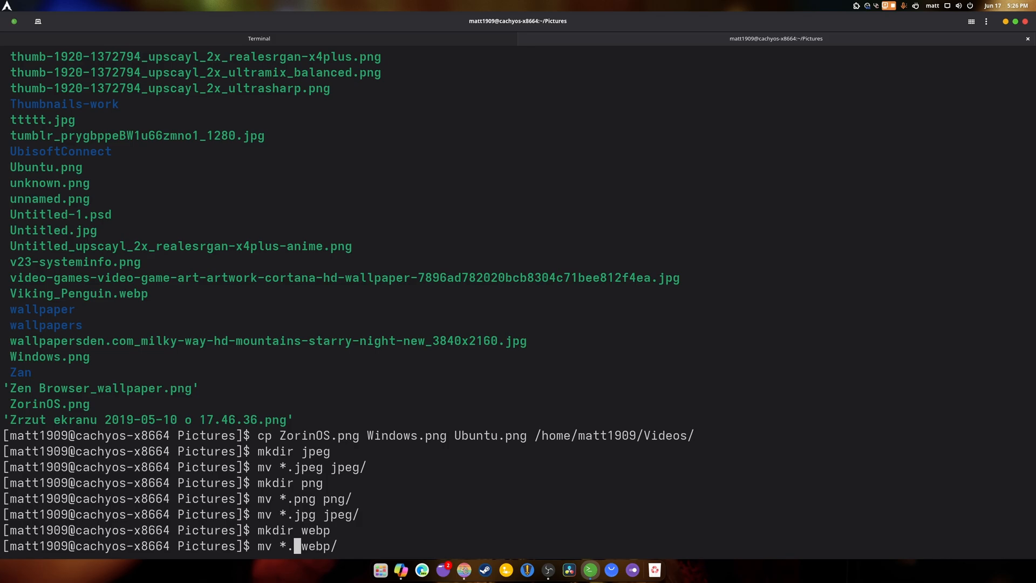
{"action": "key", "text": "Return"}
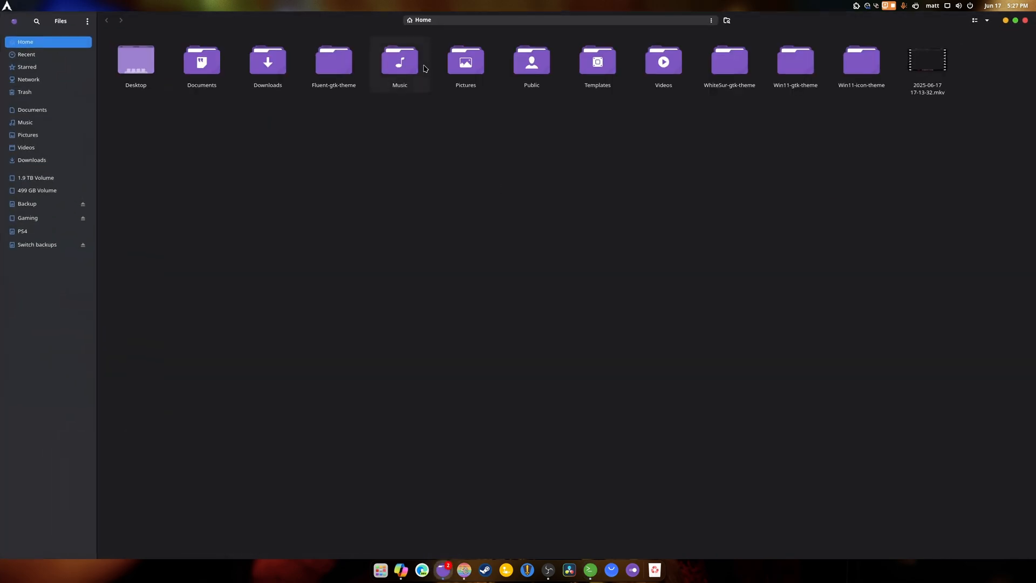
Step: Browse Pictures in Files to check the jpeg, png and webp folders and the few leftover files
{"action": "double_click", "coordinate": [465, 60]}
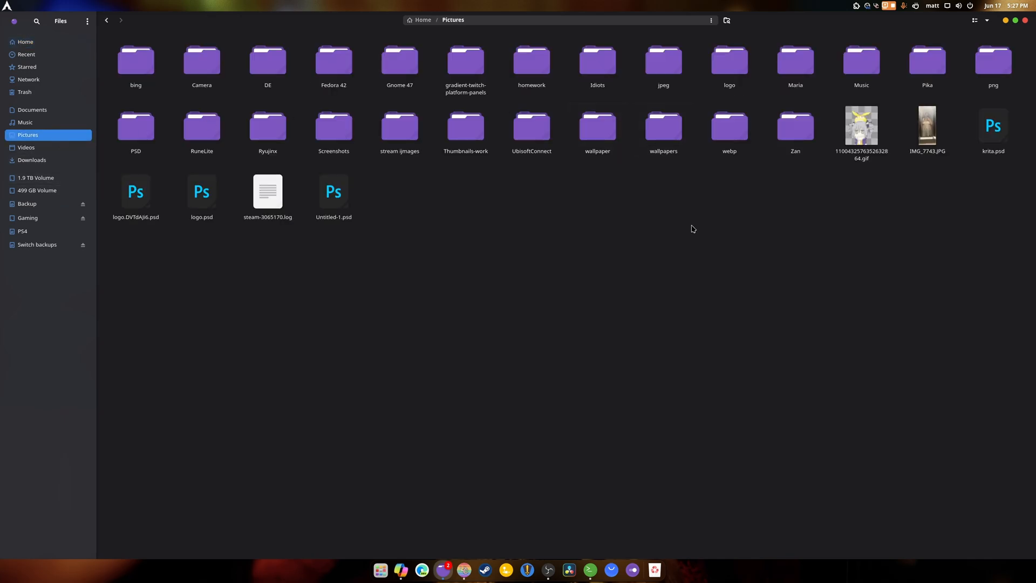
{"action": "mouse_move", "coordinate": [801, 220]}
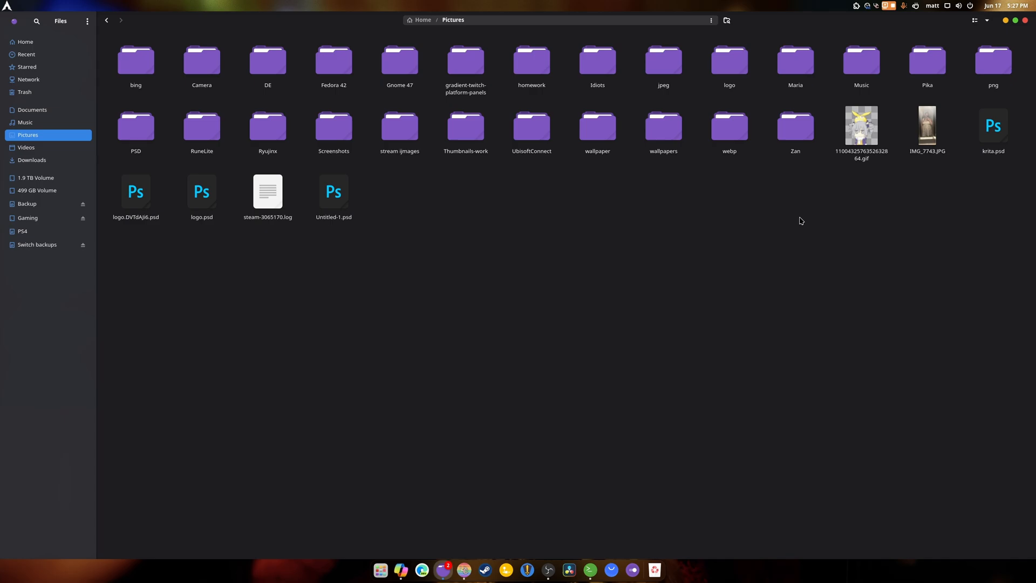
{"action": "mouse_move", "coordinate": [869, 237]}
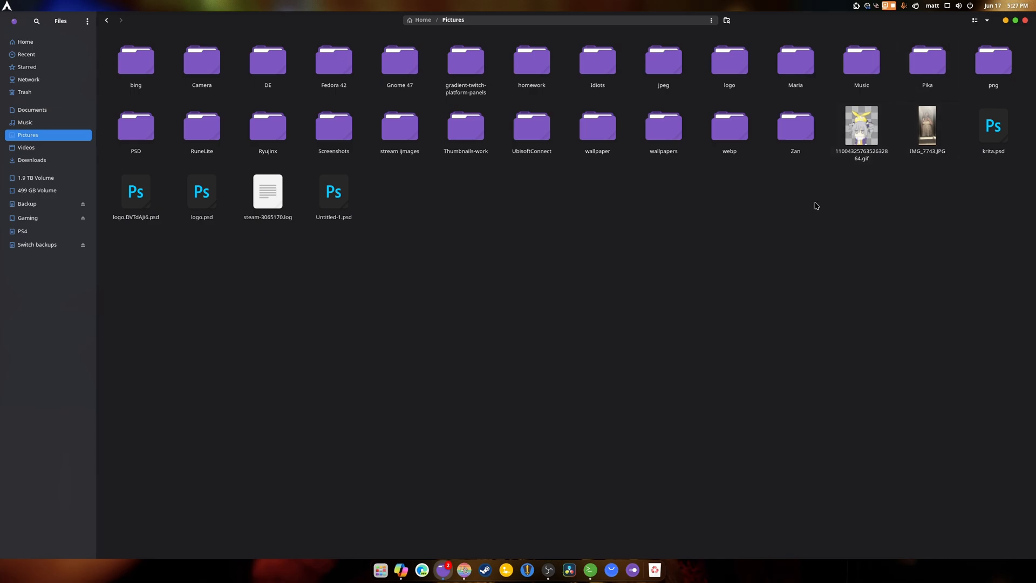
{"action": "double_click", "coordinate": [729, 126]}
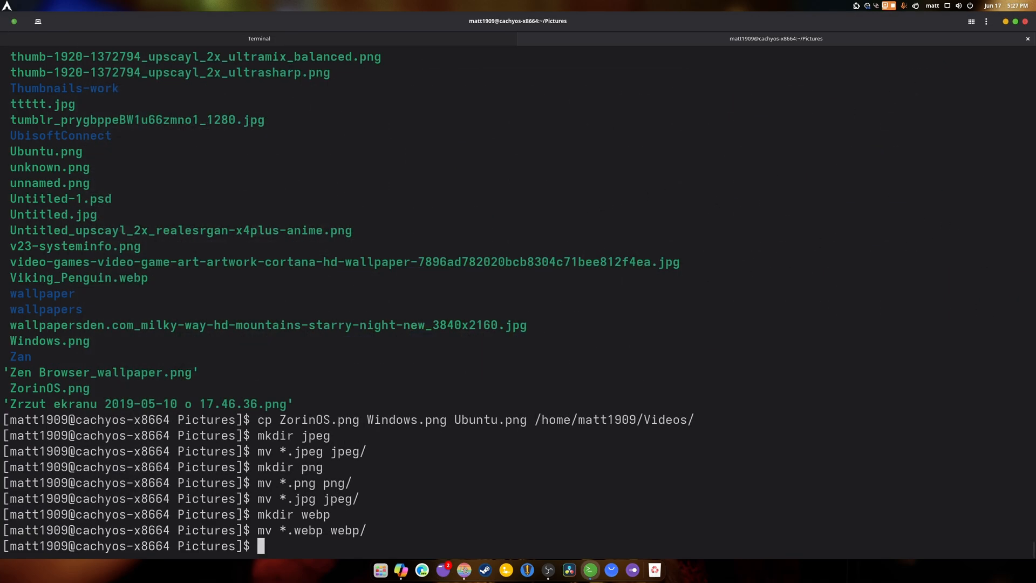
{"action": "mouse_move", "coordinate": [341, 276]}
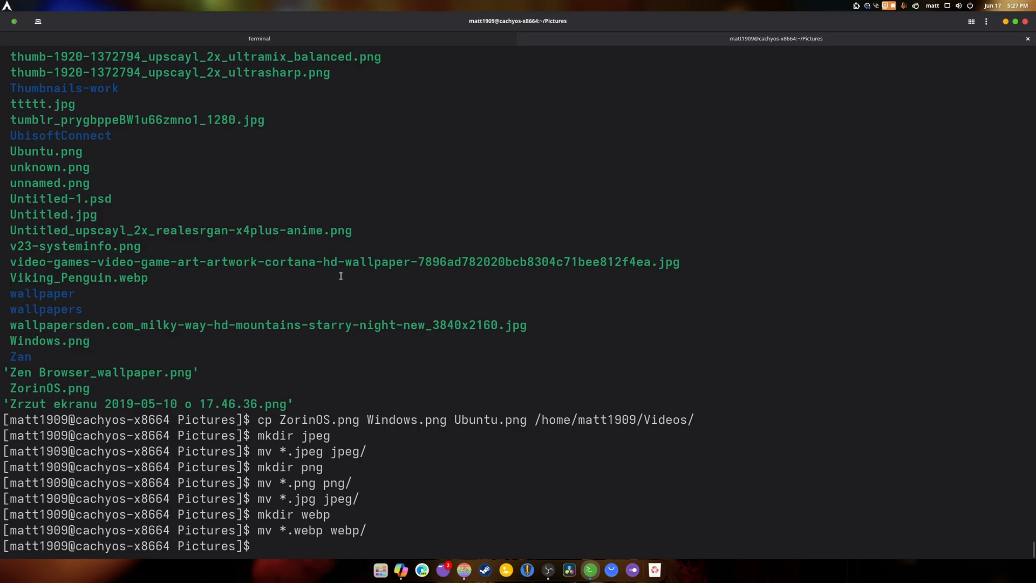